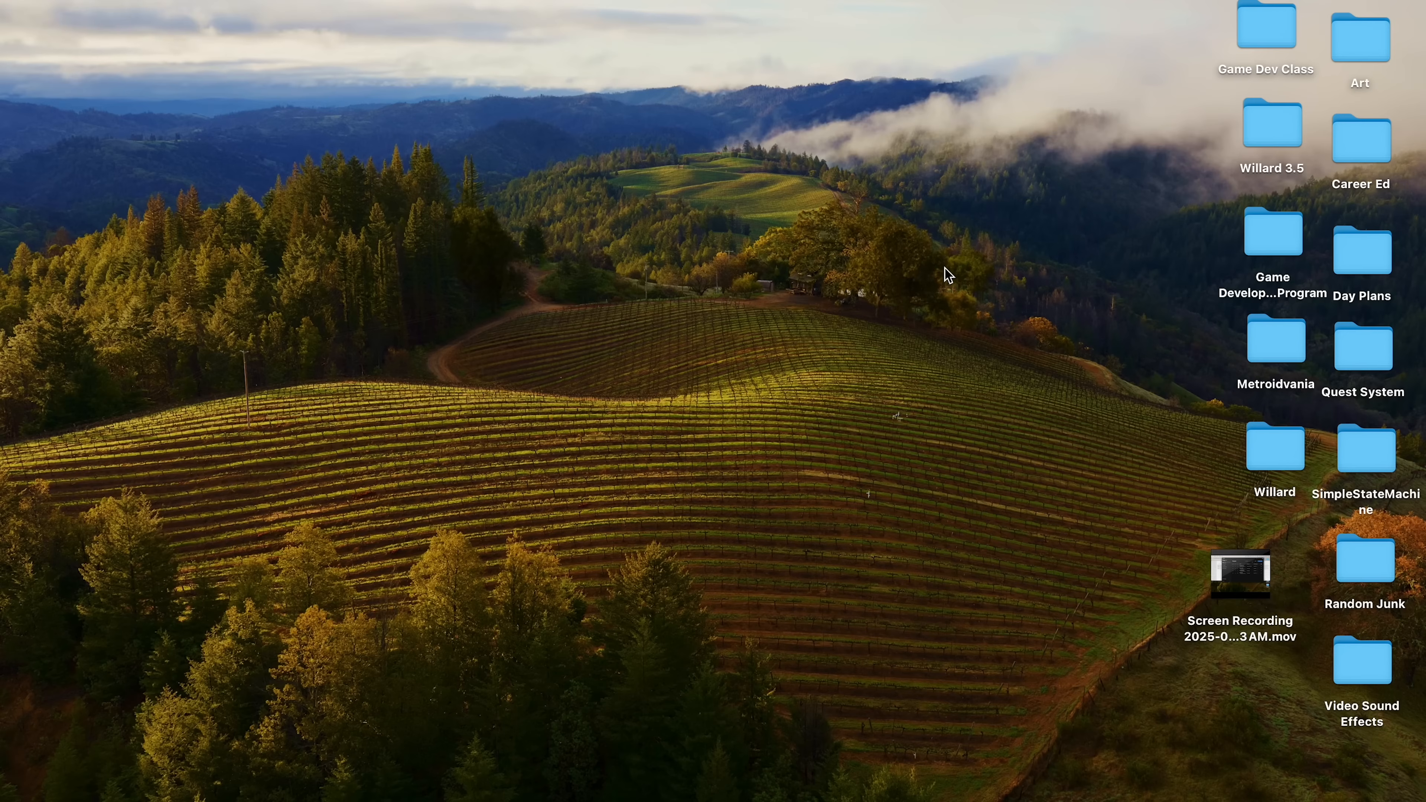
Search Spotlight for 'Unity hub' to launch Unity Hub
key(cmd+space)
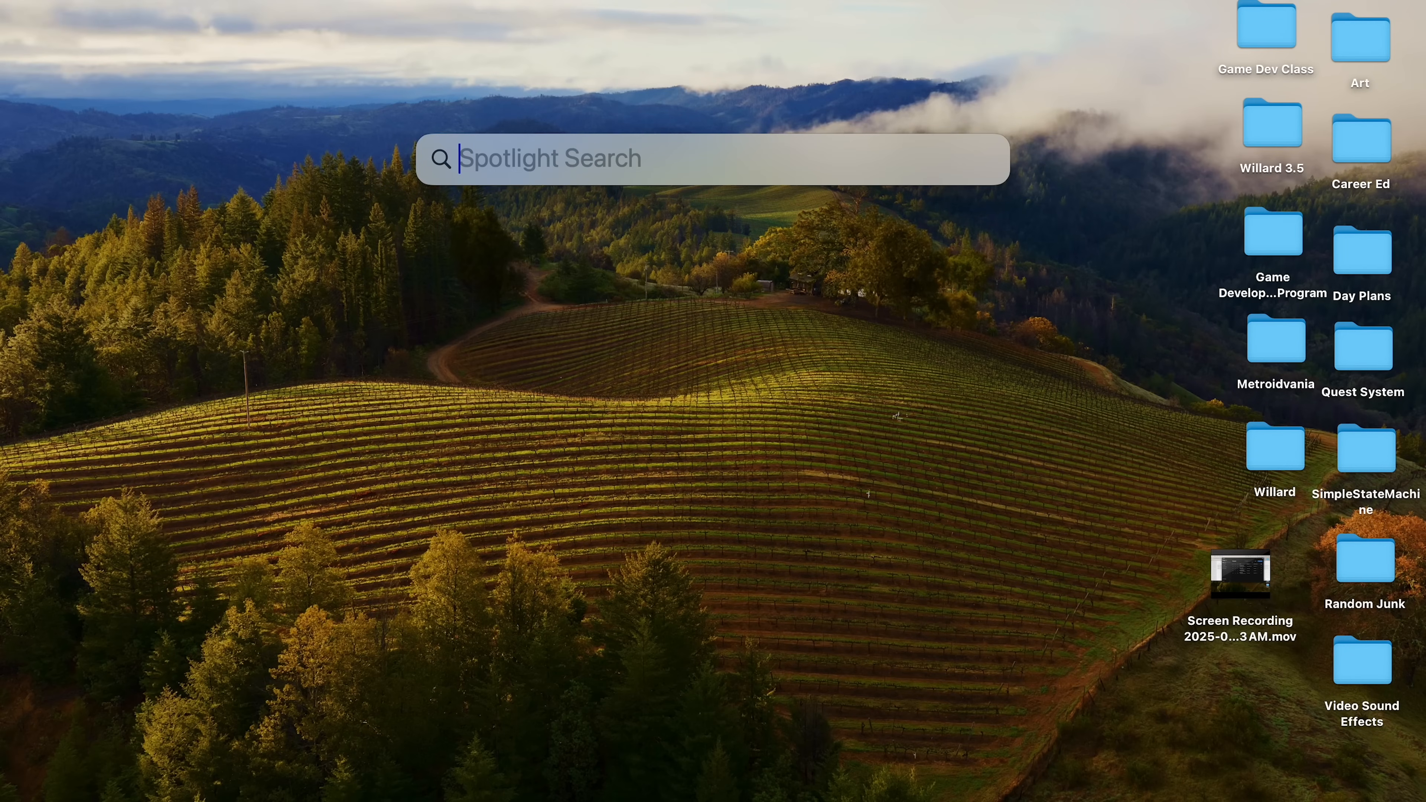
text(Unity hub)
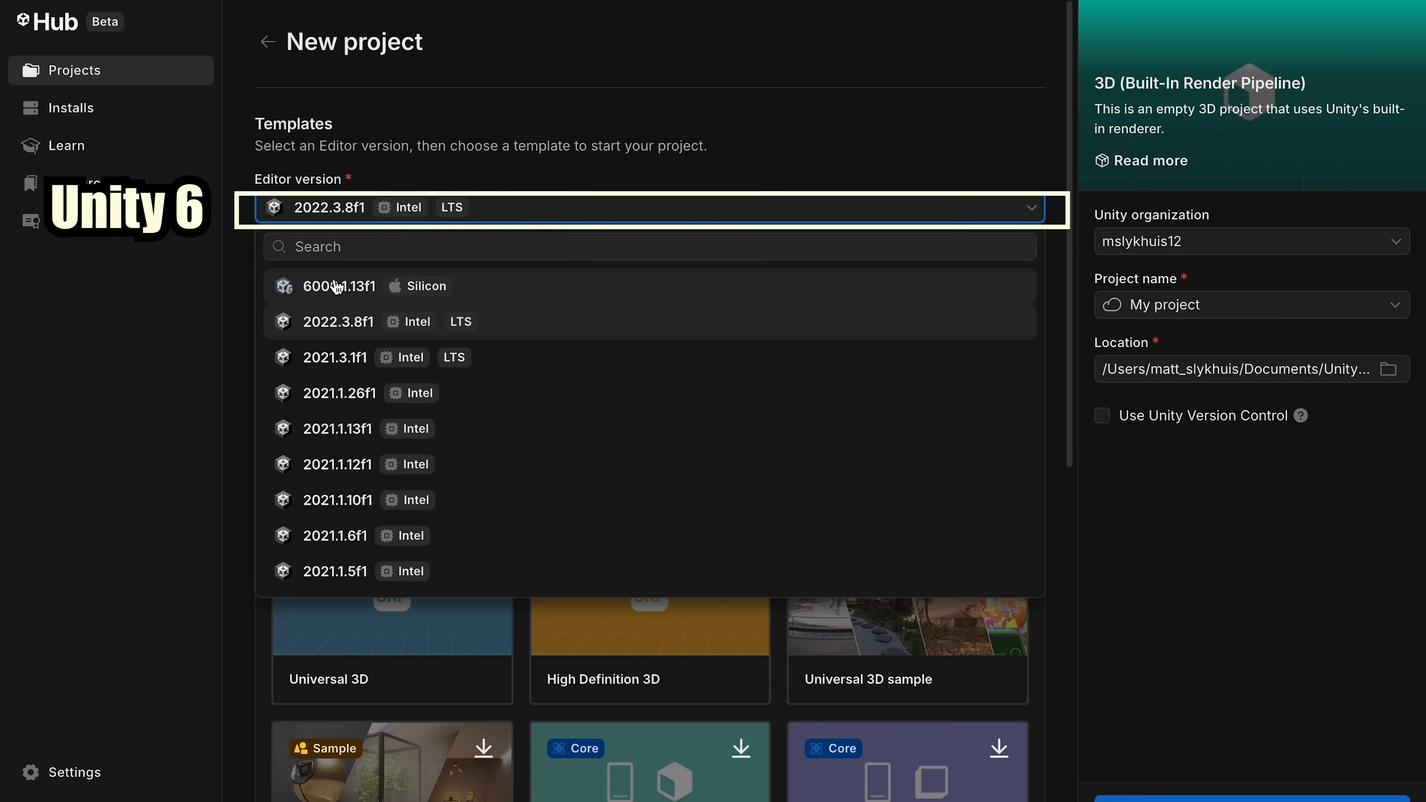
Create a new 6000.1.13f1 project named 'Metroidvania' using the Universal 2D template
click(337, 287)
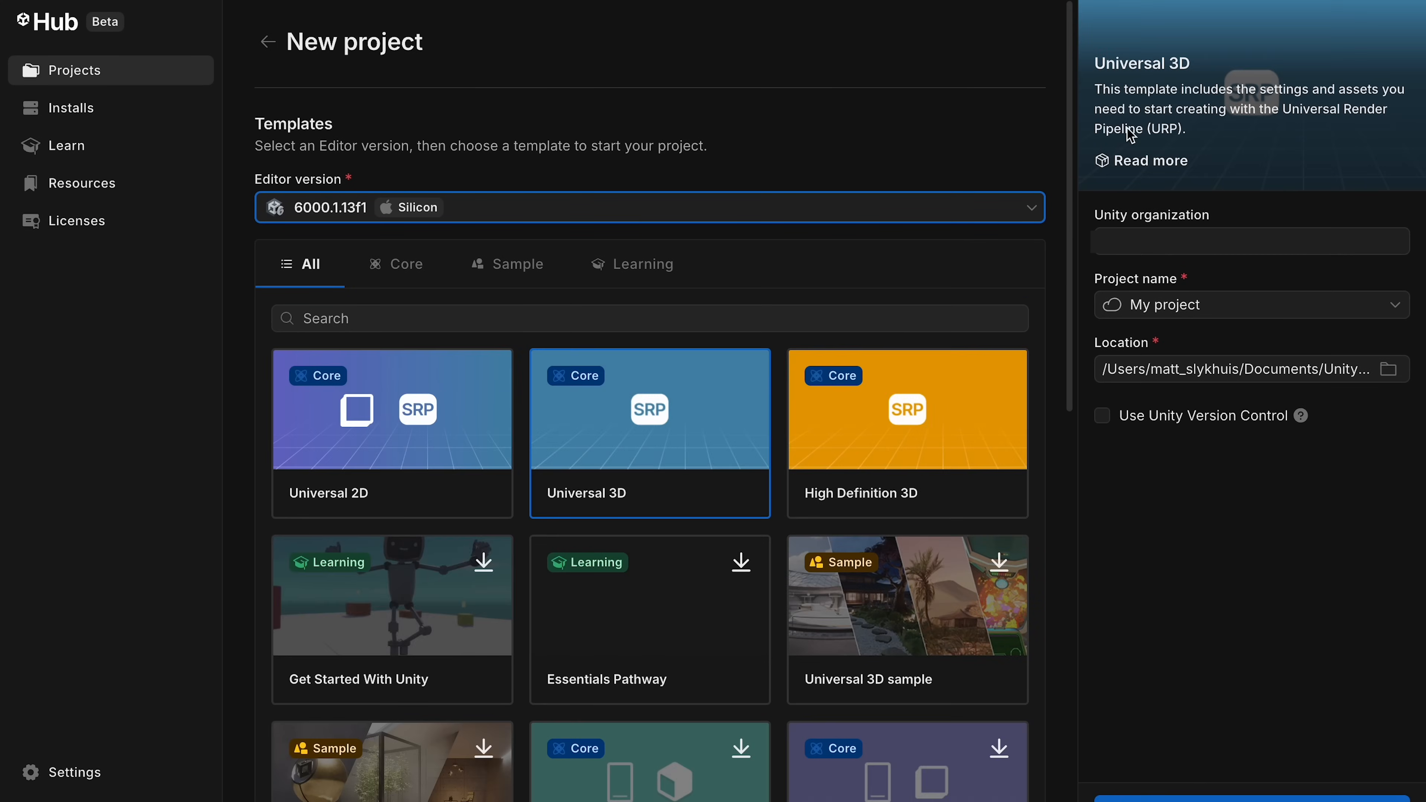
text(Metroidvania)
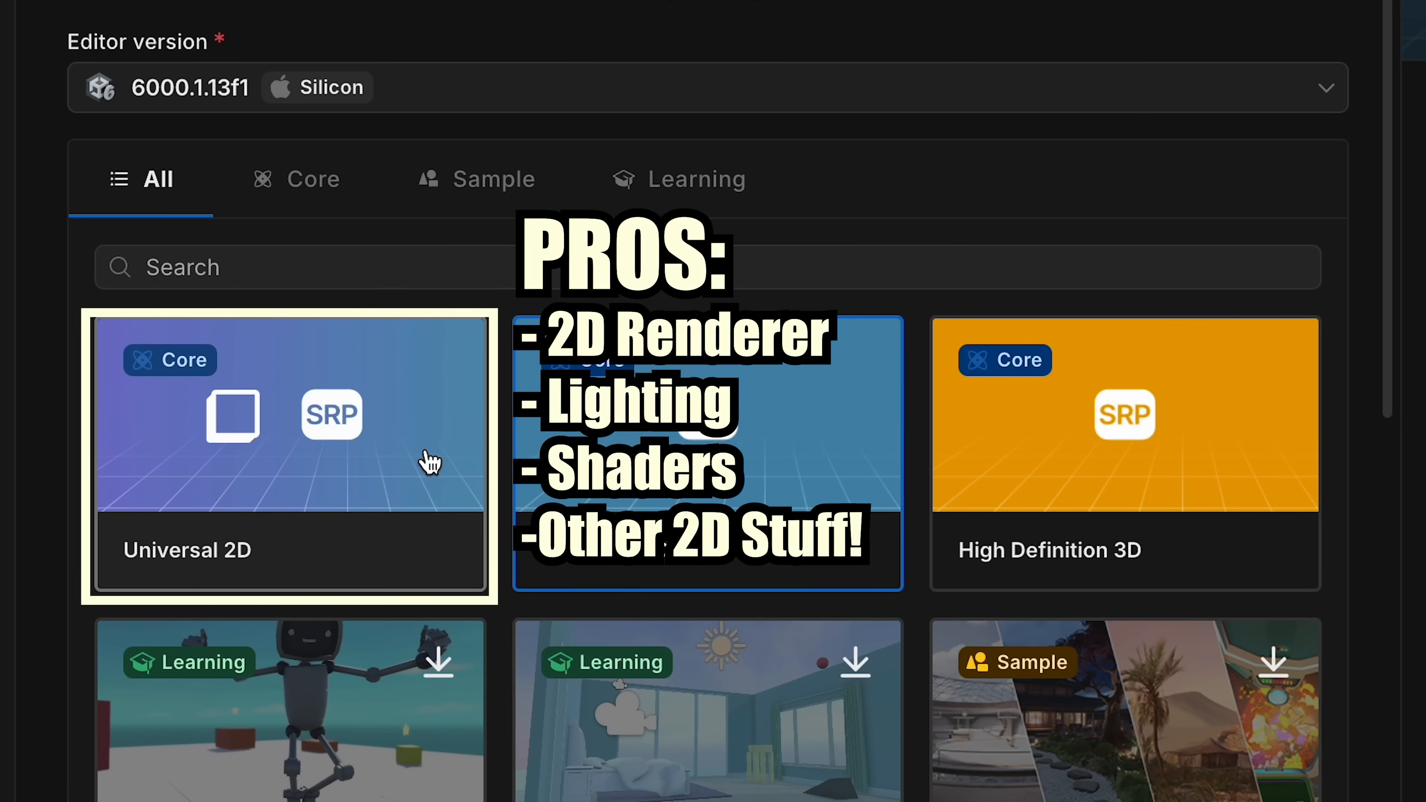
scroll(down, 3)
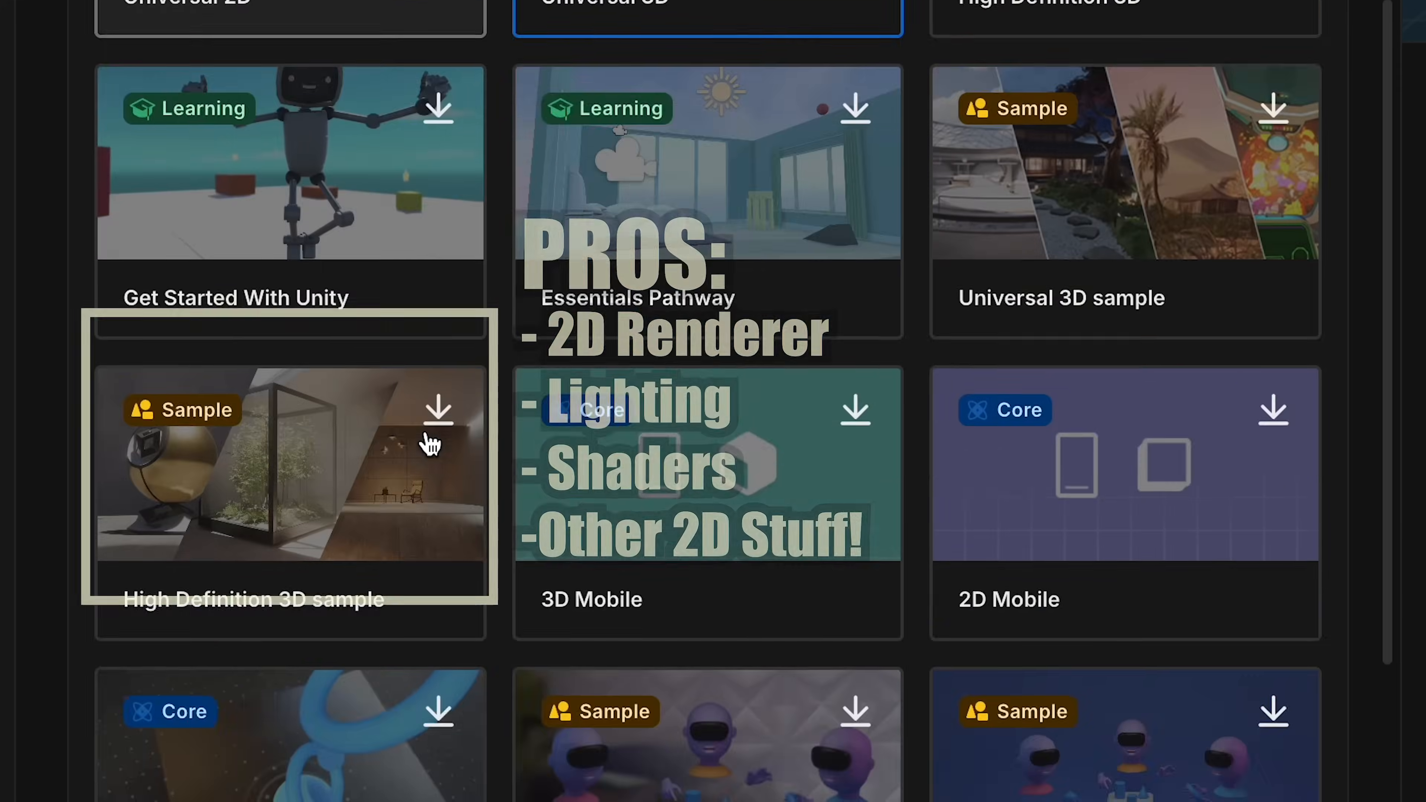
scroll(down, 3)
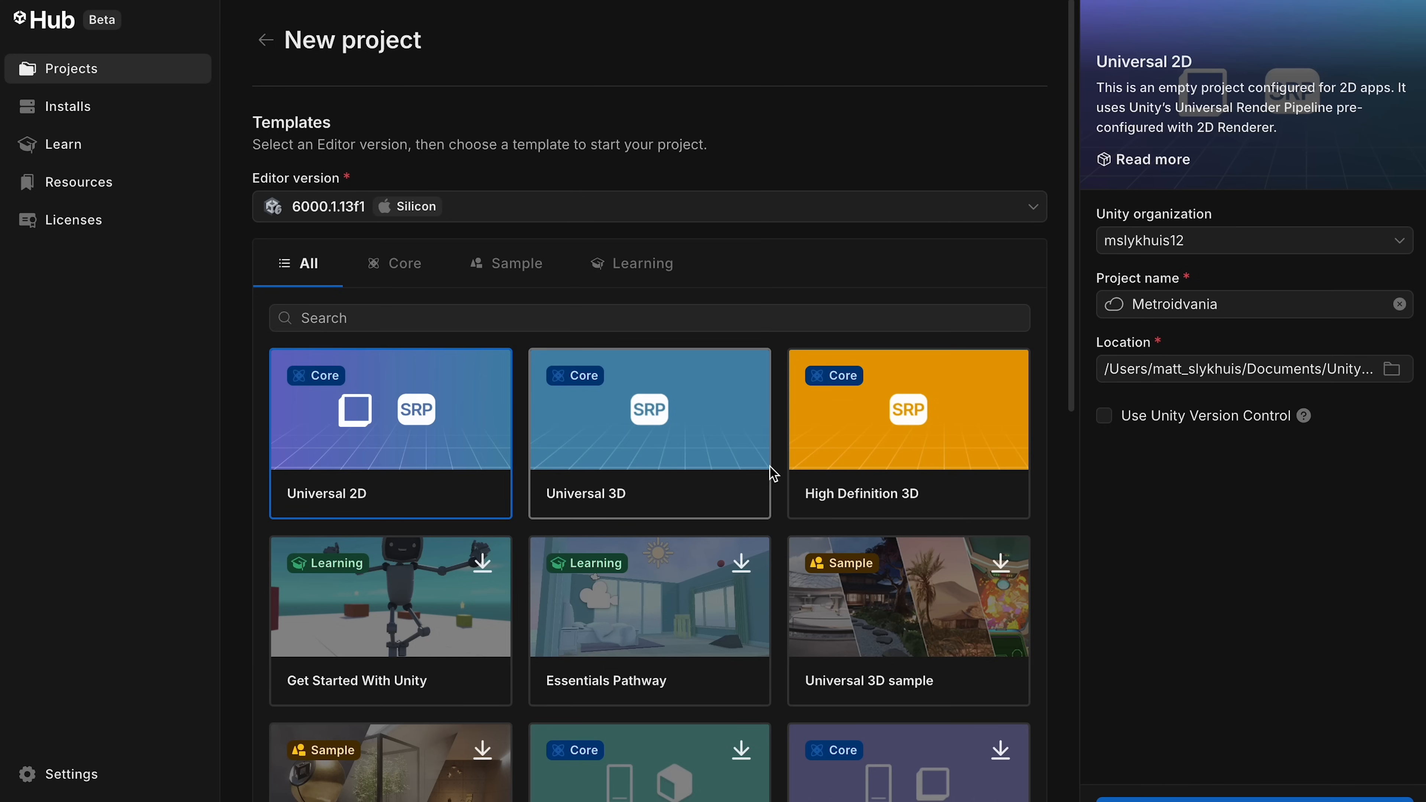
mouse_move(837, 456)
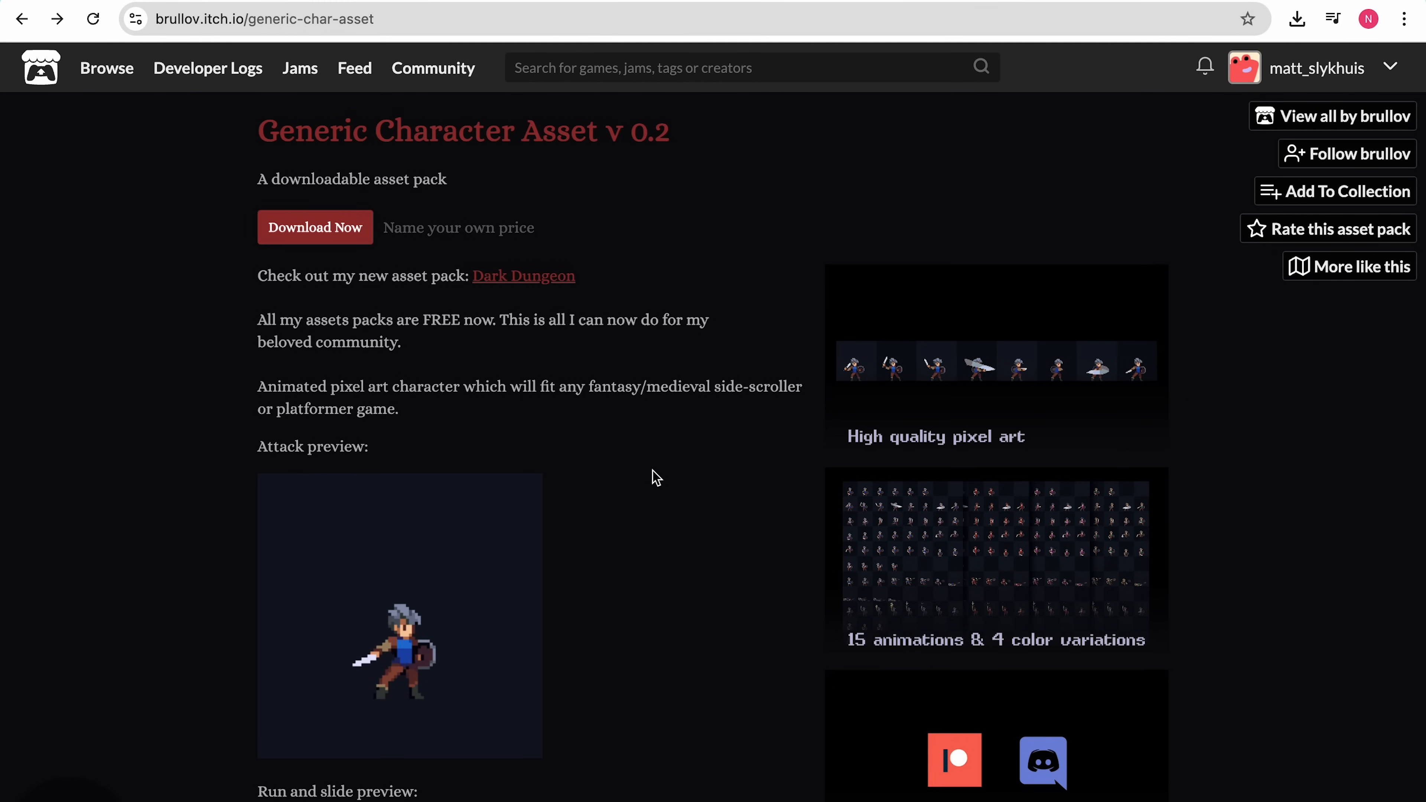
scroll(down, 3)
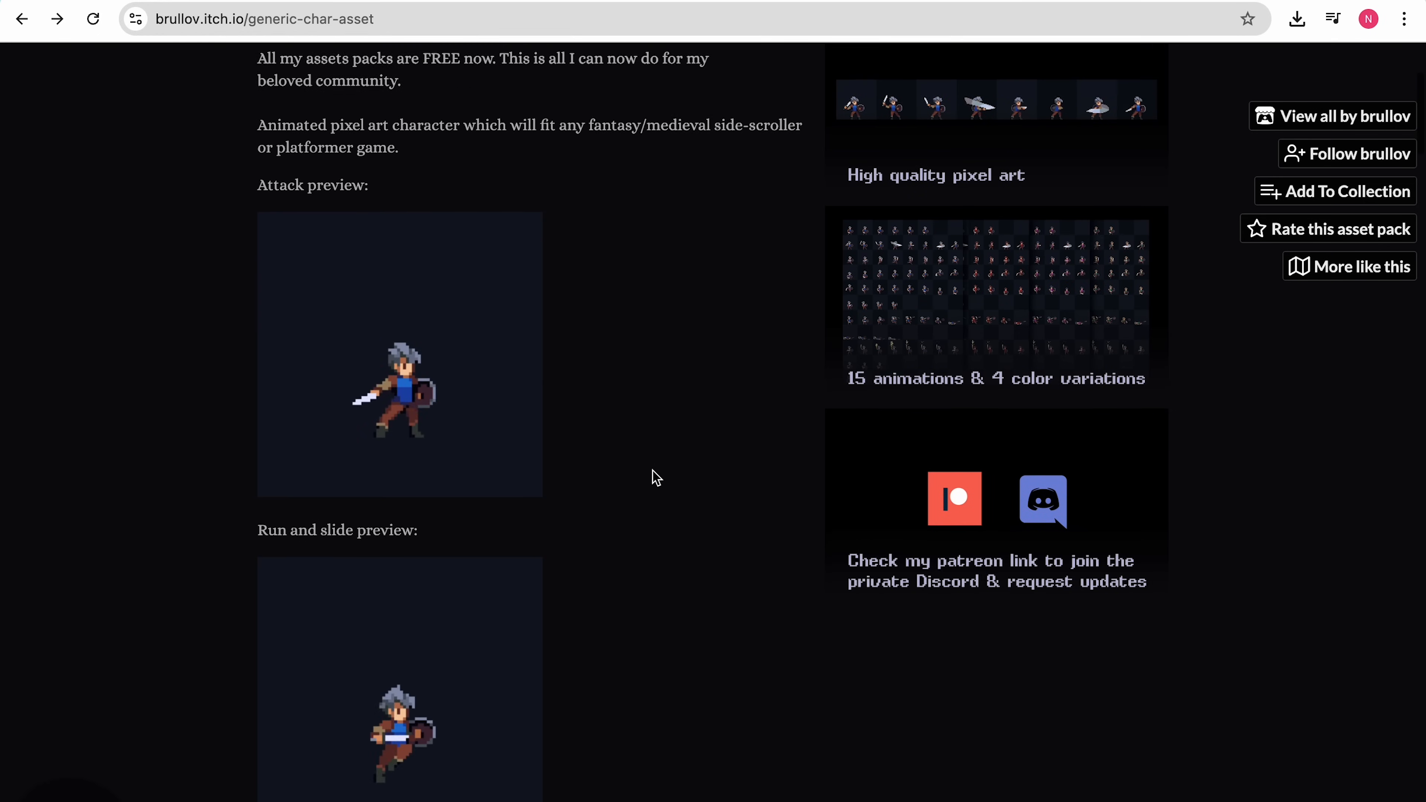
scroll(up, 3)
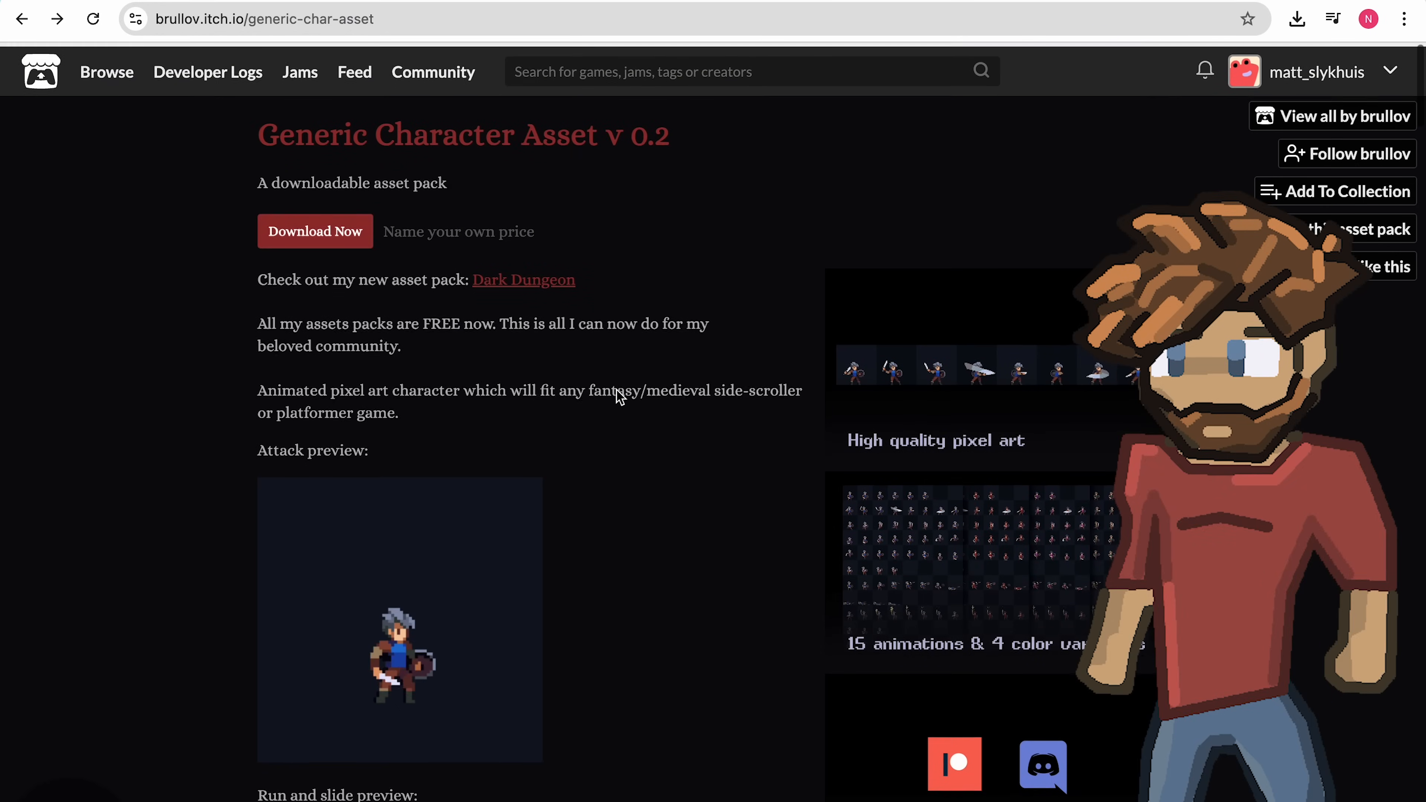
click(315, 231)
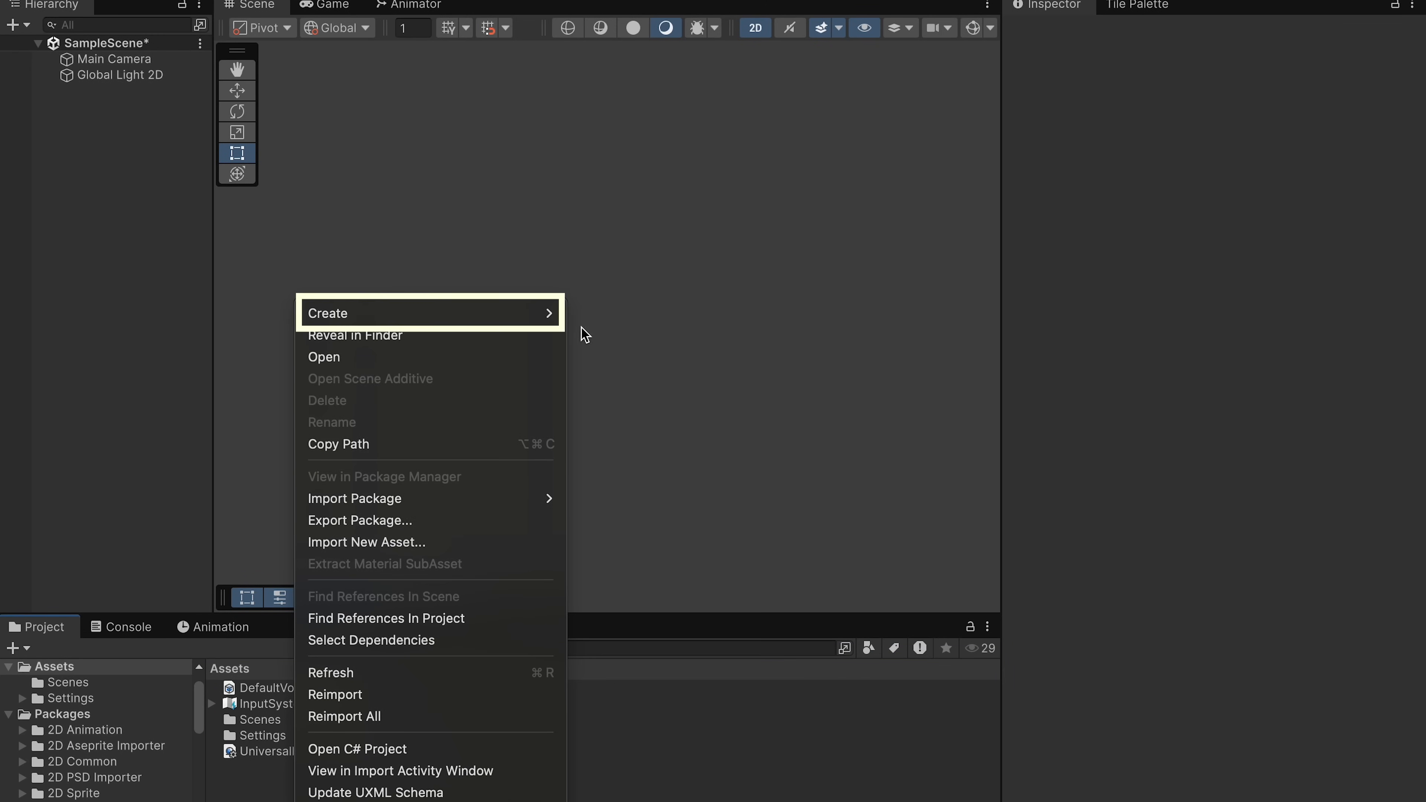
Add a Sprites folder with the generic_char pack and select the char_blue_1 sheet to view its slices
click(328, 314)
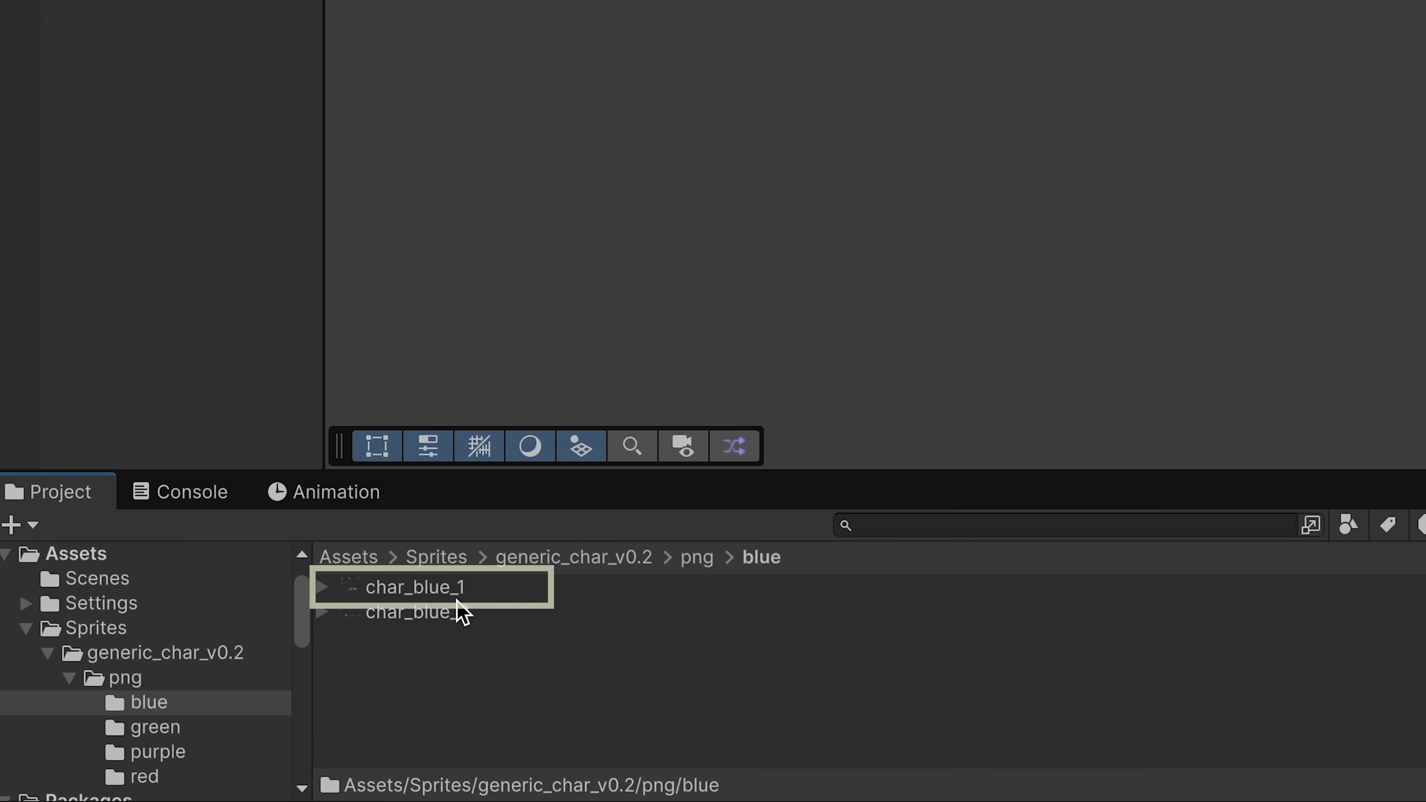
click(414, 586)
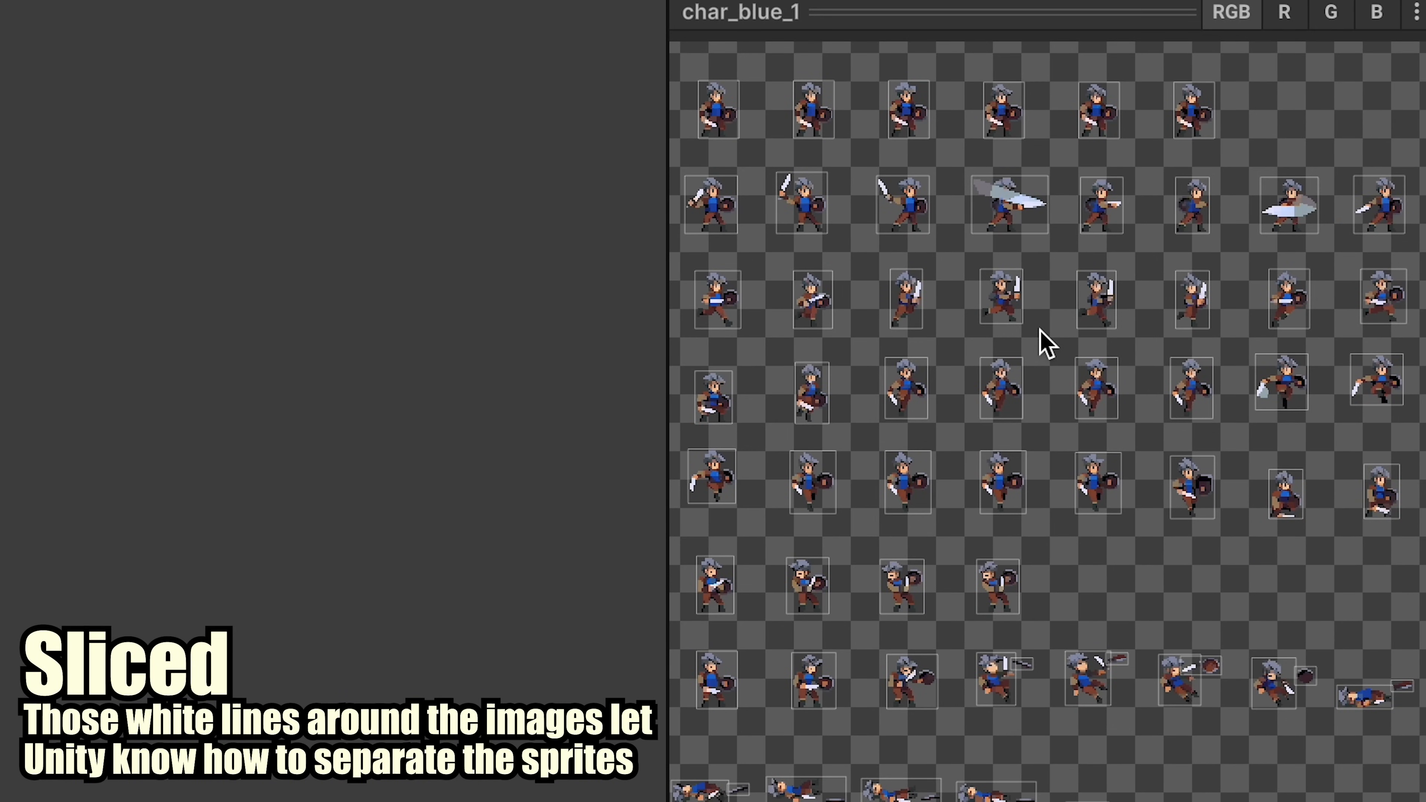
mouse_move(817, 132)
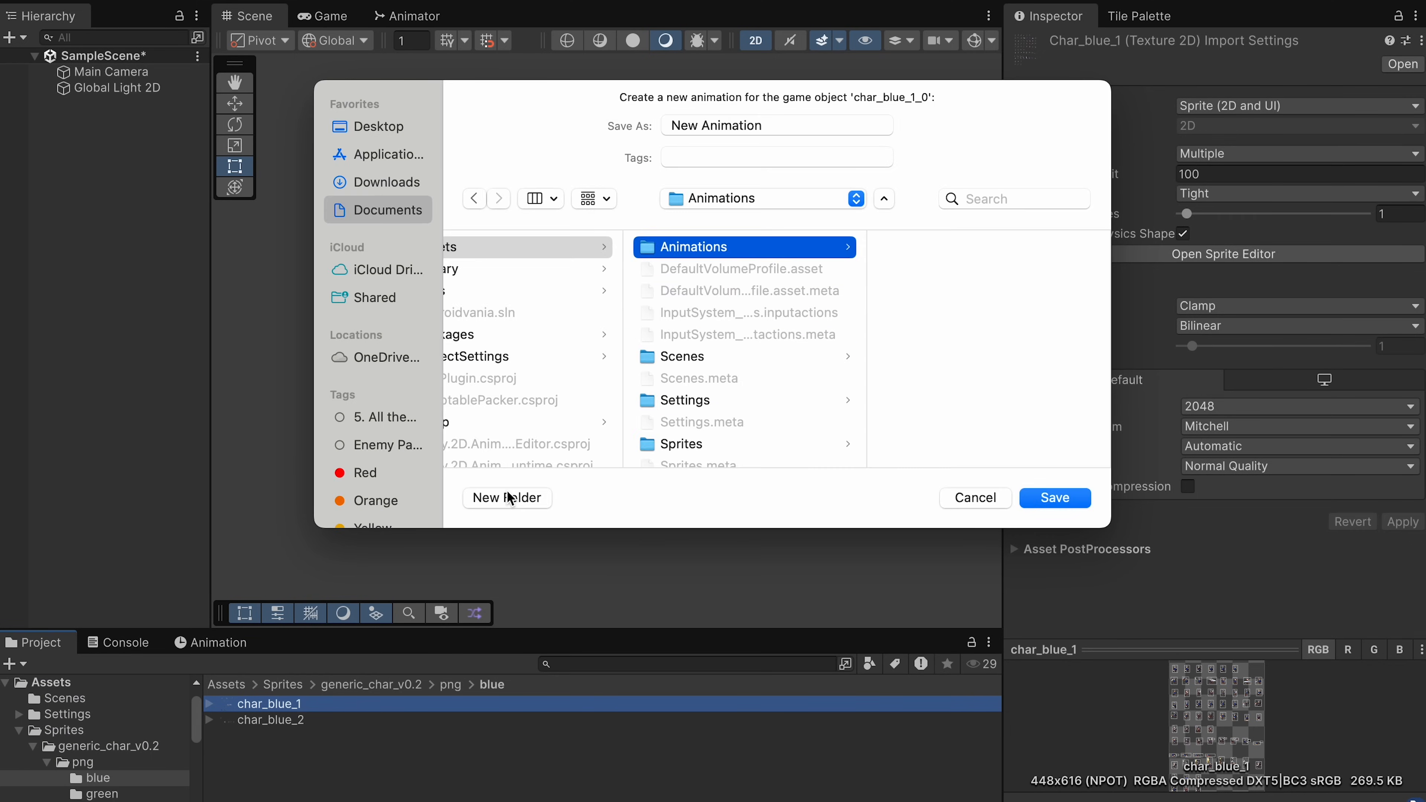
Save the knight's New Animation clip under Animations and bring up the Animation window
click(1055, 498)
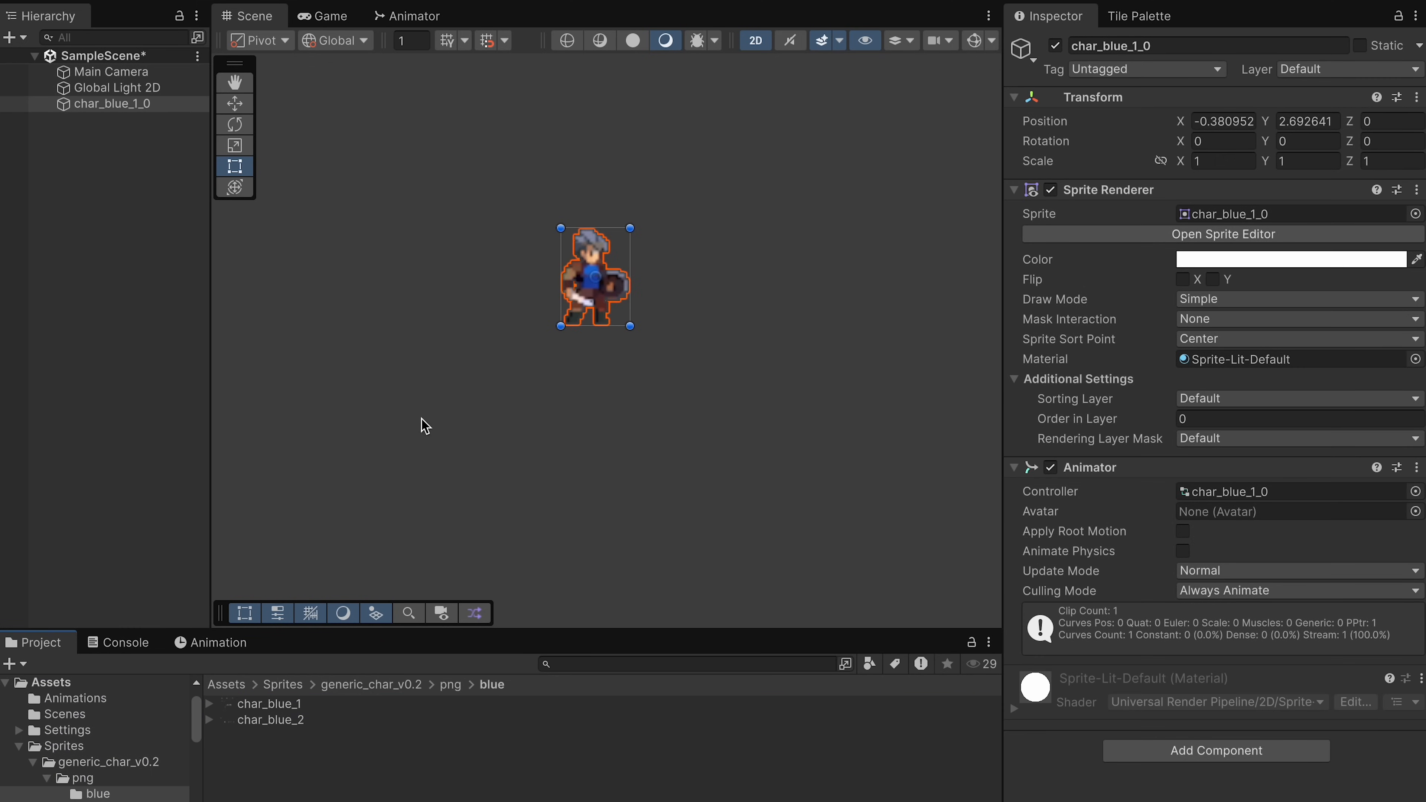
click(216, 643)
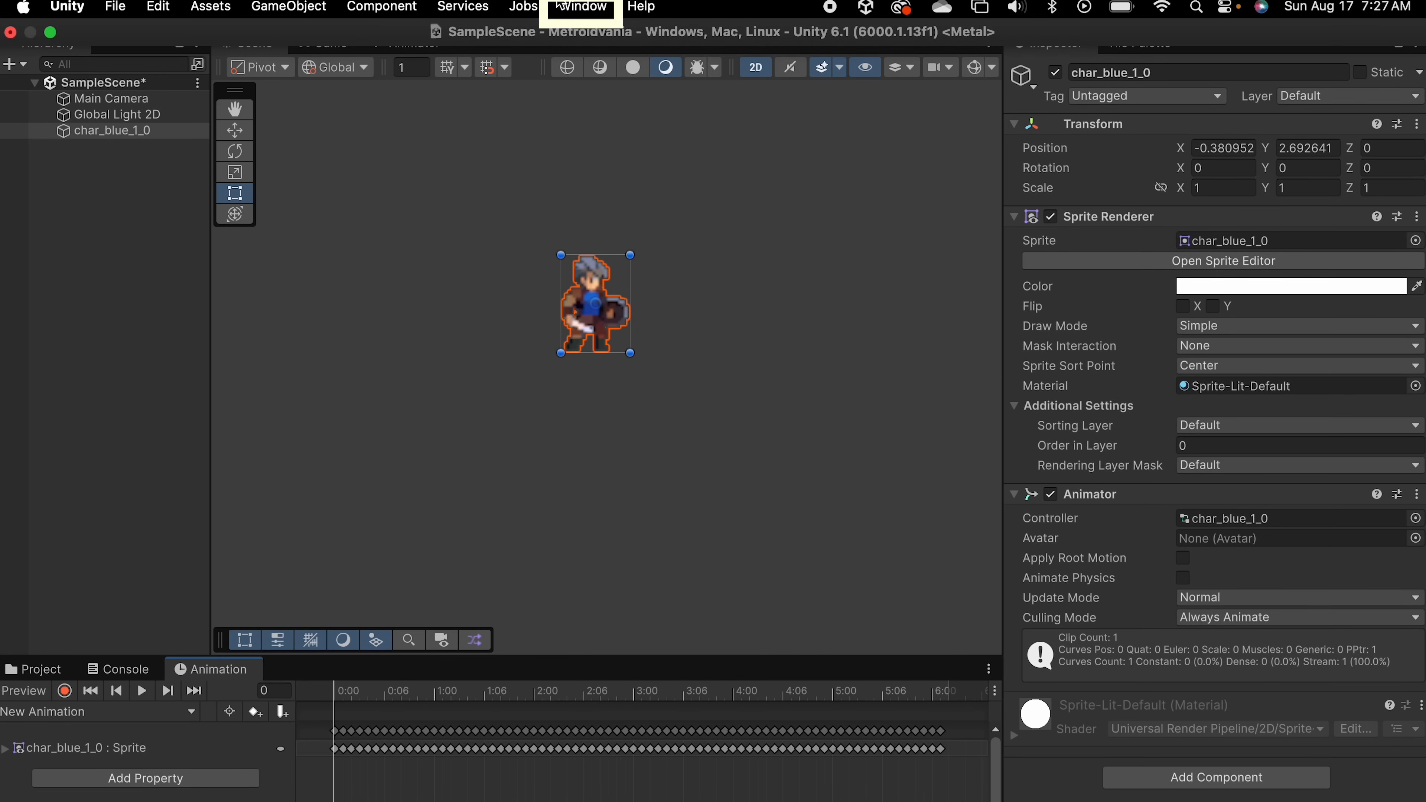
click(581, 6)
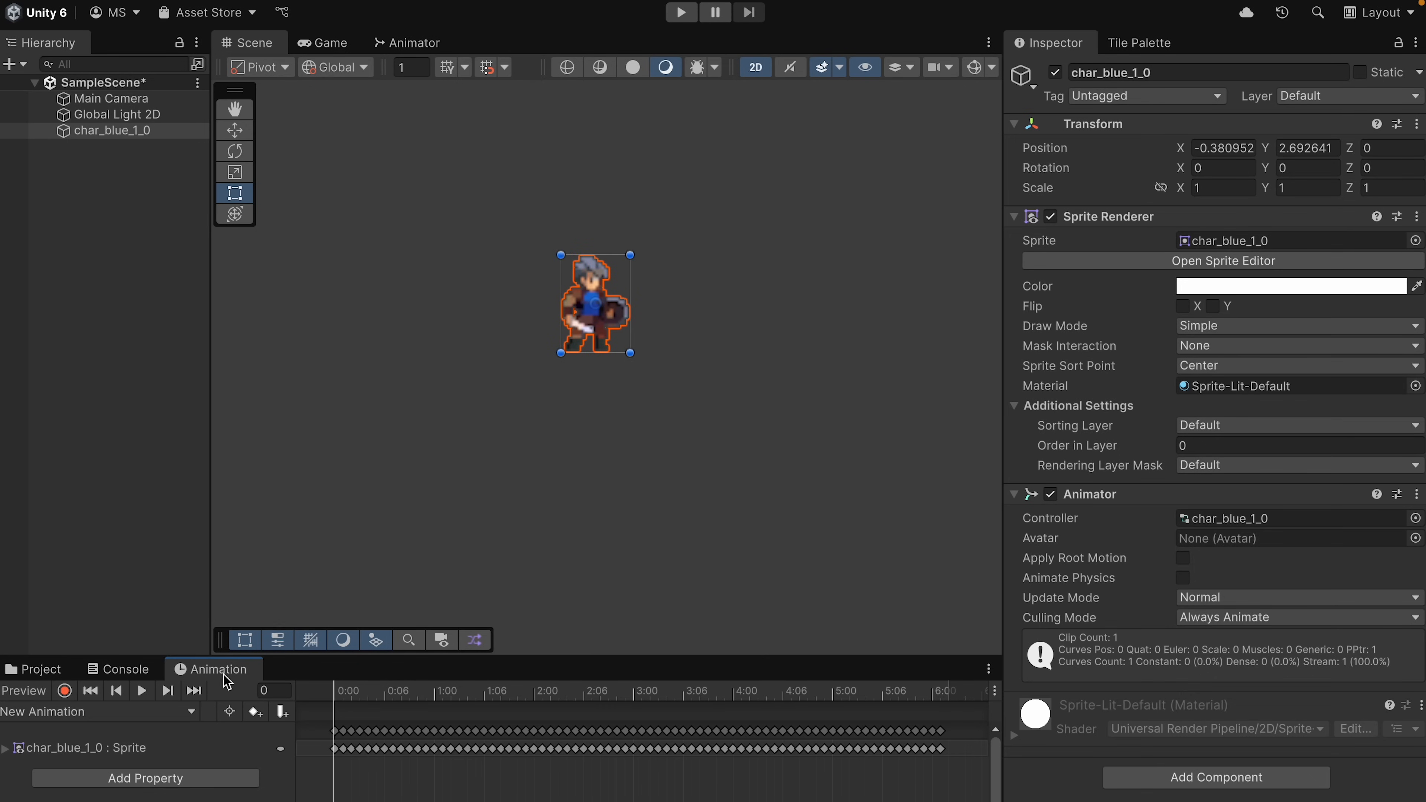
Preview the knight's animation clip playing, stop it, and return to the Project assets
click(141, 691)
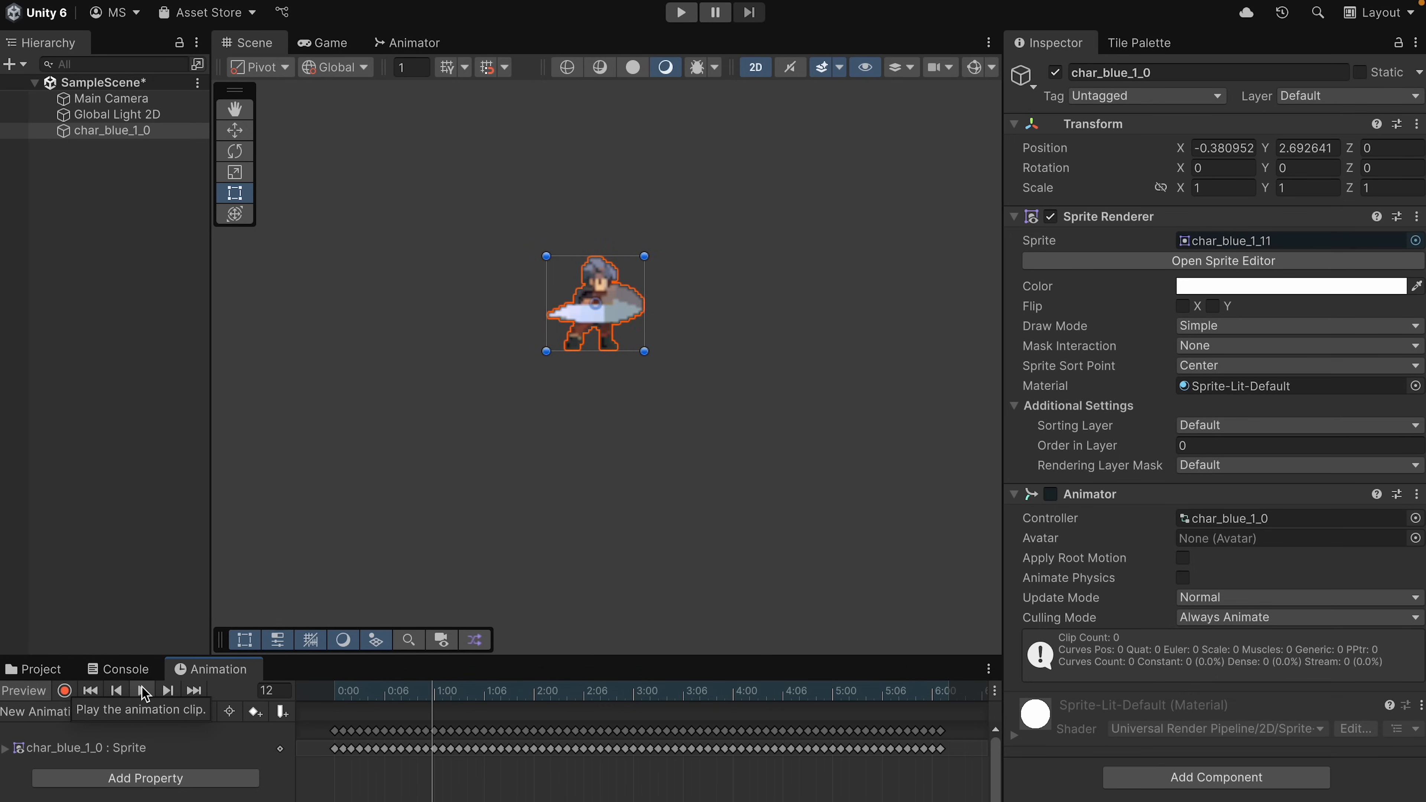
click(142, 691)
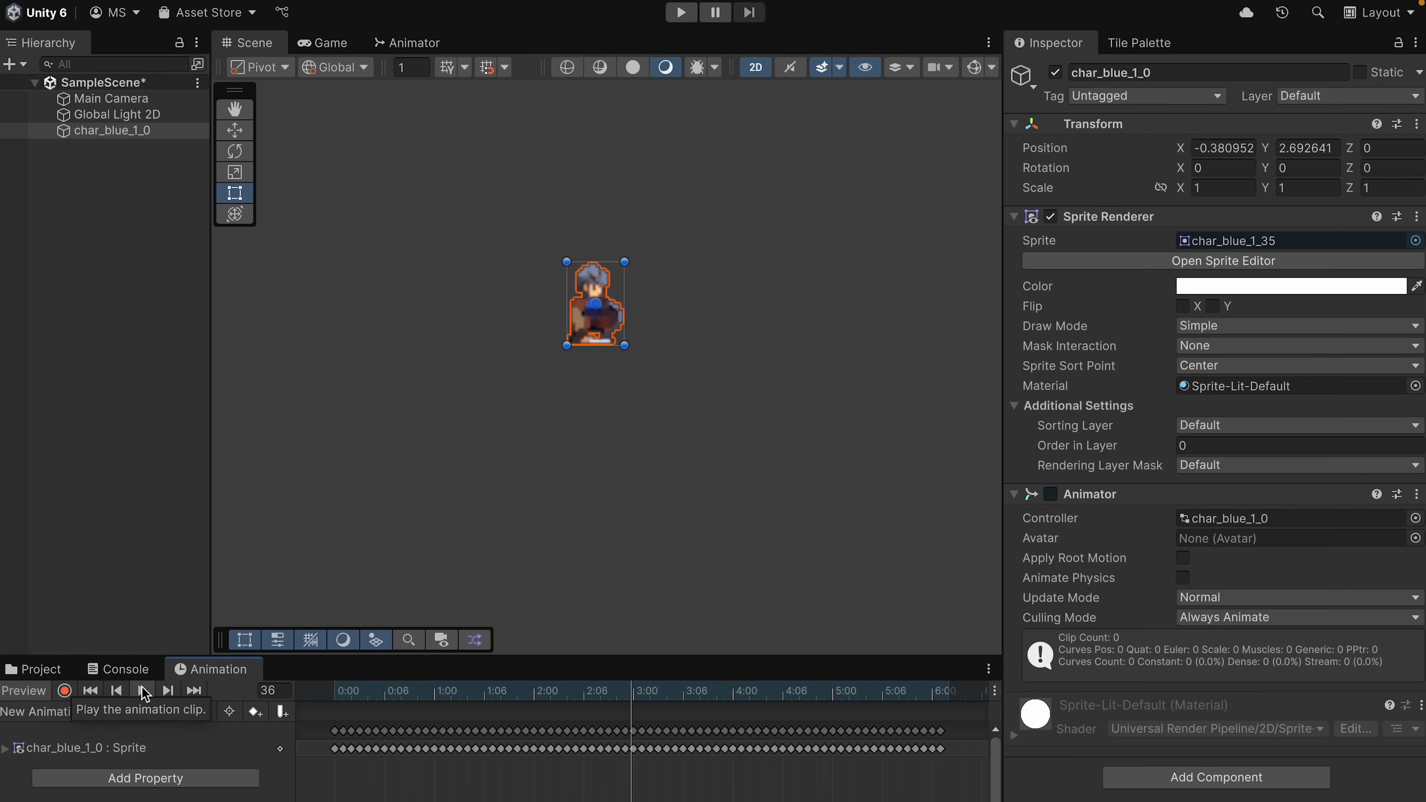
click(142, 691)
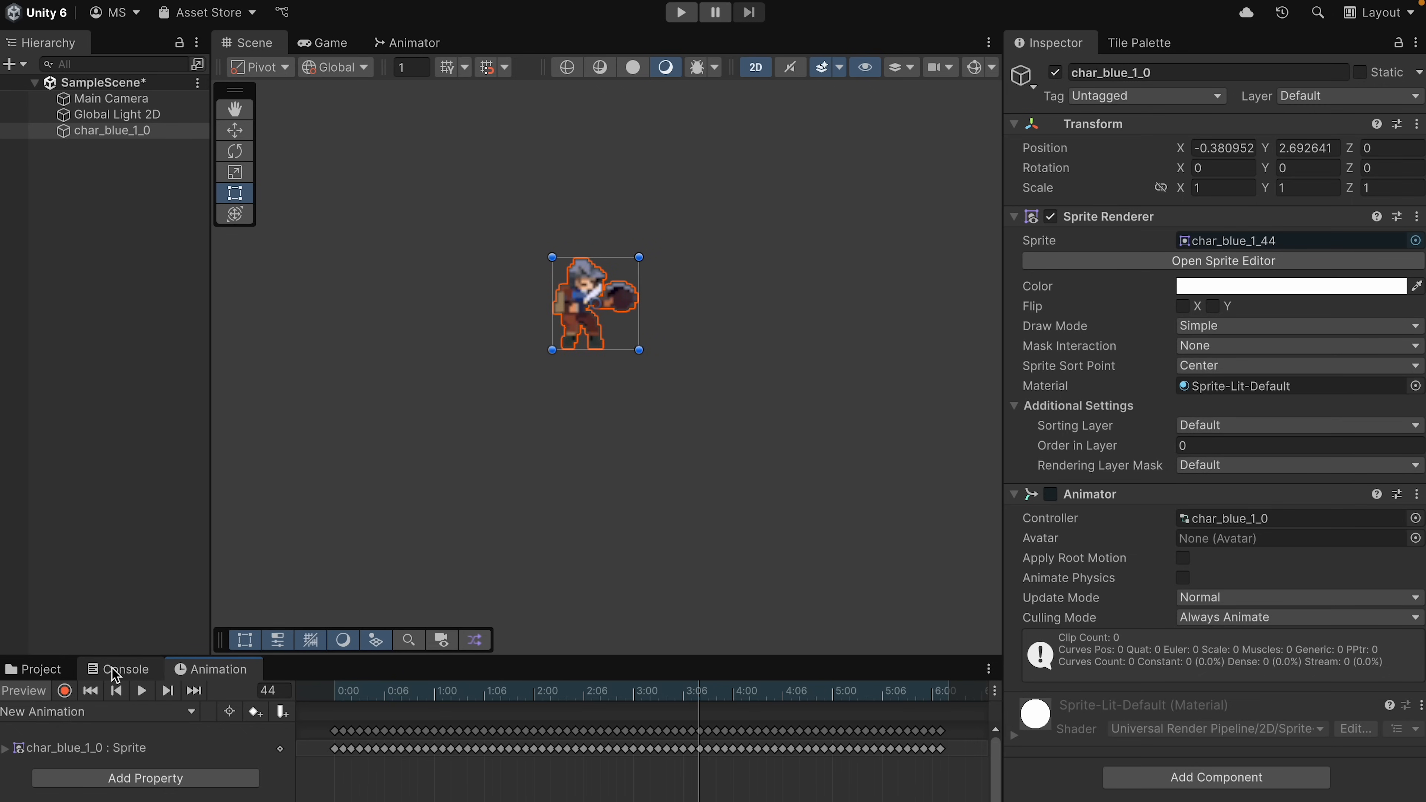
click(36, 668)
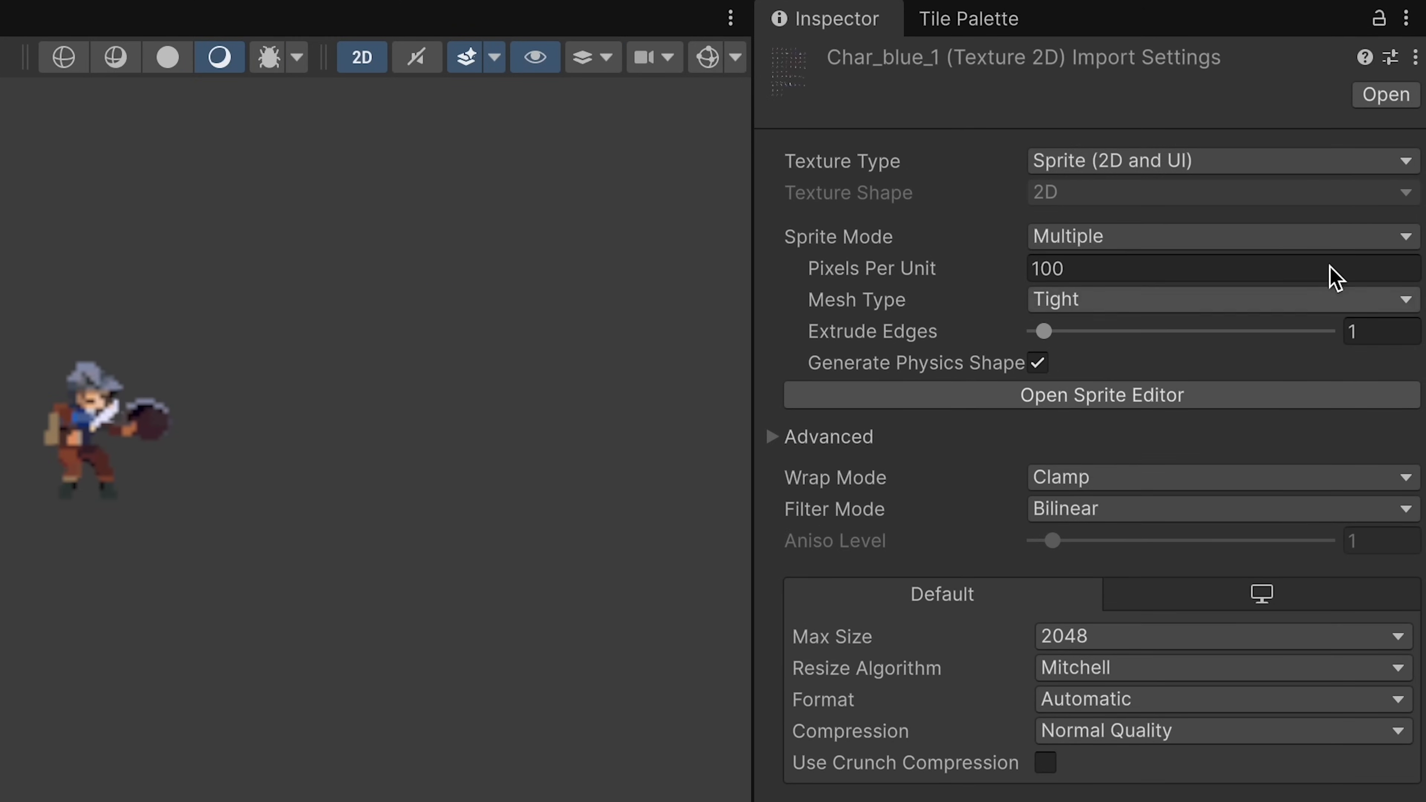
mouse_move(1129, 246)
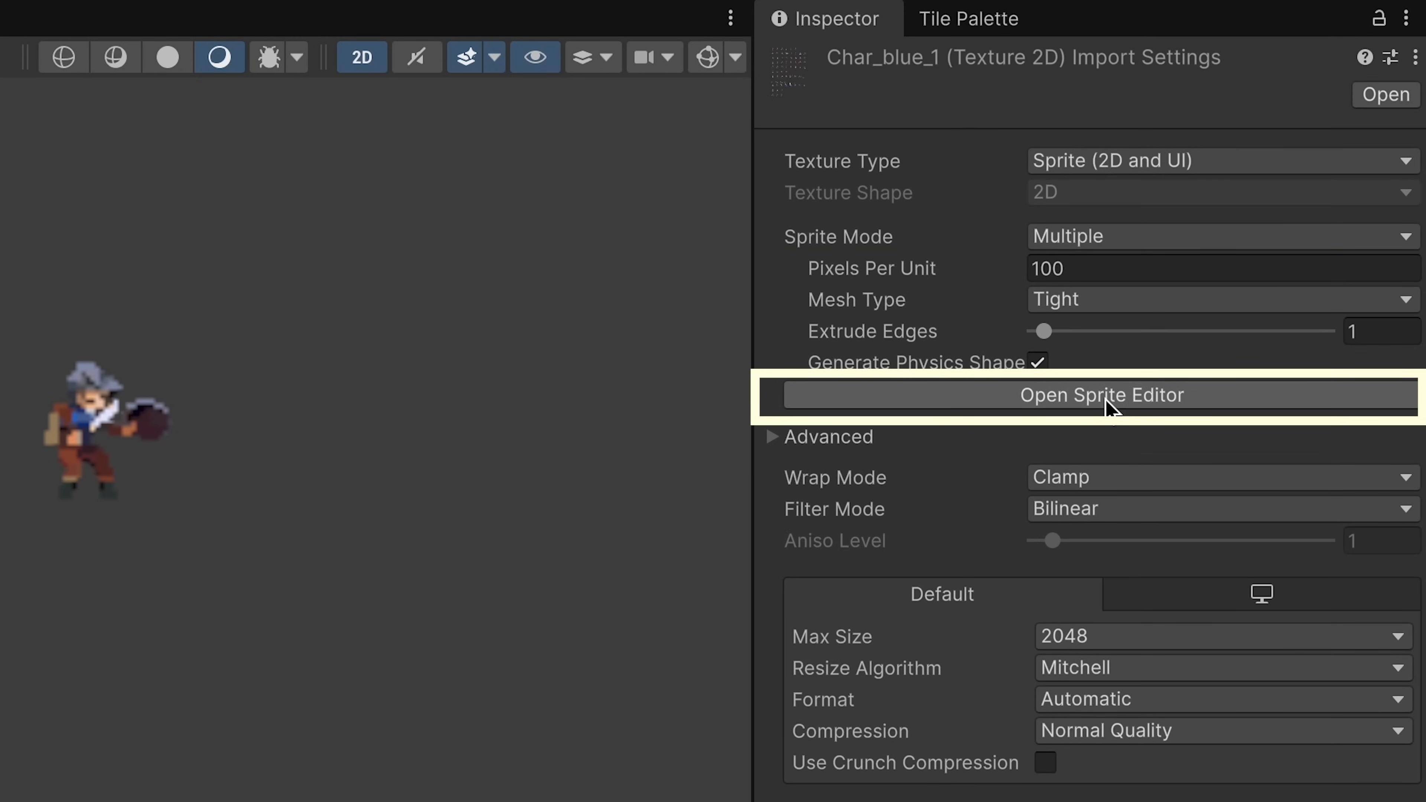
In the Sprite Editor for char_blue_1, choose Grid By Cell Size slicing
click(1102, 396)
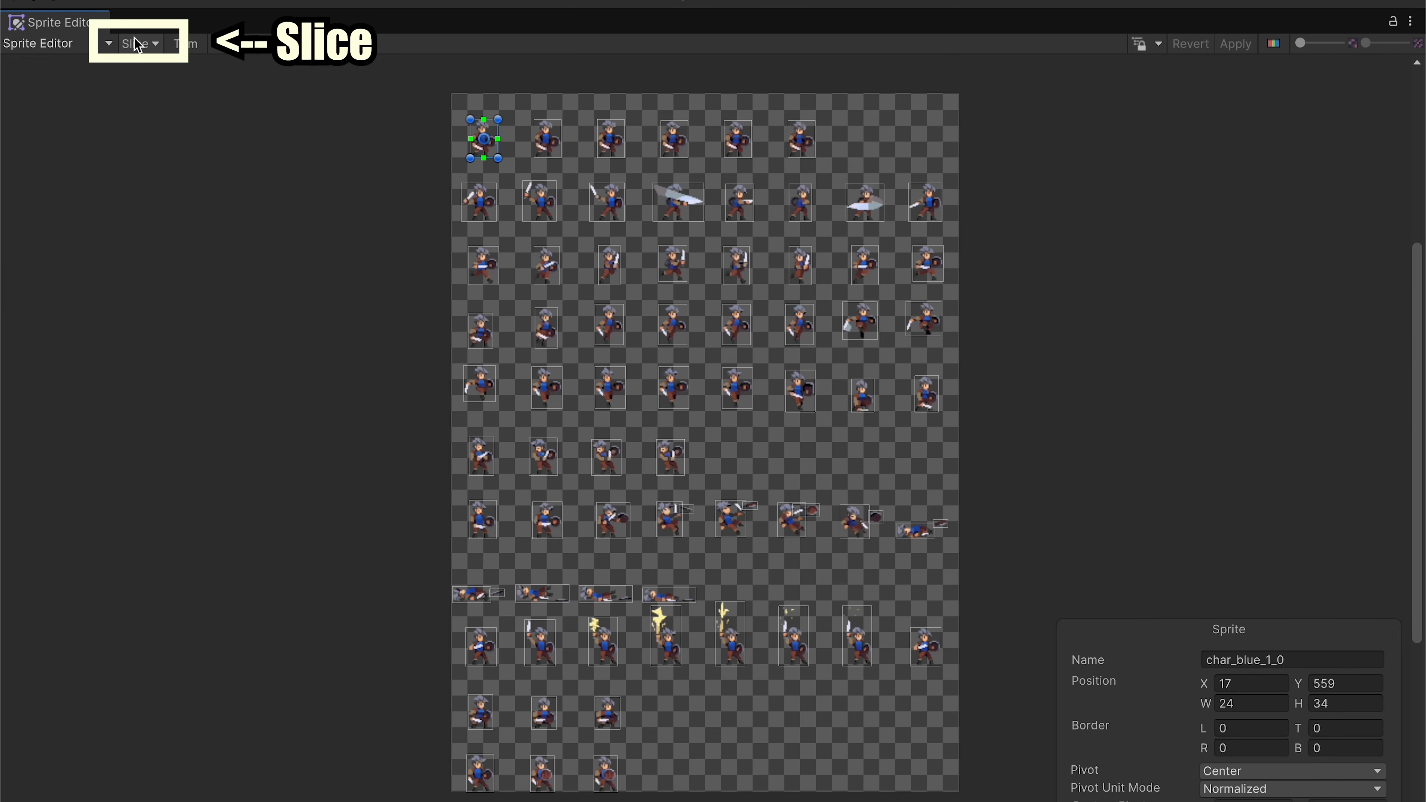
click(134, 43)
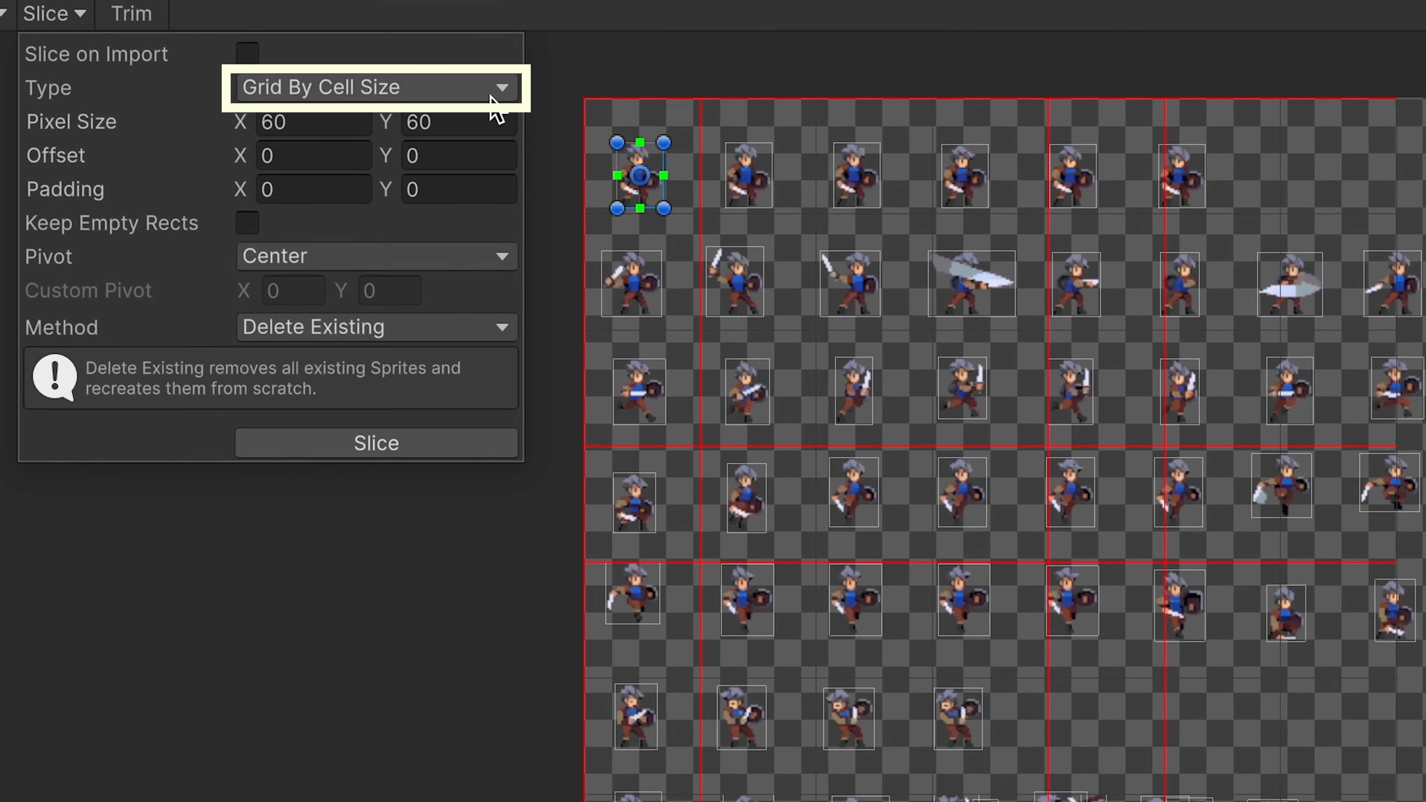
click(373, 86)
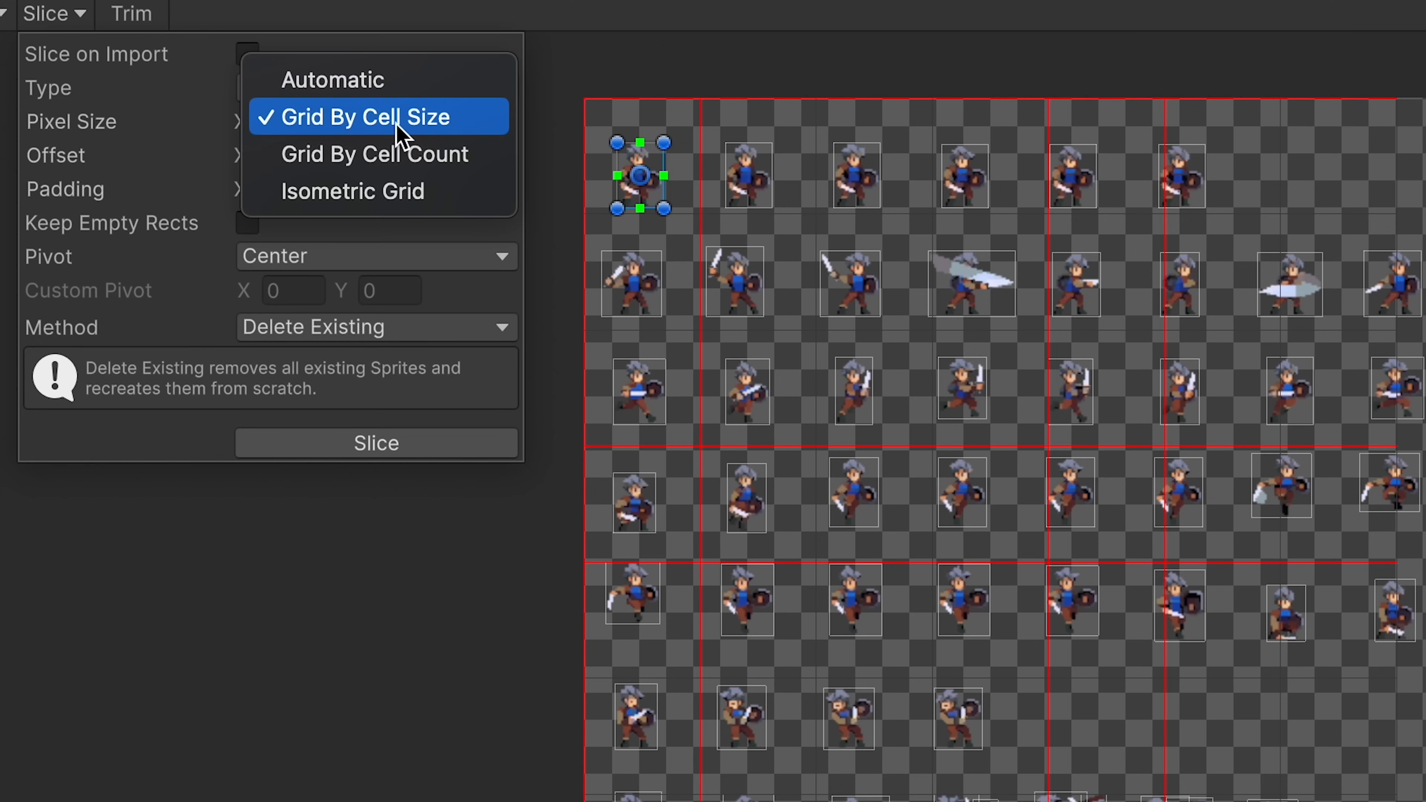
click(367, 117)
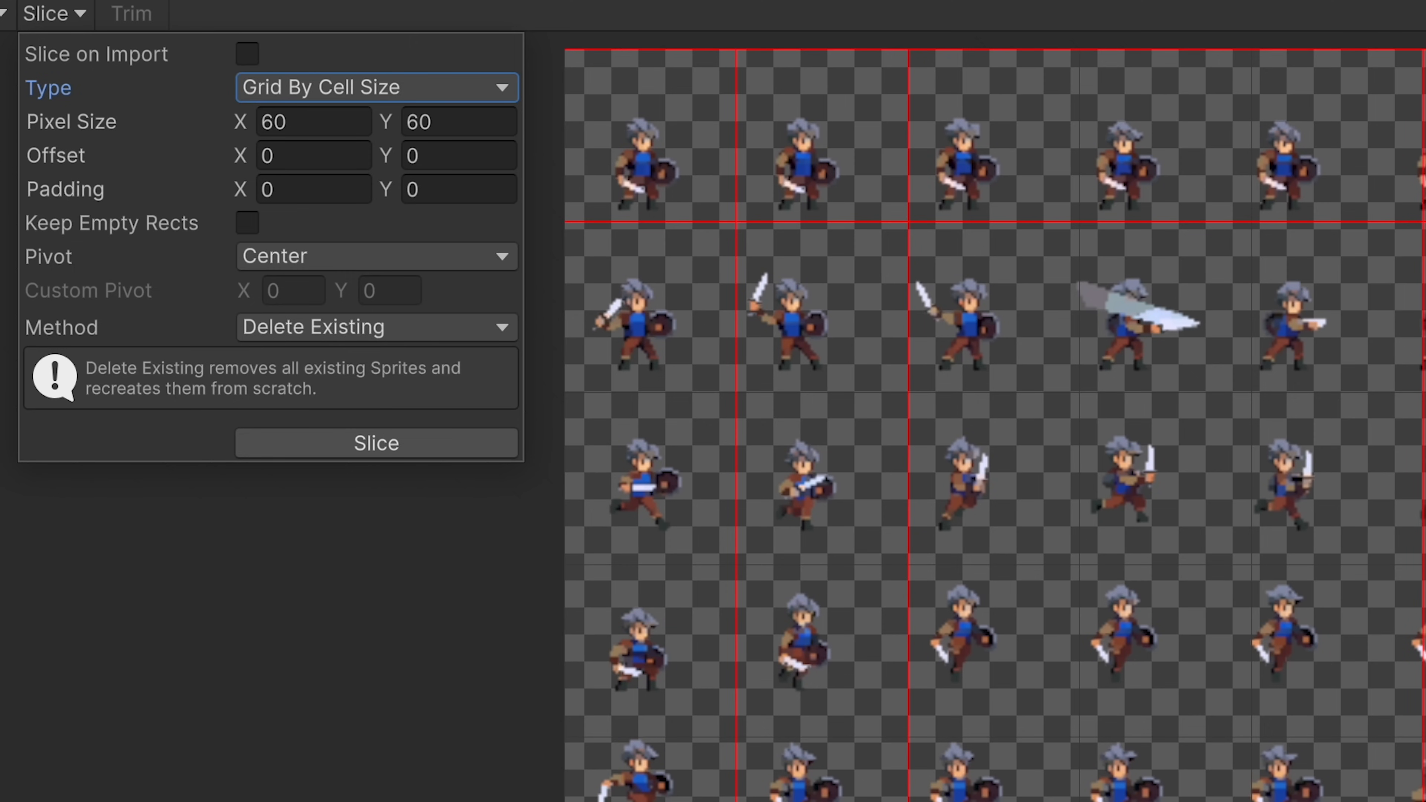
Slice the sheet into 56×56 pixel cells and apply the new slices
click(301, 123)
text(56)
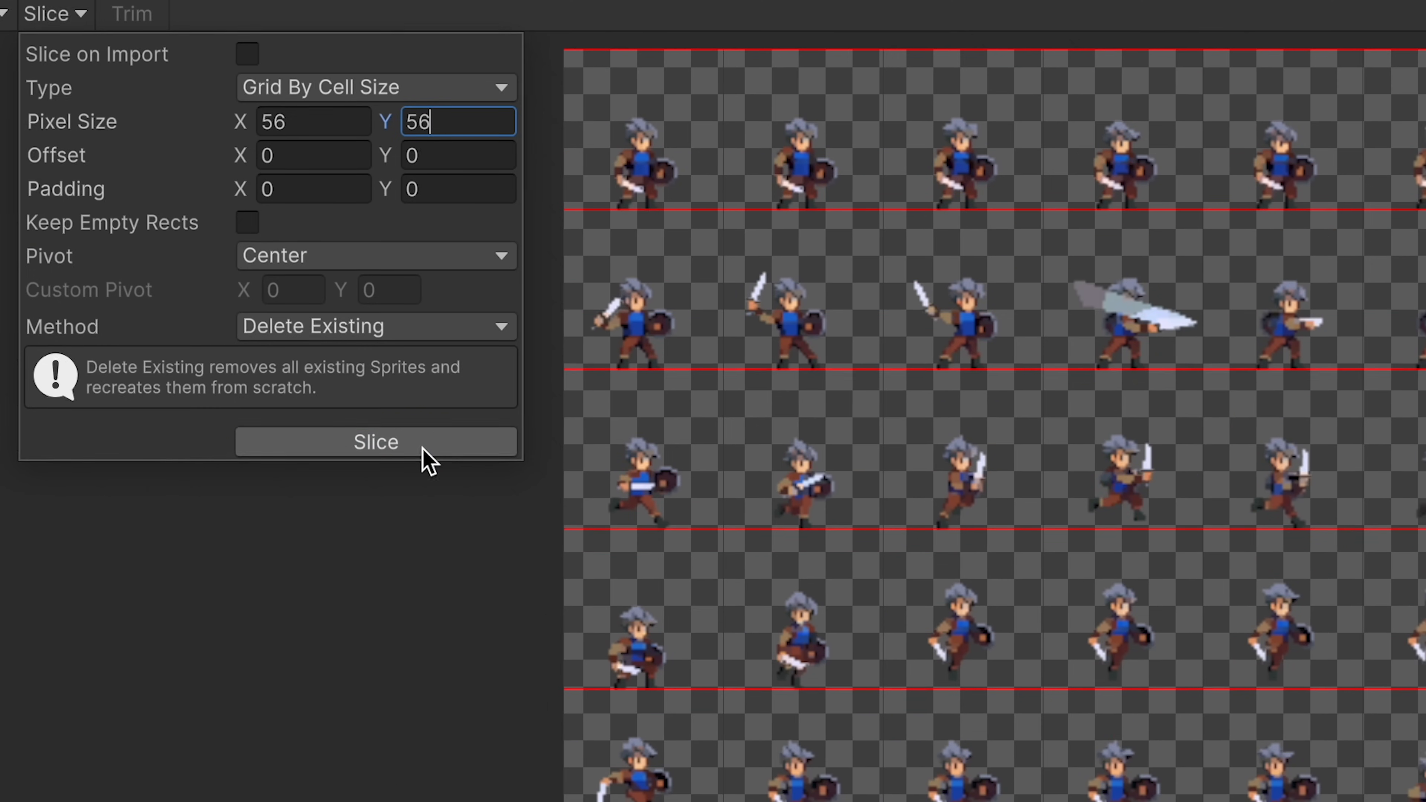
click(375, 441)
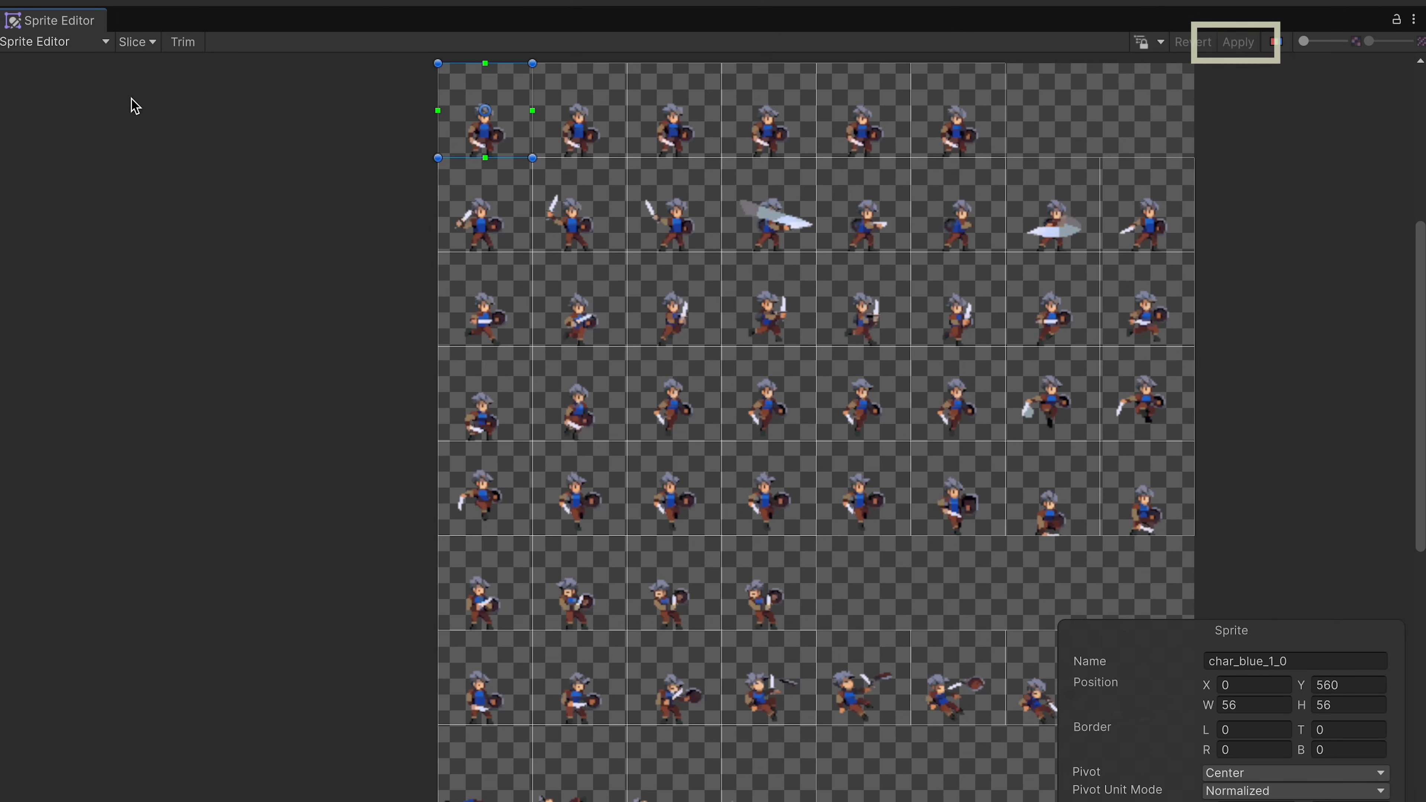
click(1238, 41)
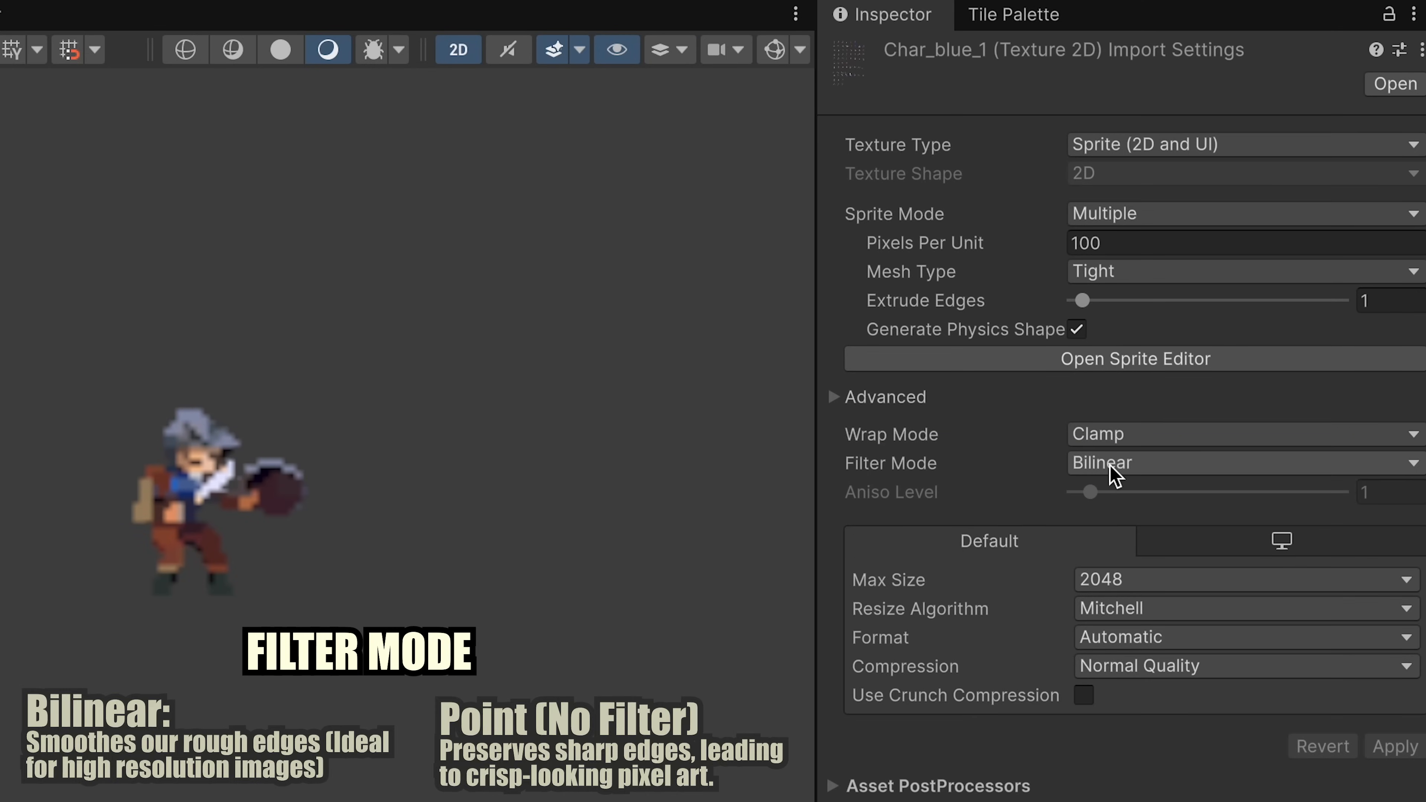
Import char_blue_1 with Point (no filter) filtering and RGBA 32 bit format, applying both
click(1219, 463)
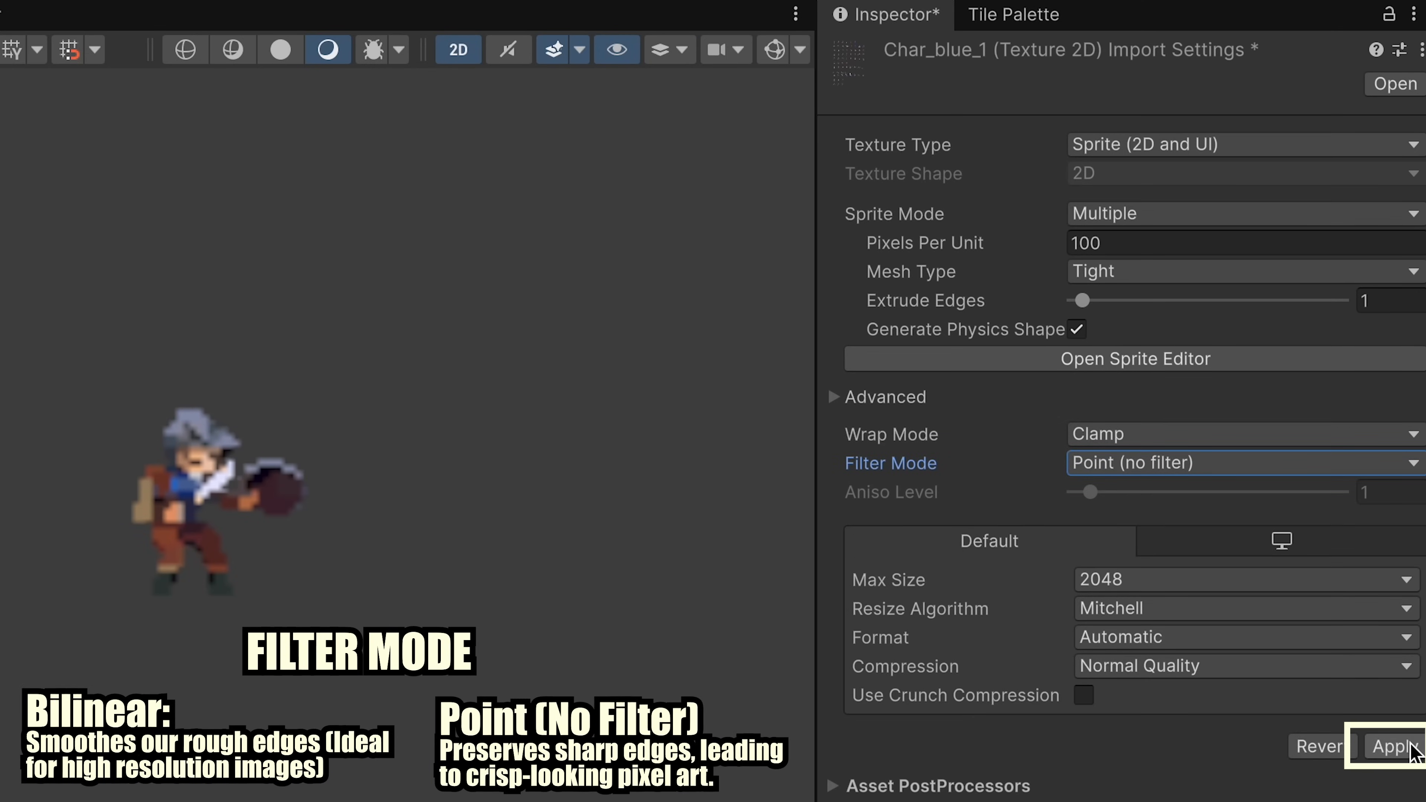
click(1391, 747)
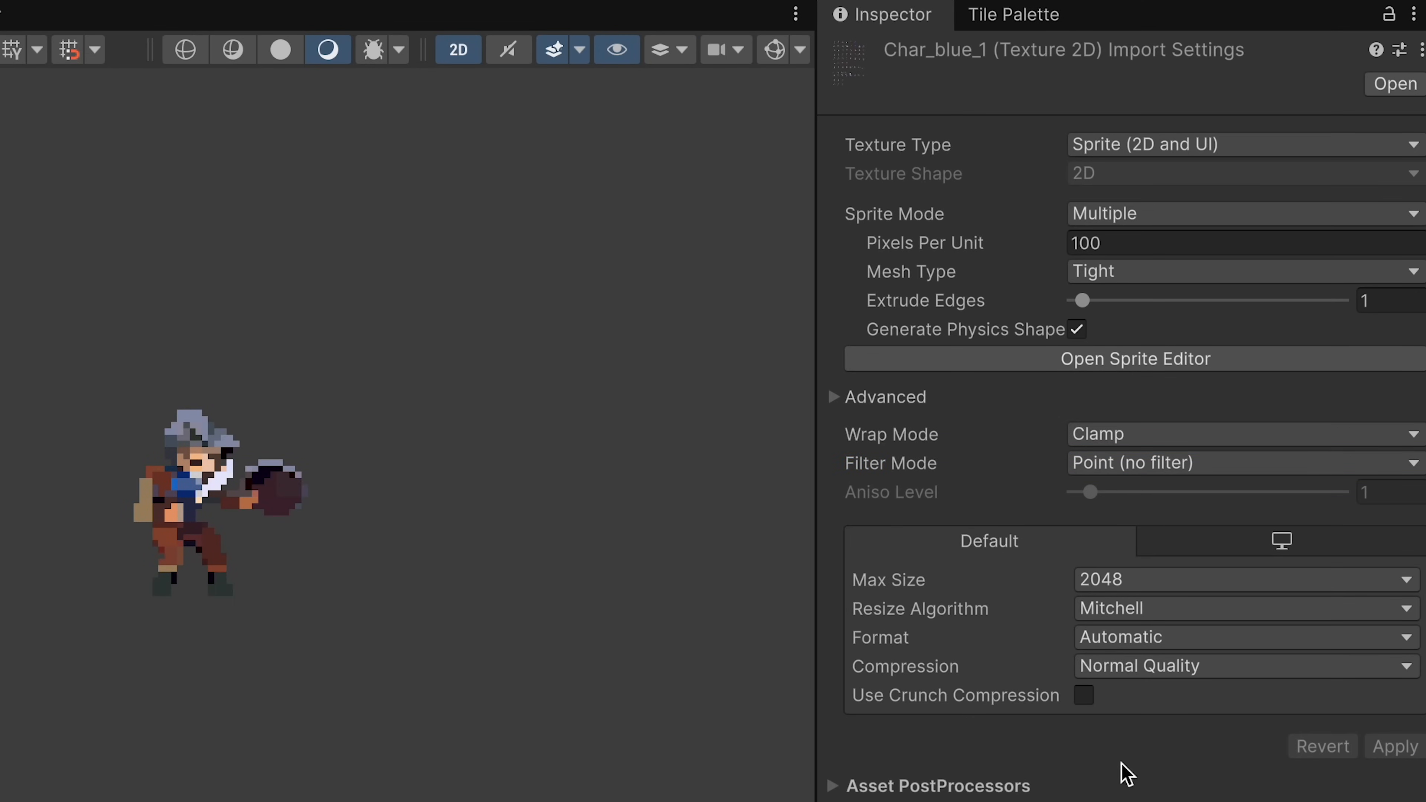
mouse_move(406, 590)
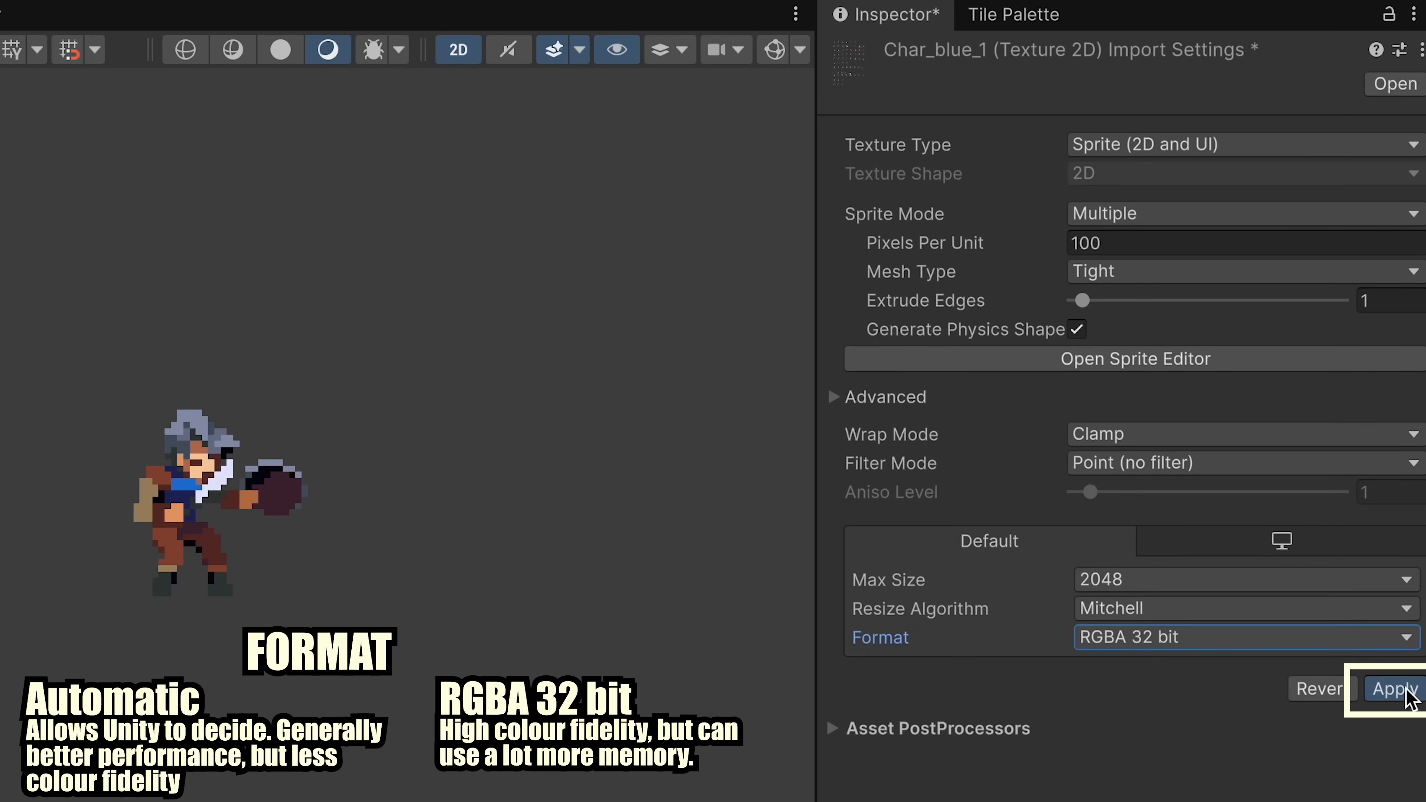
click(1385, 690)
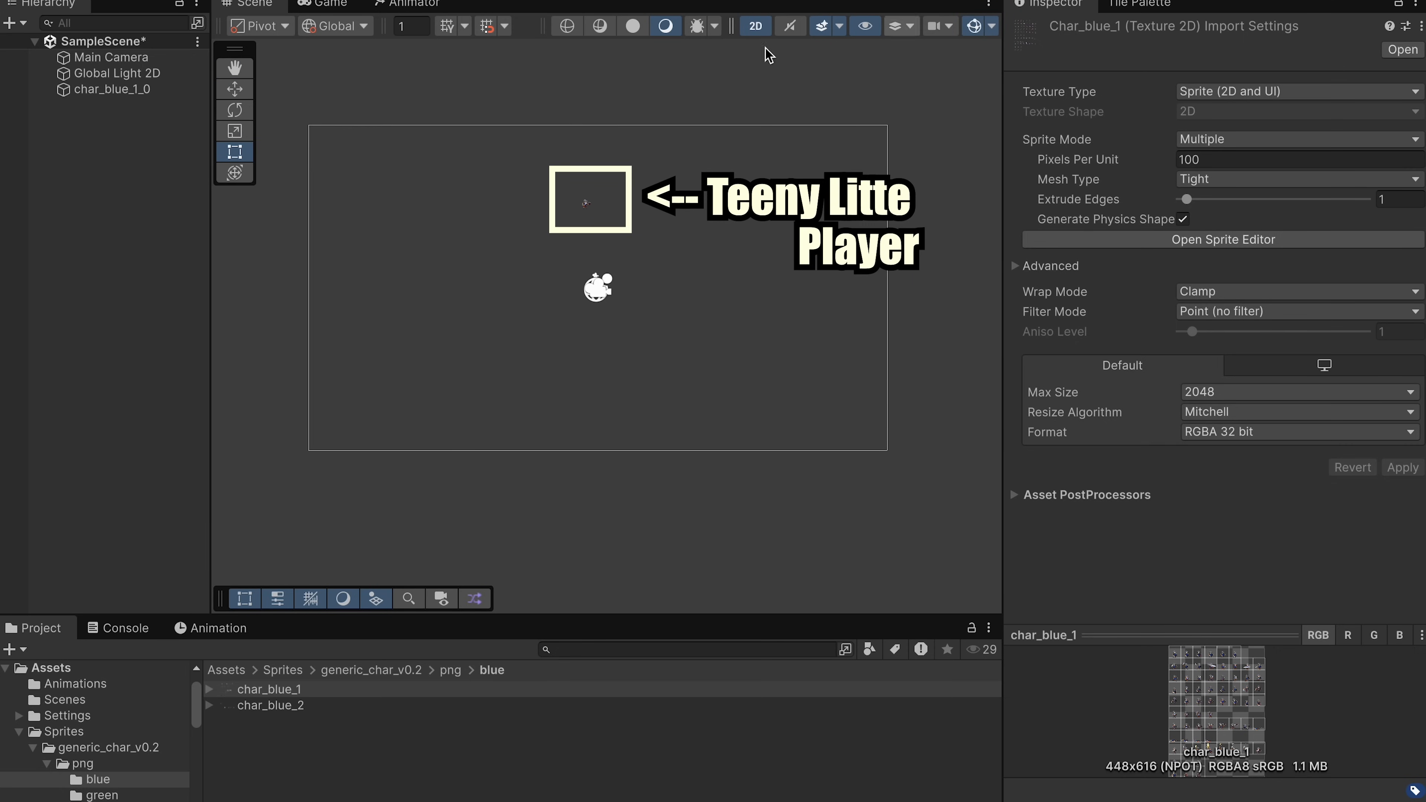
Check the tiny knight against the scene grid and set char_blue_1 to 16 Pixels Per Unit
click(111, 89)
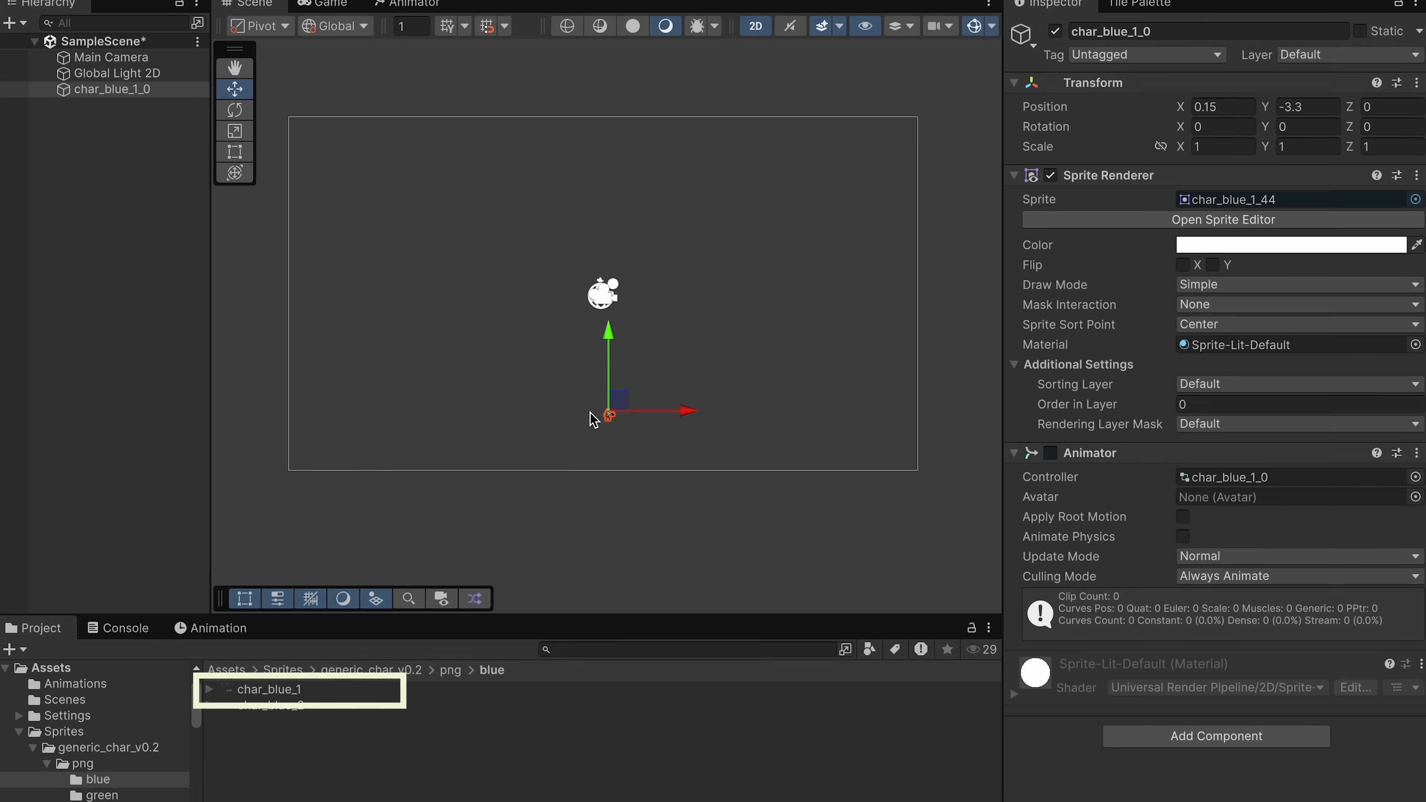
click(268, 689)
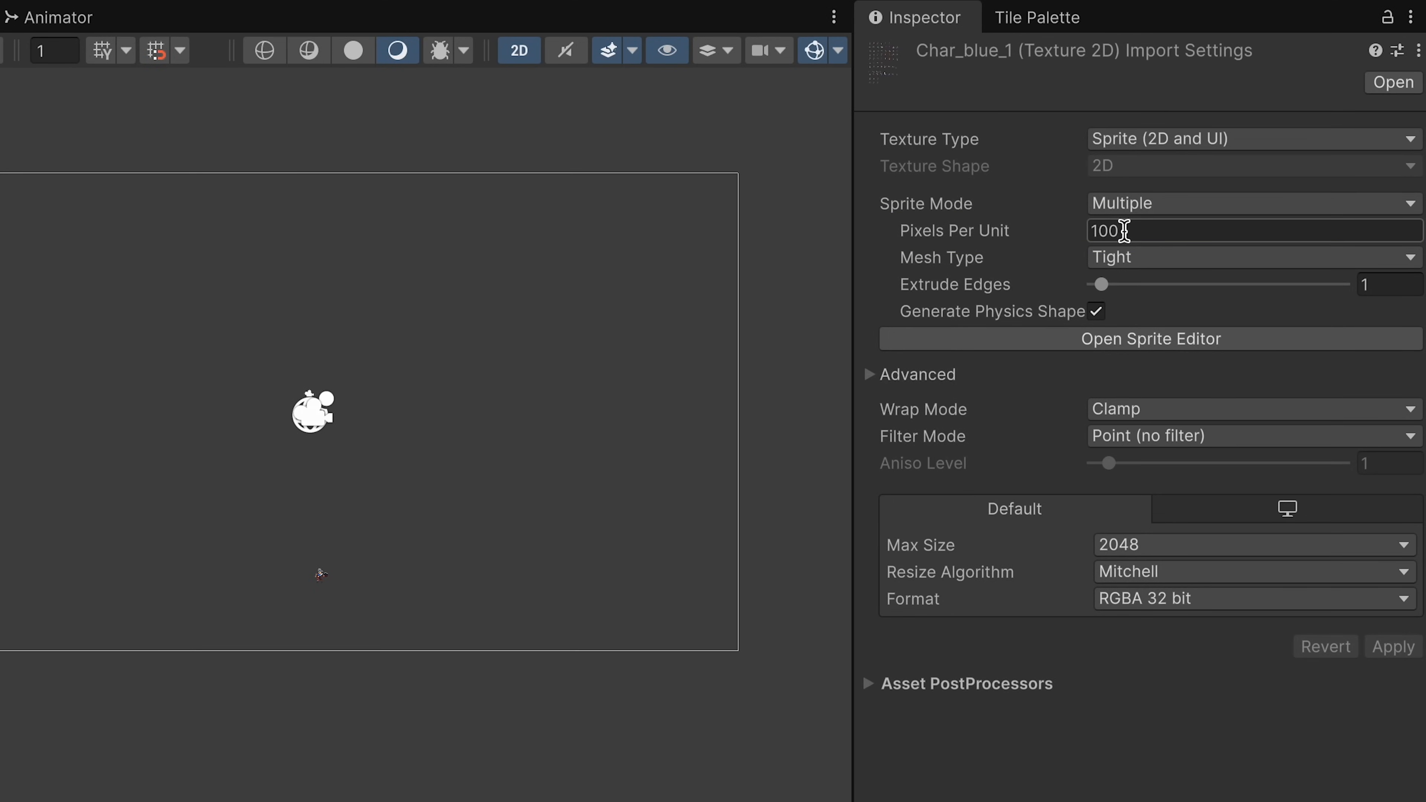
mouse_move(101, 51)
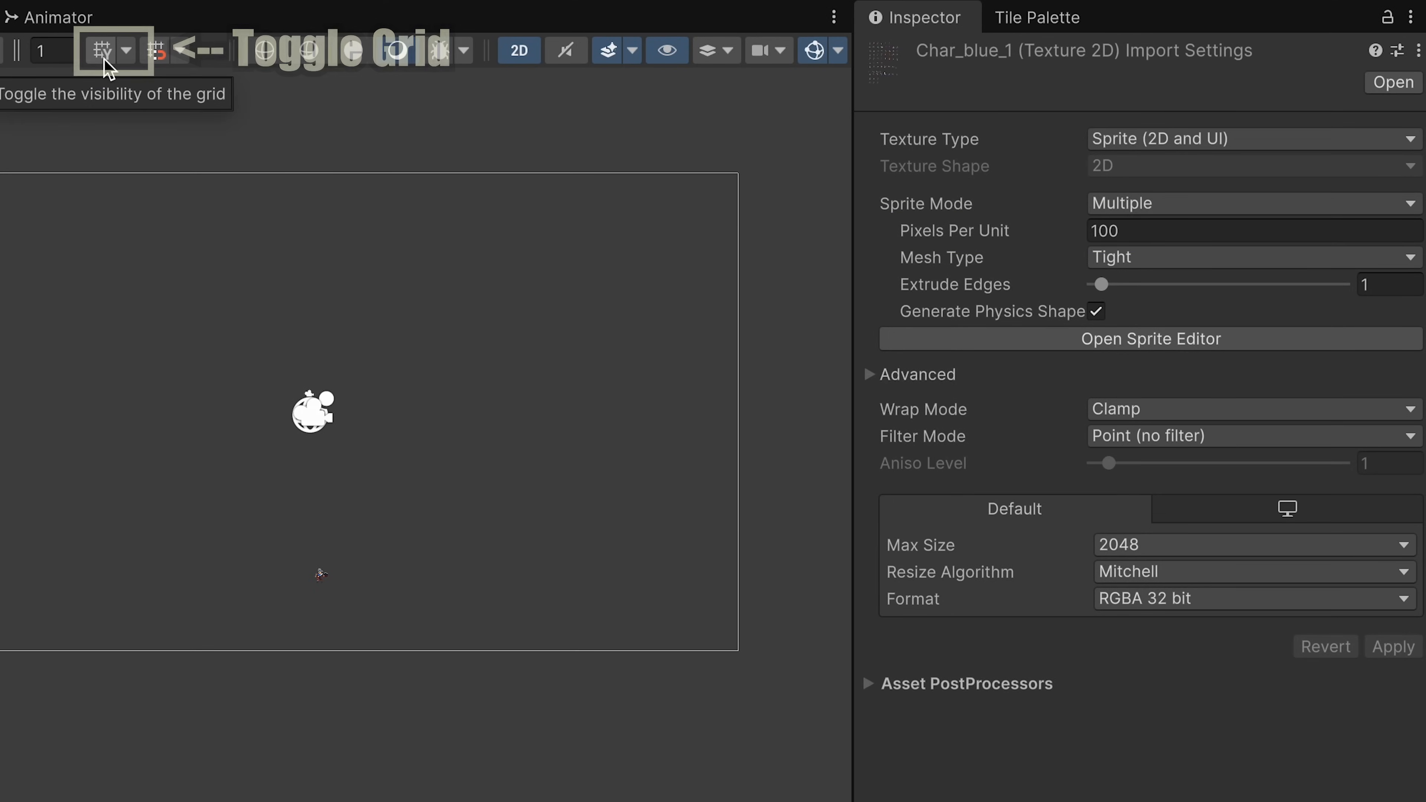
click(101, 51)
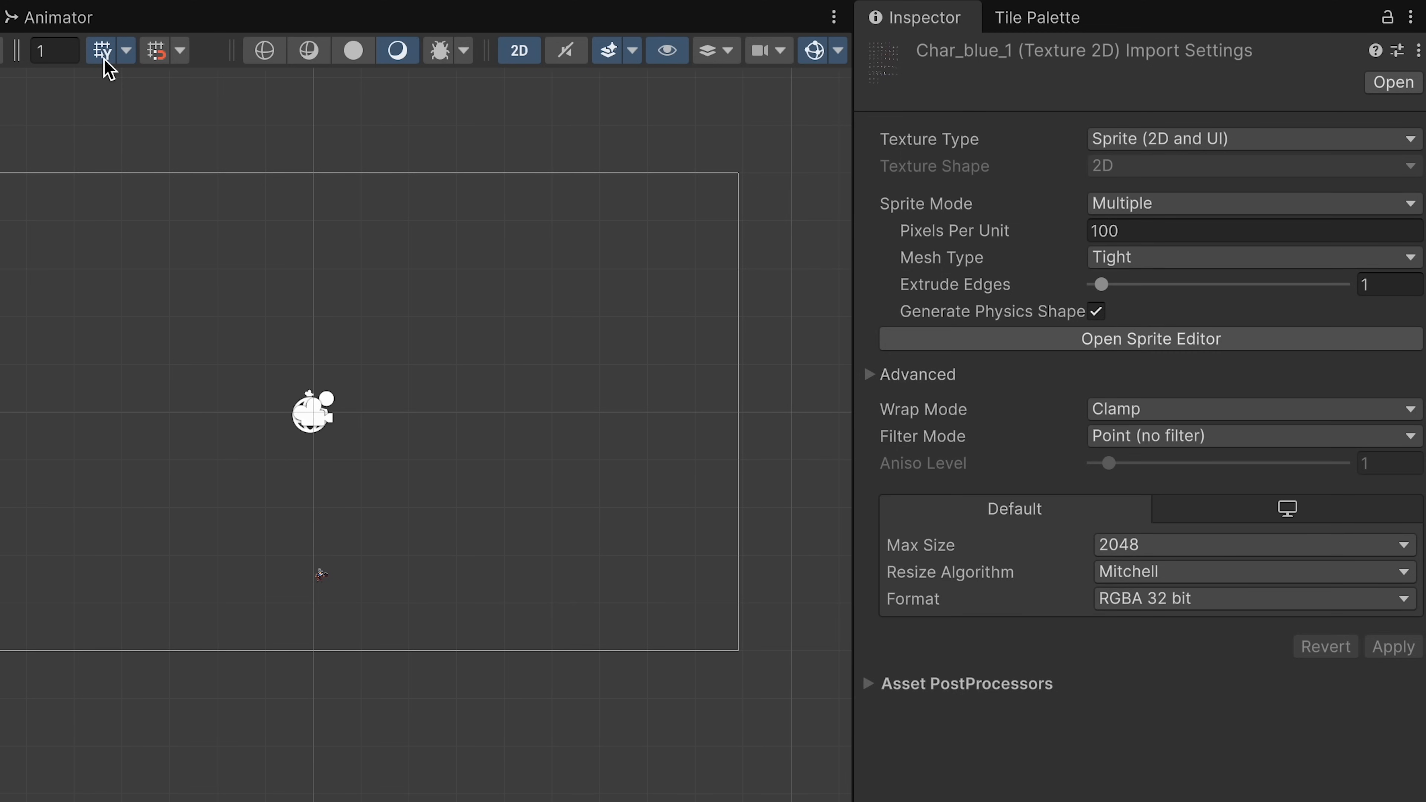
click(101, 51)
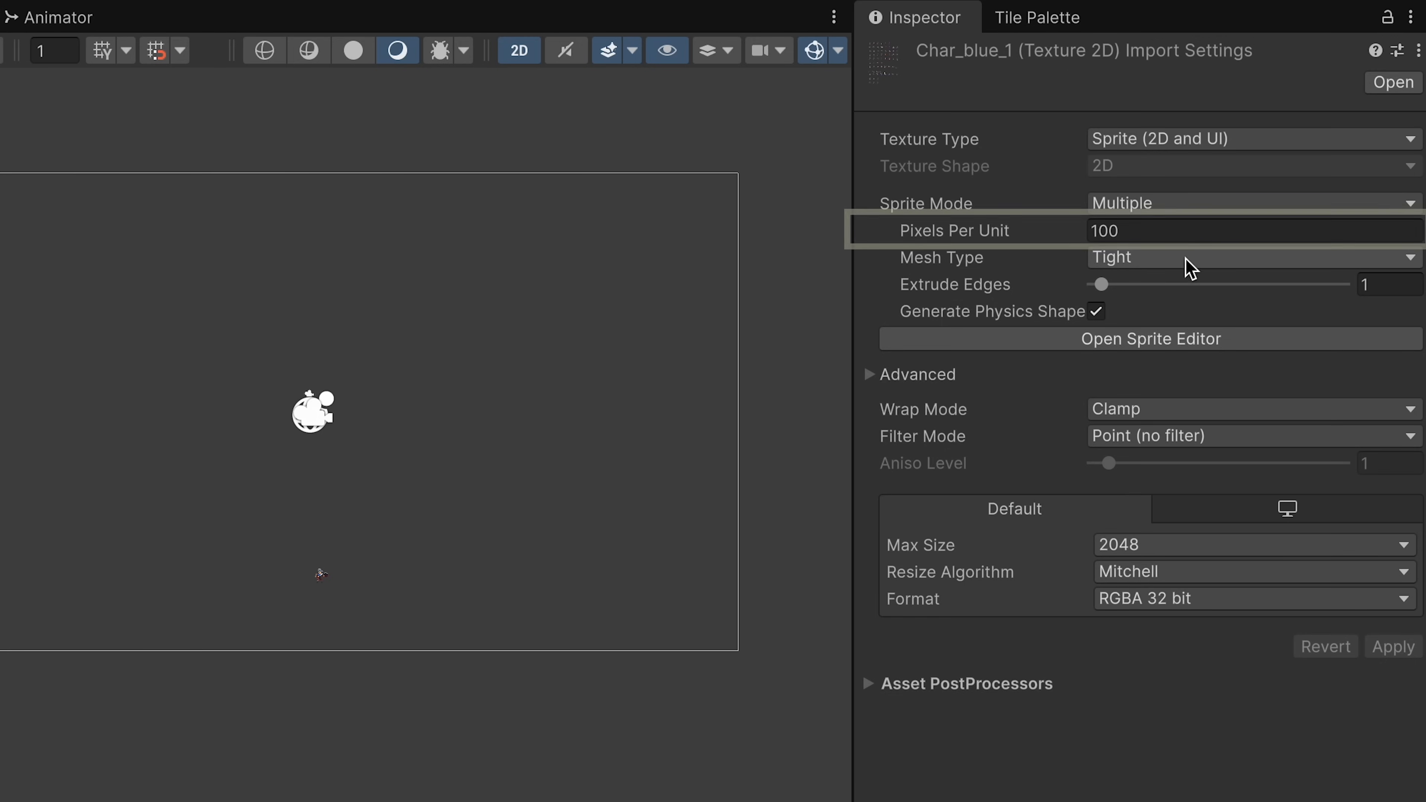
text(16)
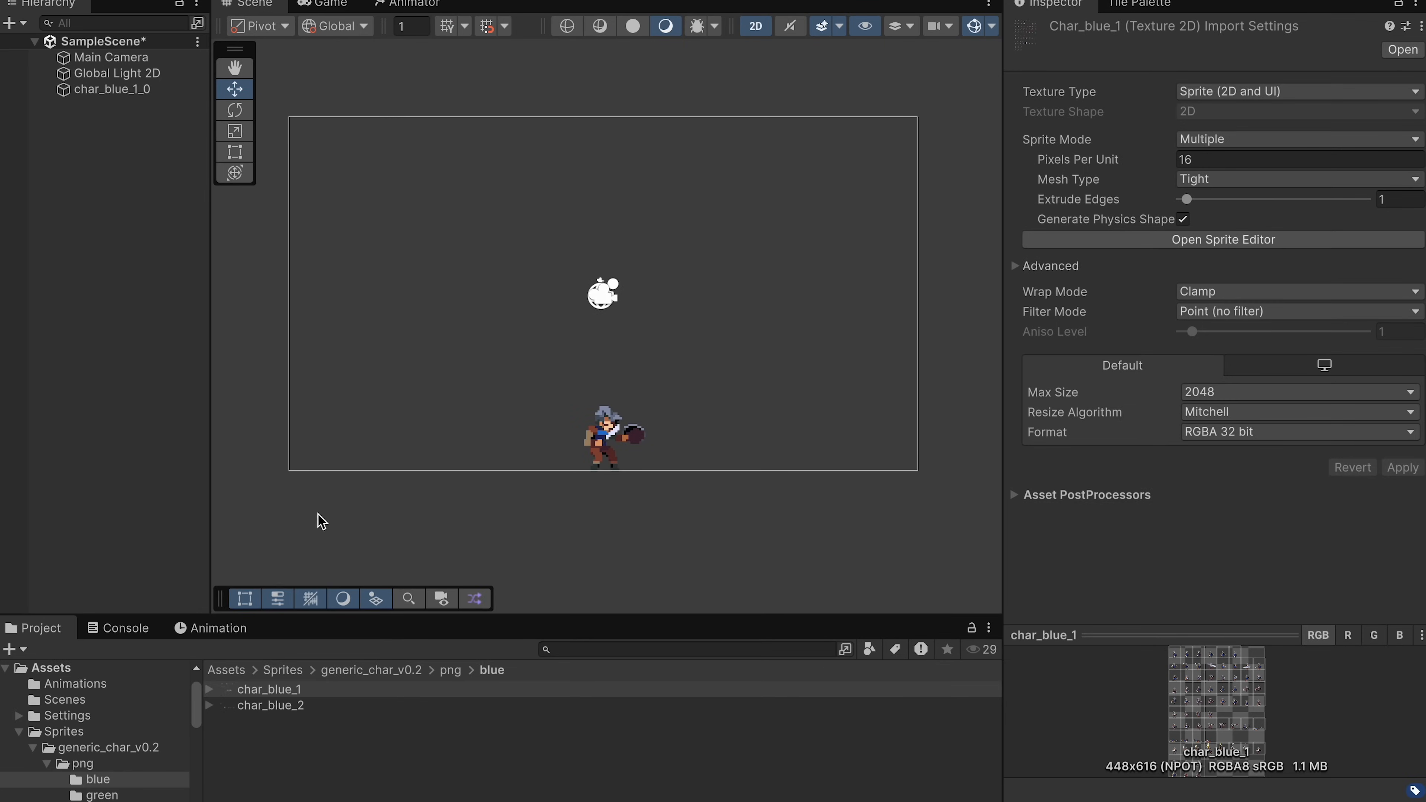
Delete the char_blue_1_0 knight from the scene and select the auto-created Animations assets for removal
right_click(104, 89)
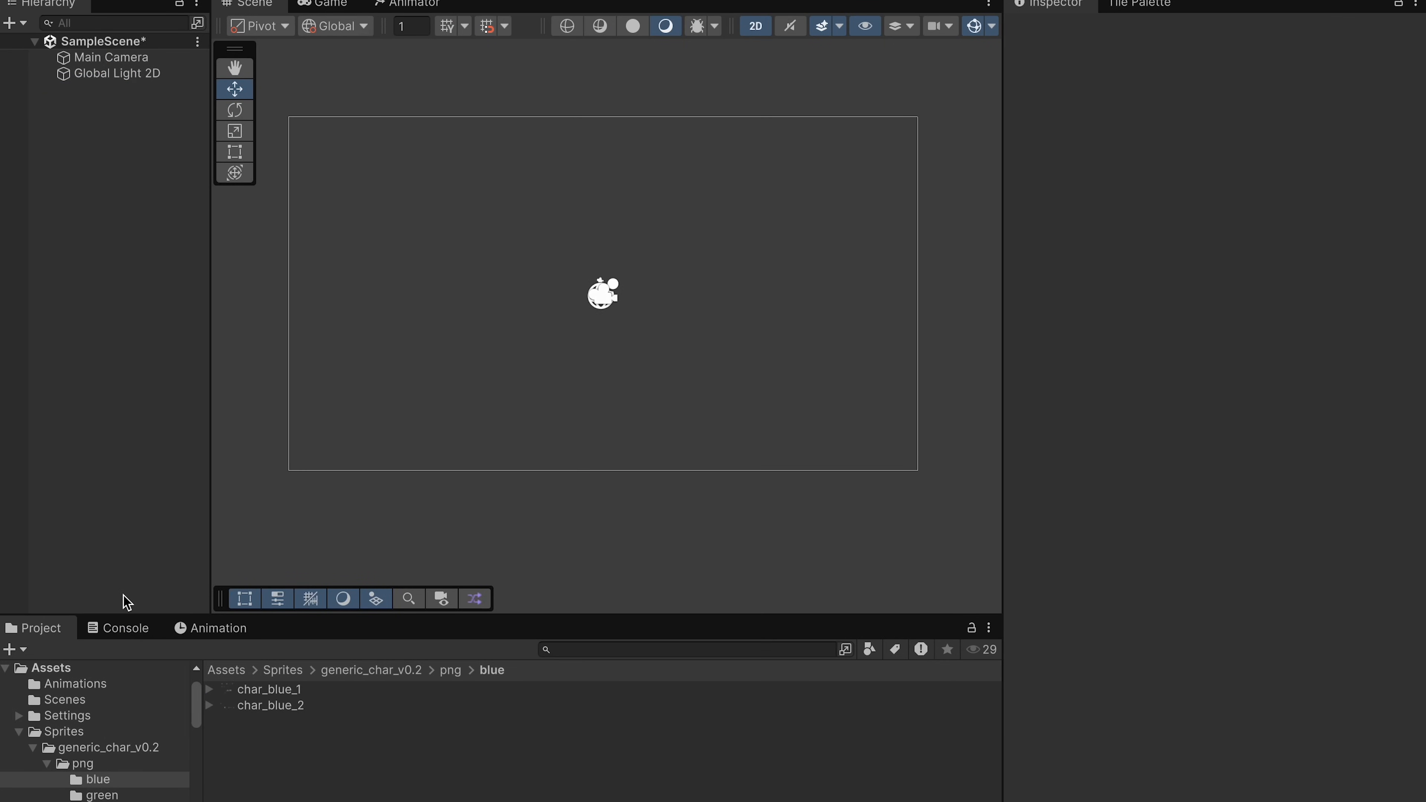
click(75, 684)
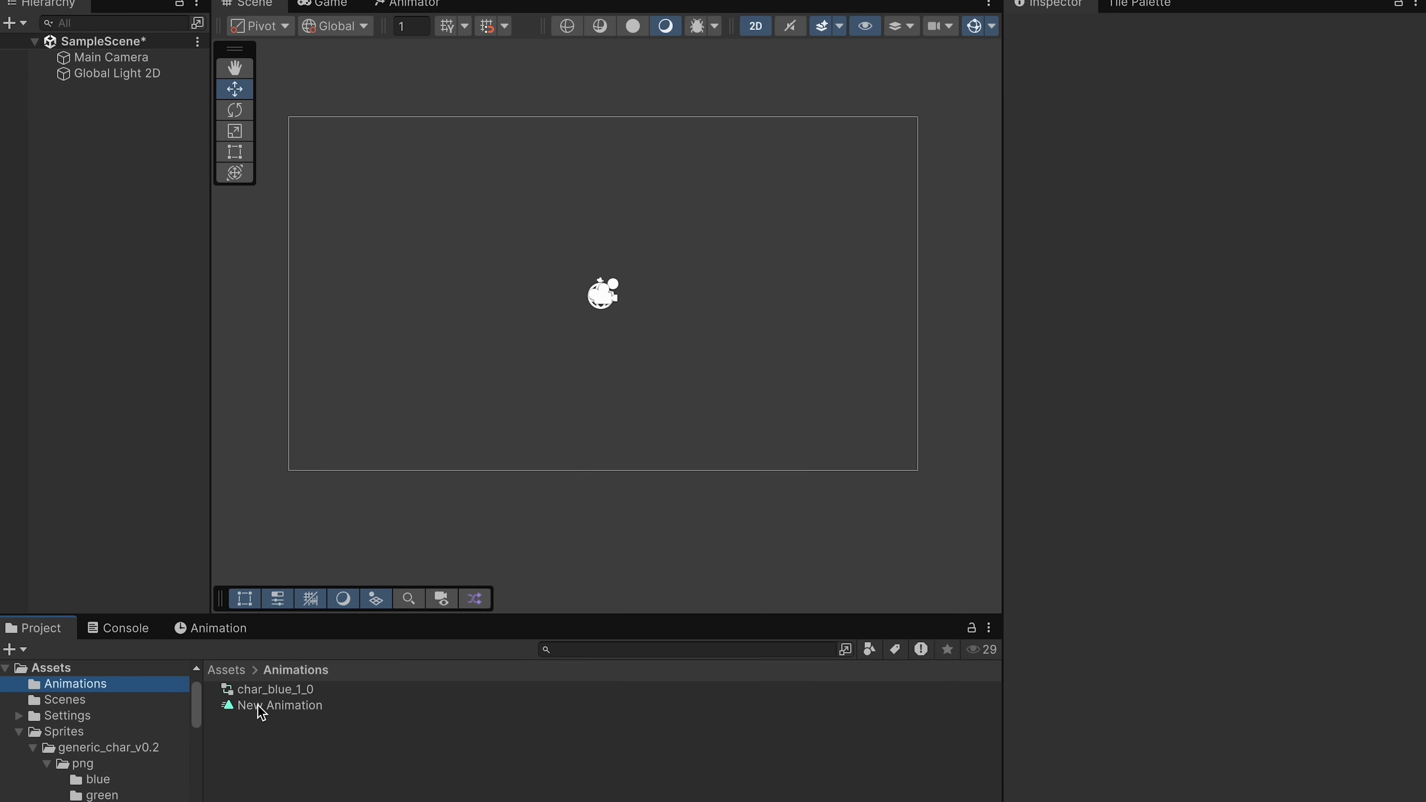
click(276, 706)
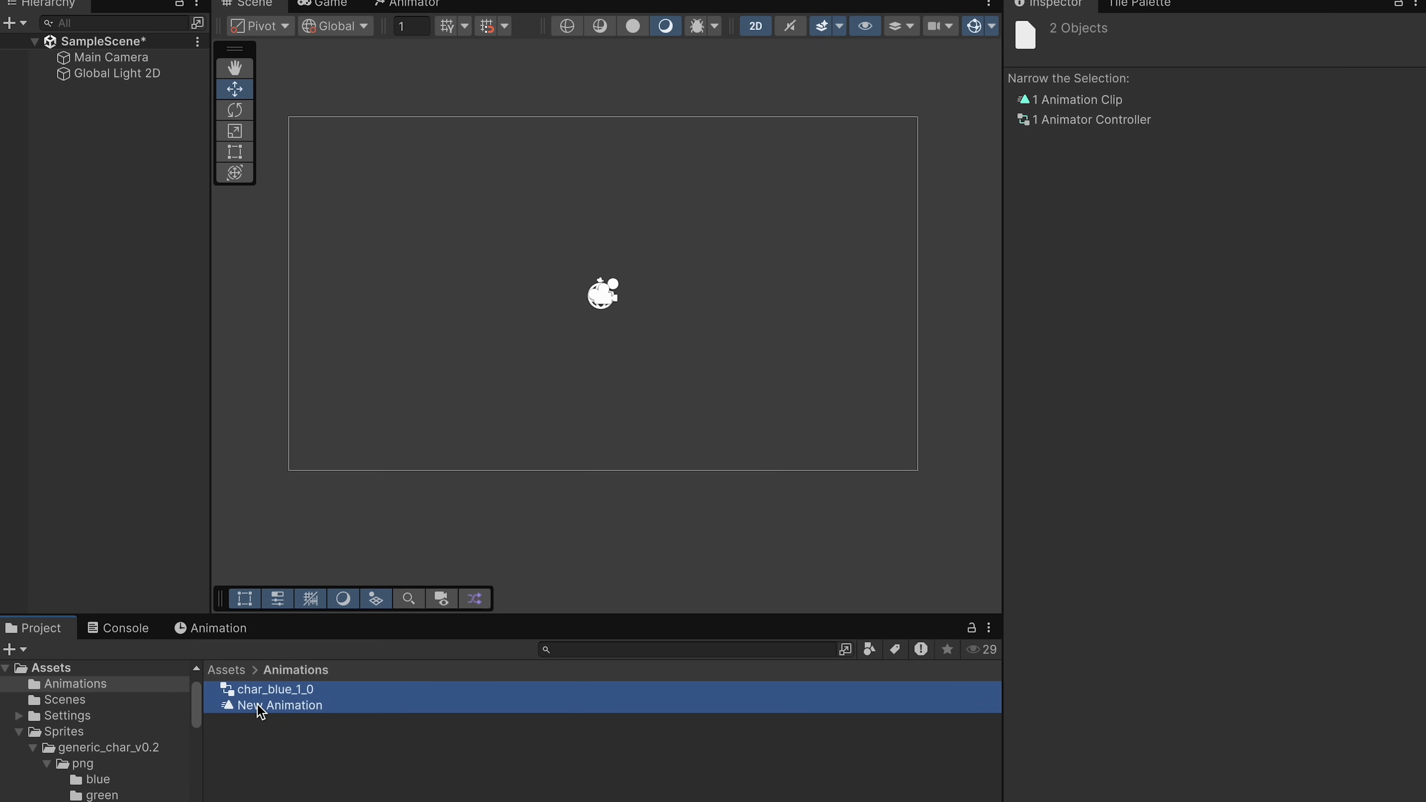
mouse_move(334, 406)
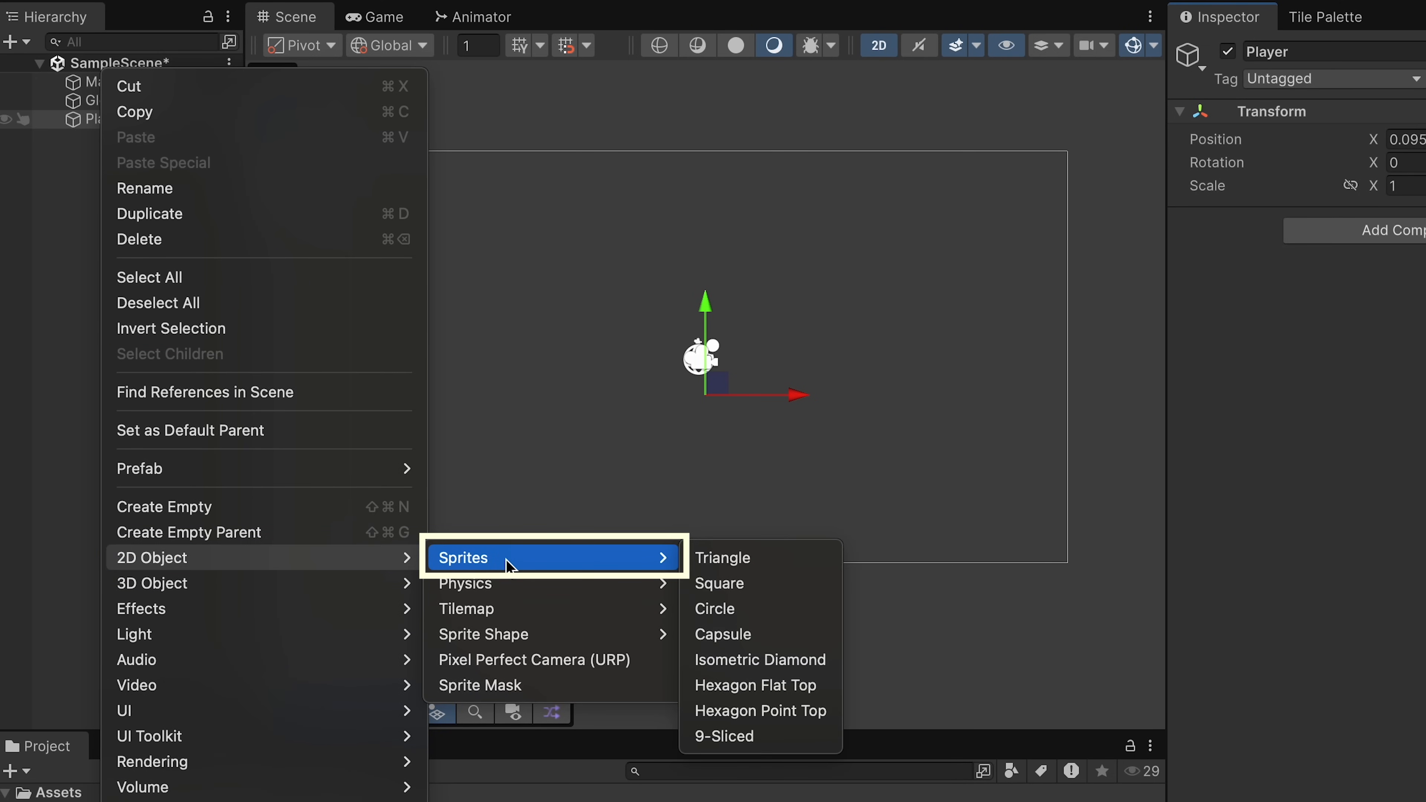
Add a Square sprite child named Sprite under Player and select it
click(719, 584)
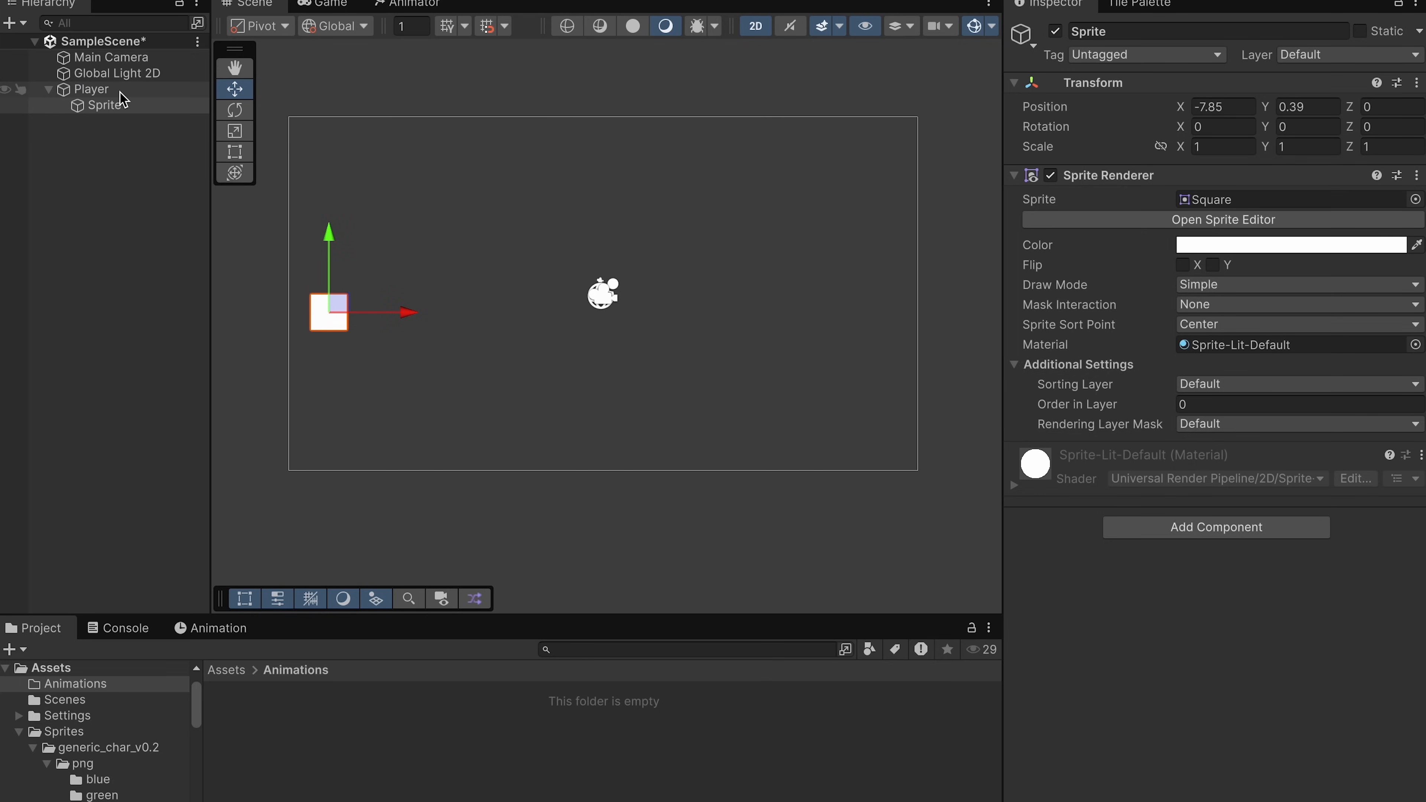
click(88, 89)
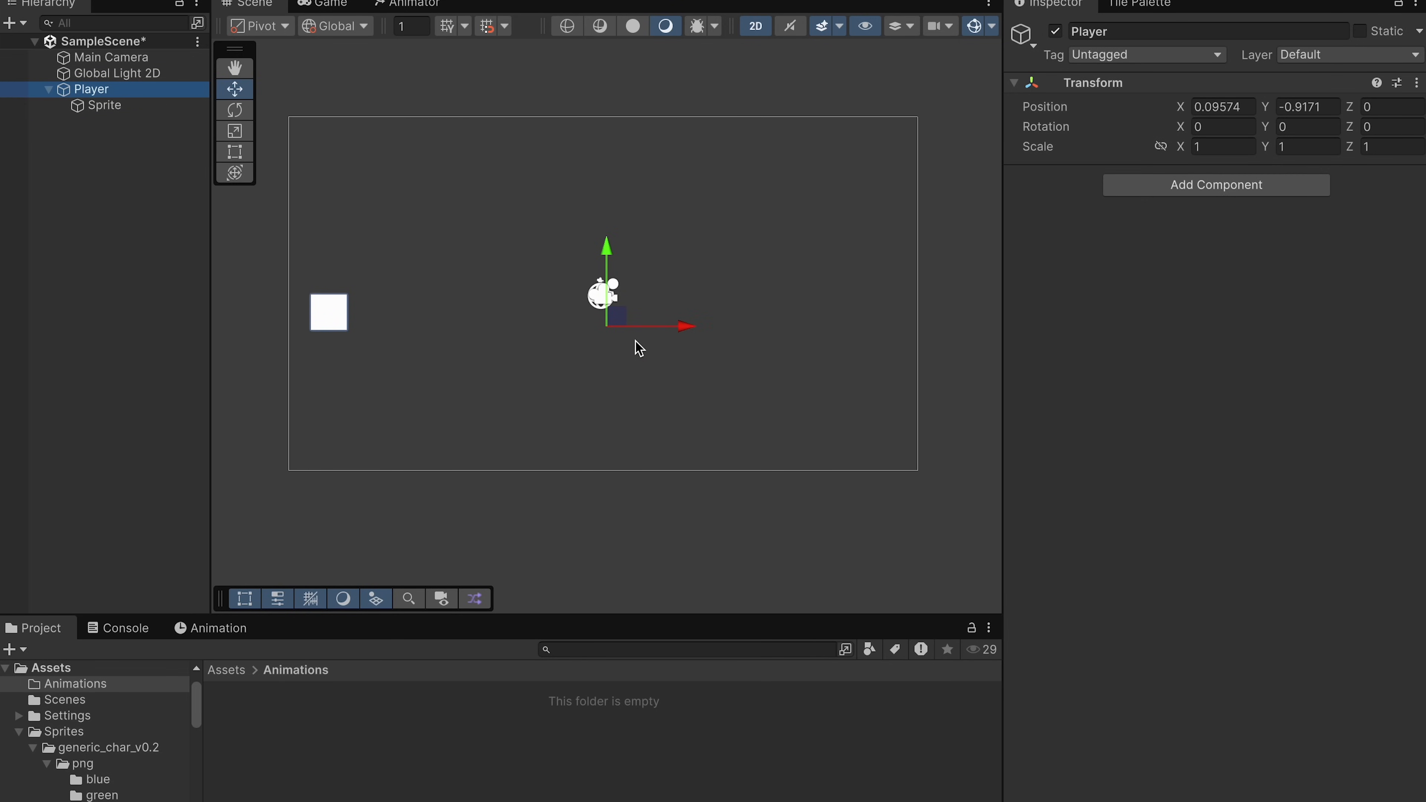
click(104, 106)
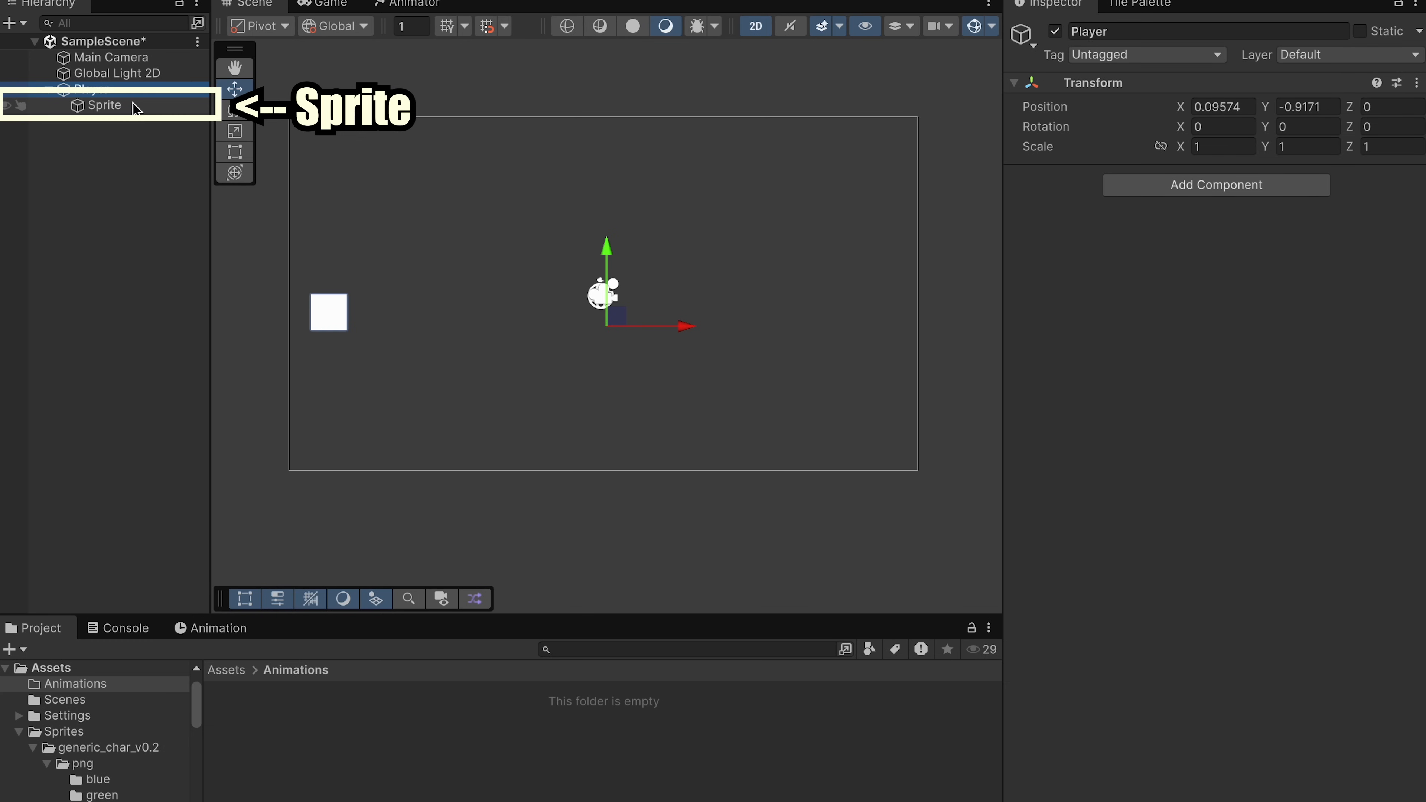
click(106, 106)
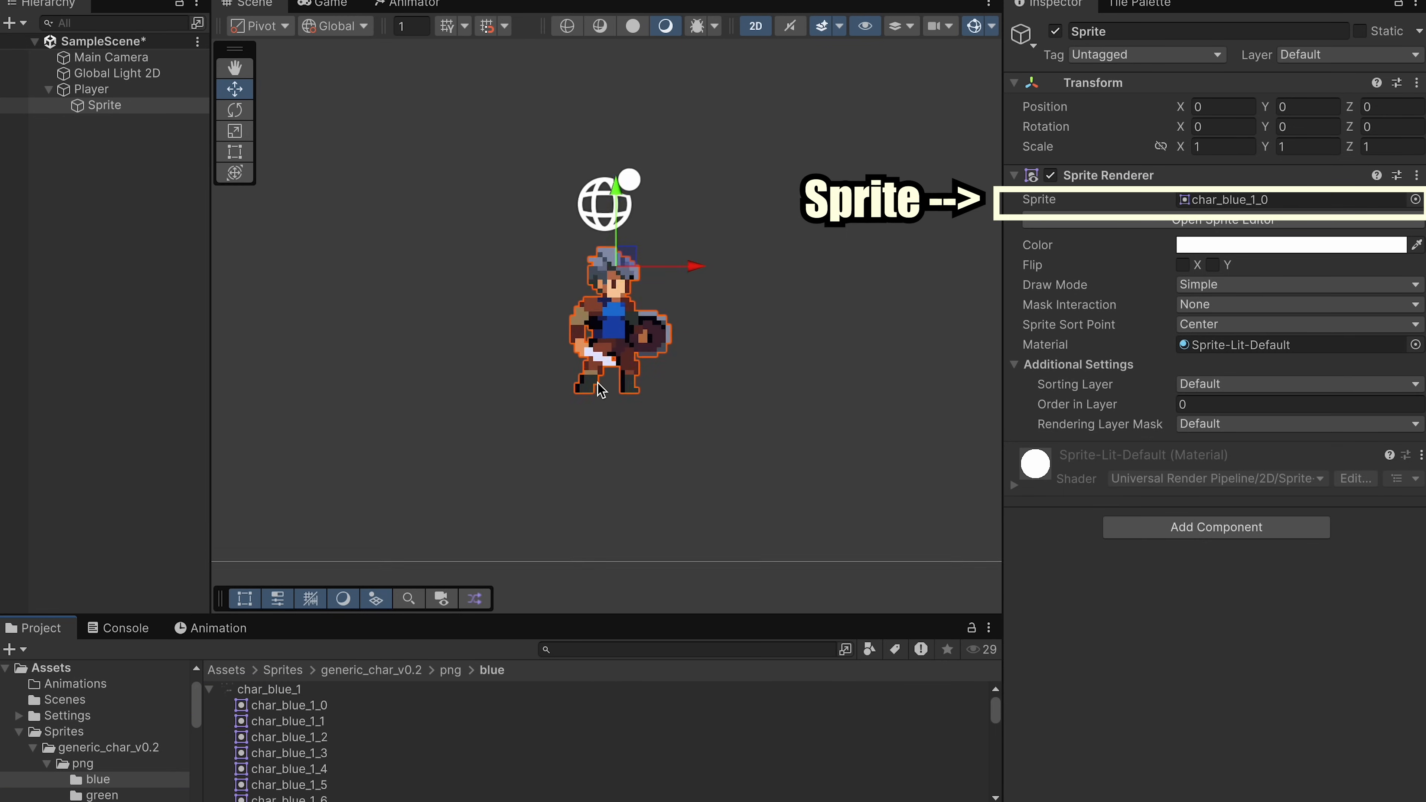
Run the scene in play mode to see the knight standing in the game view, then stop
click(91, 103)
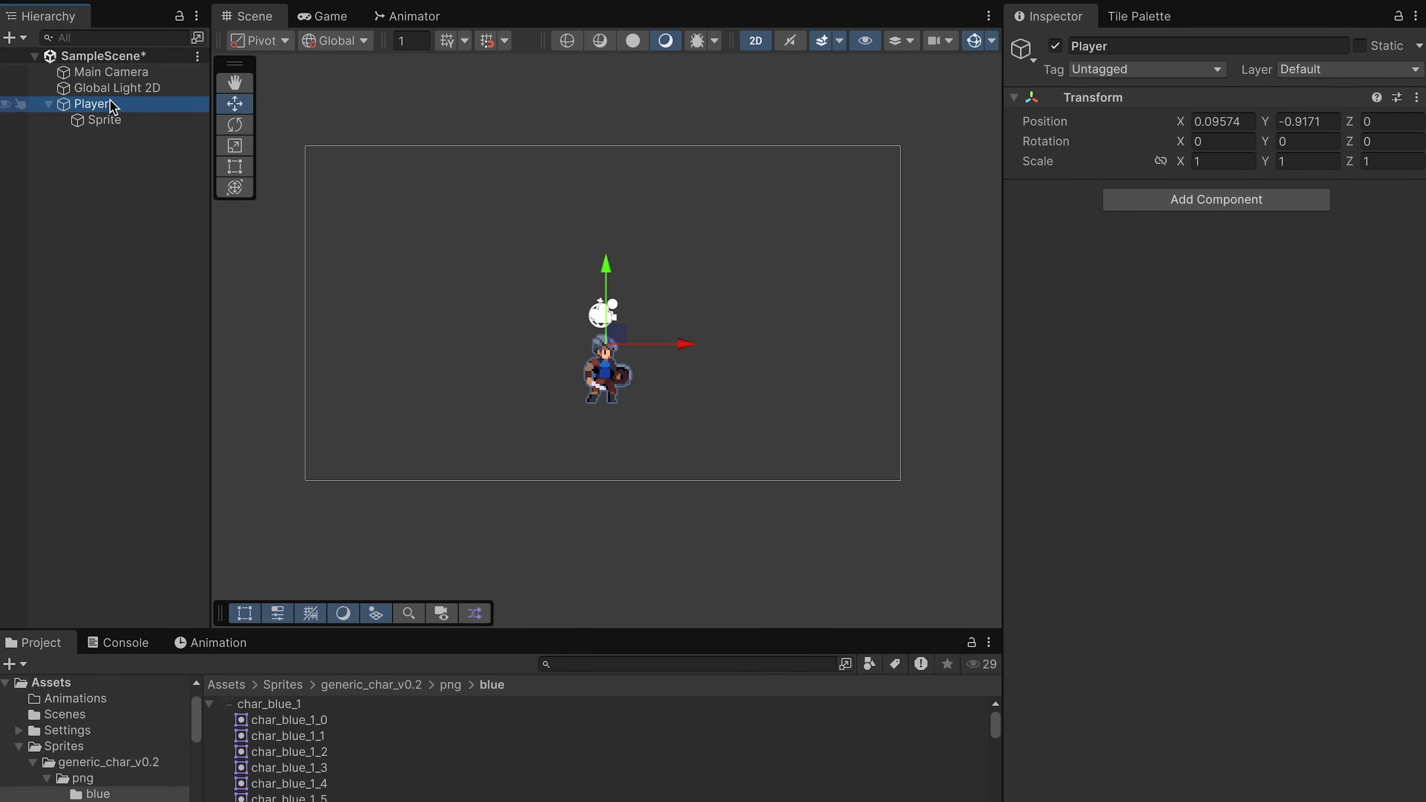
click(681, 11)
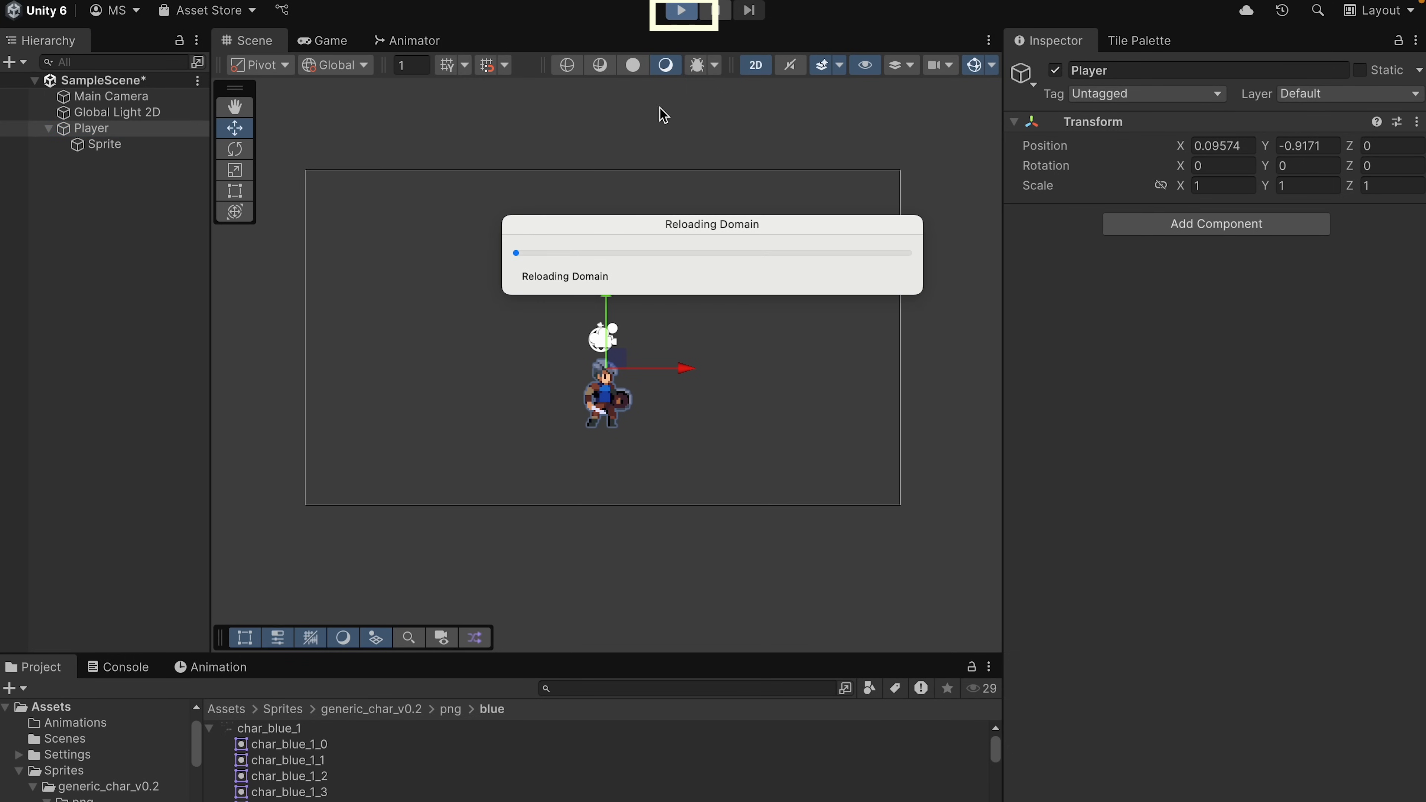
click(682, 11)
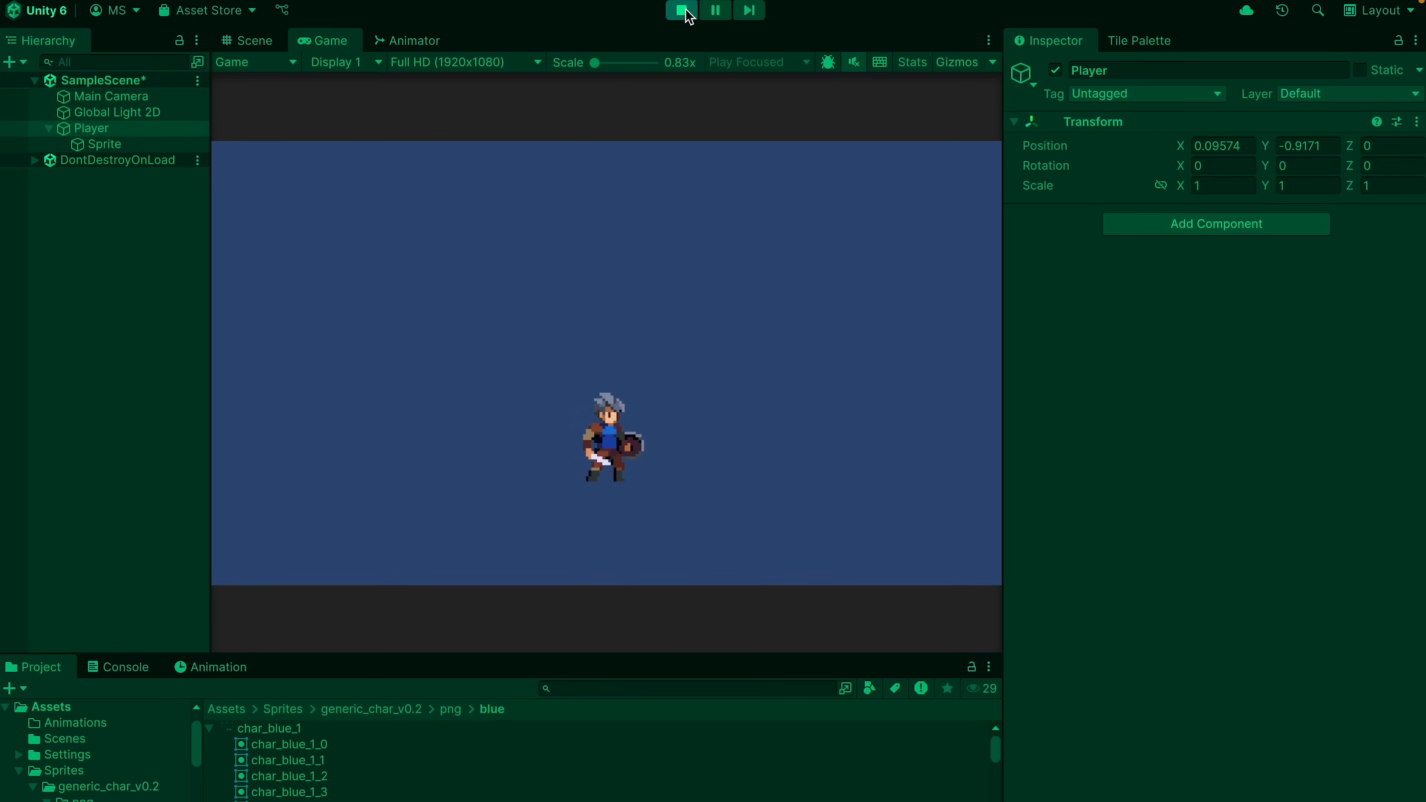
click(681, 11)
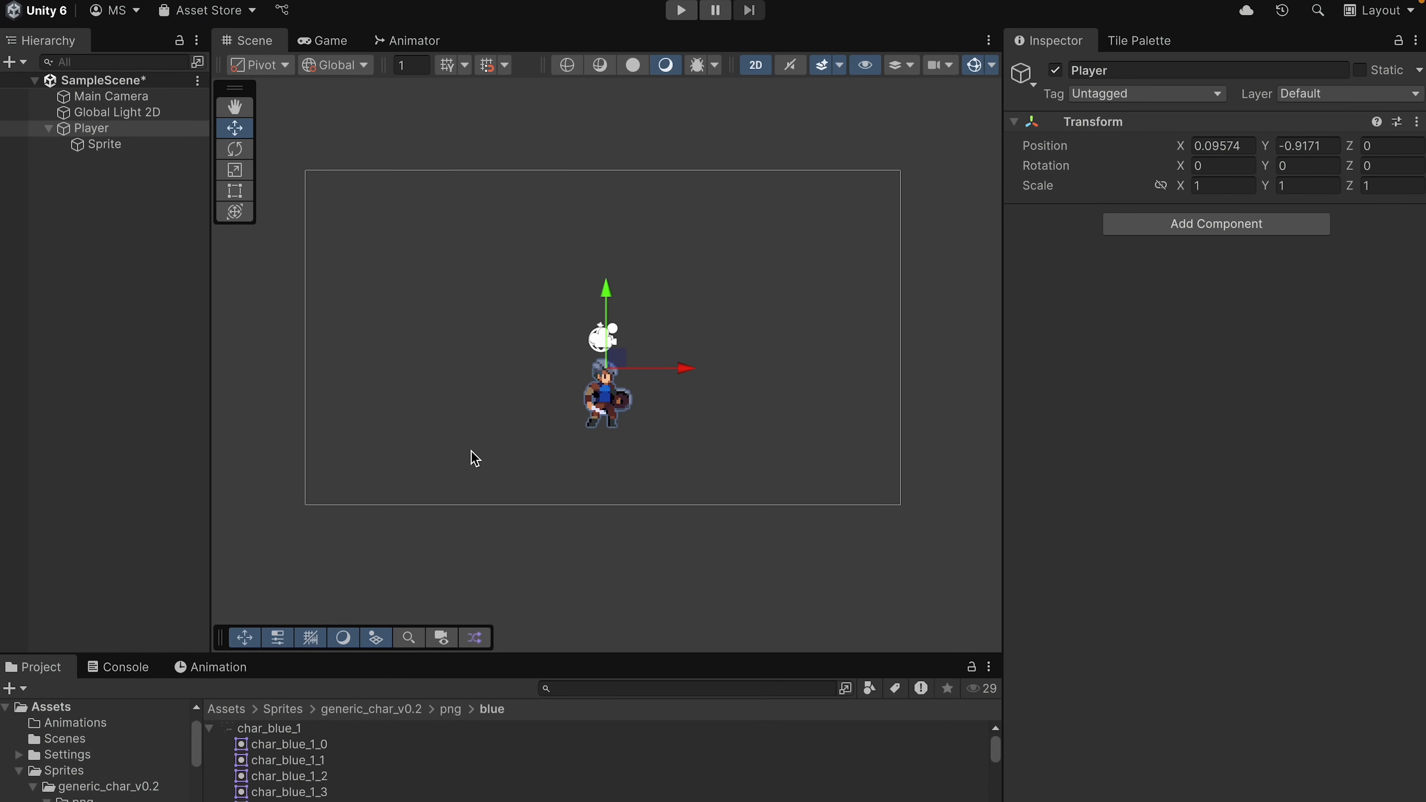
Add a Square sprite and stretch it into a wide bar along the bottom of the frame
right_click(137, 294)
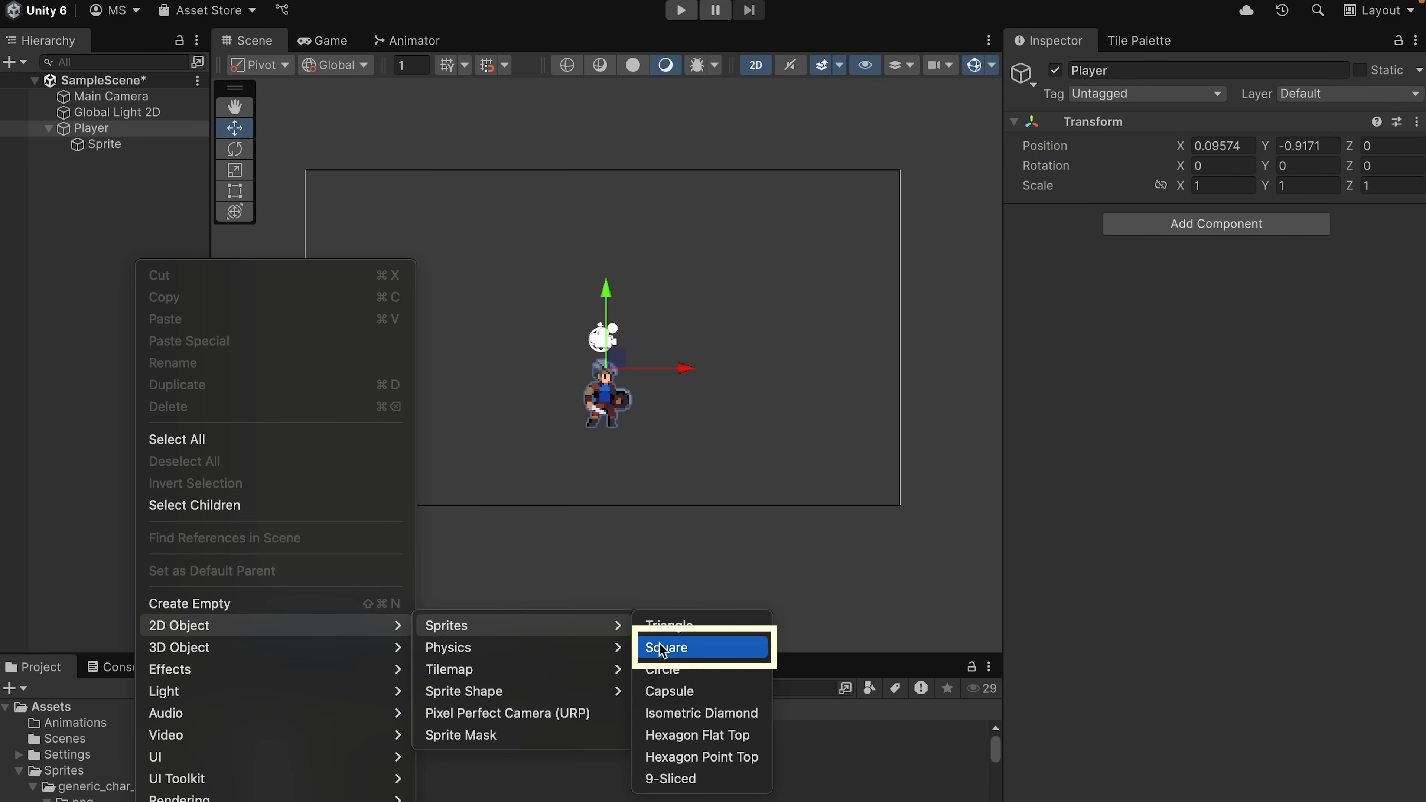
click(665, 648)
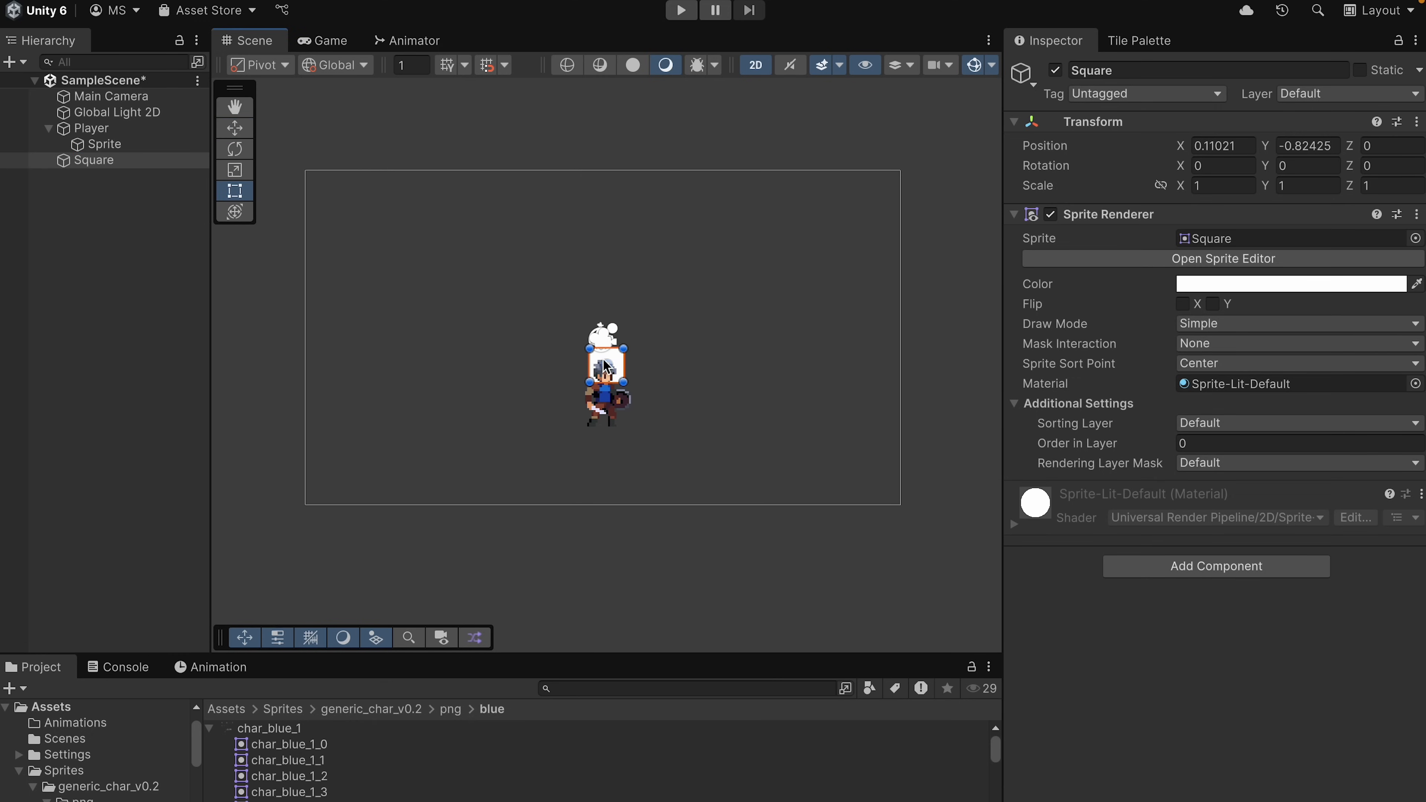
drag(605, 375, 896, 491)
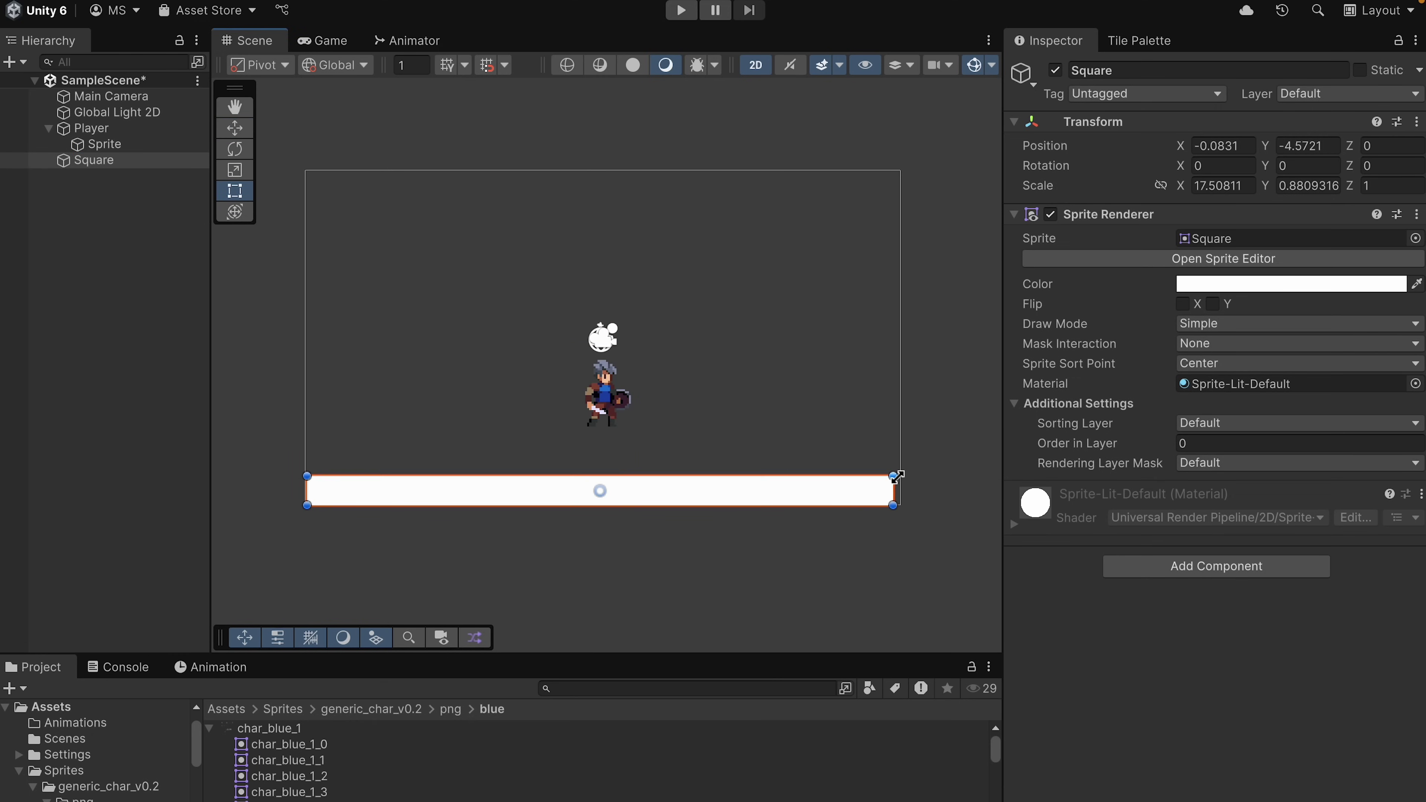
Colour the square green, then select the Player object for editing
click(1291, 284)
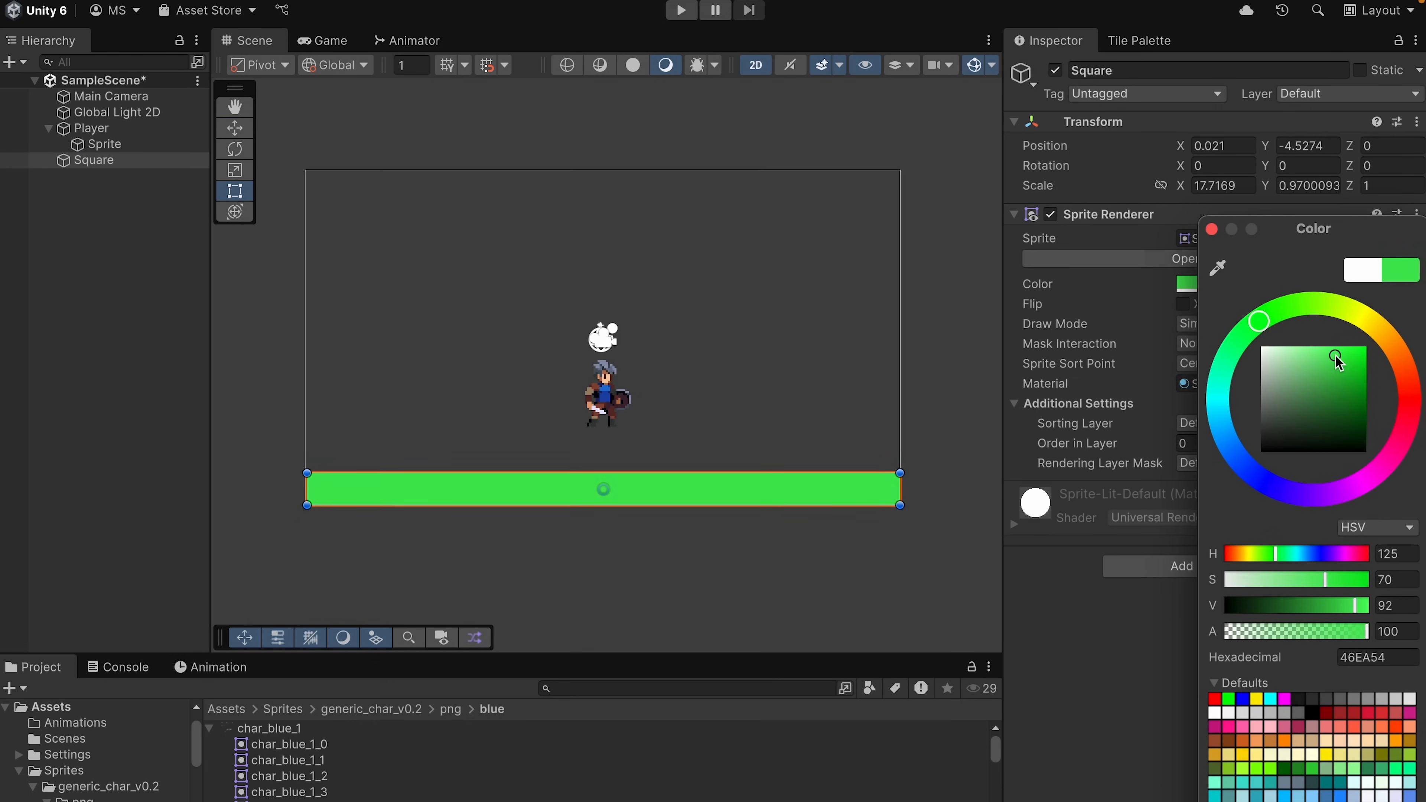
click(731, 536)
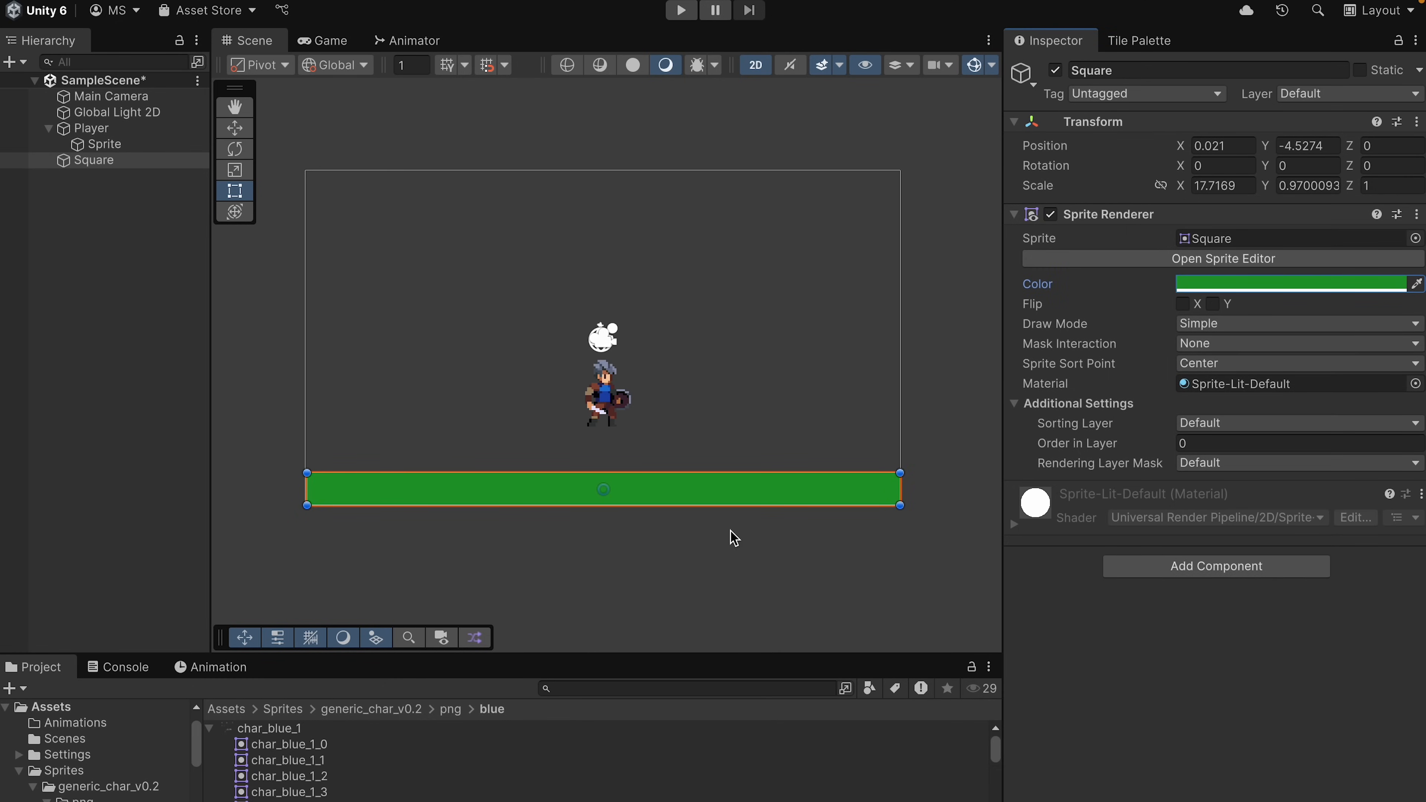
click(89, 128)
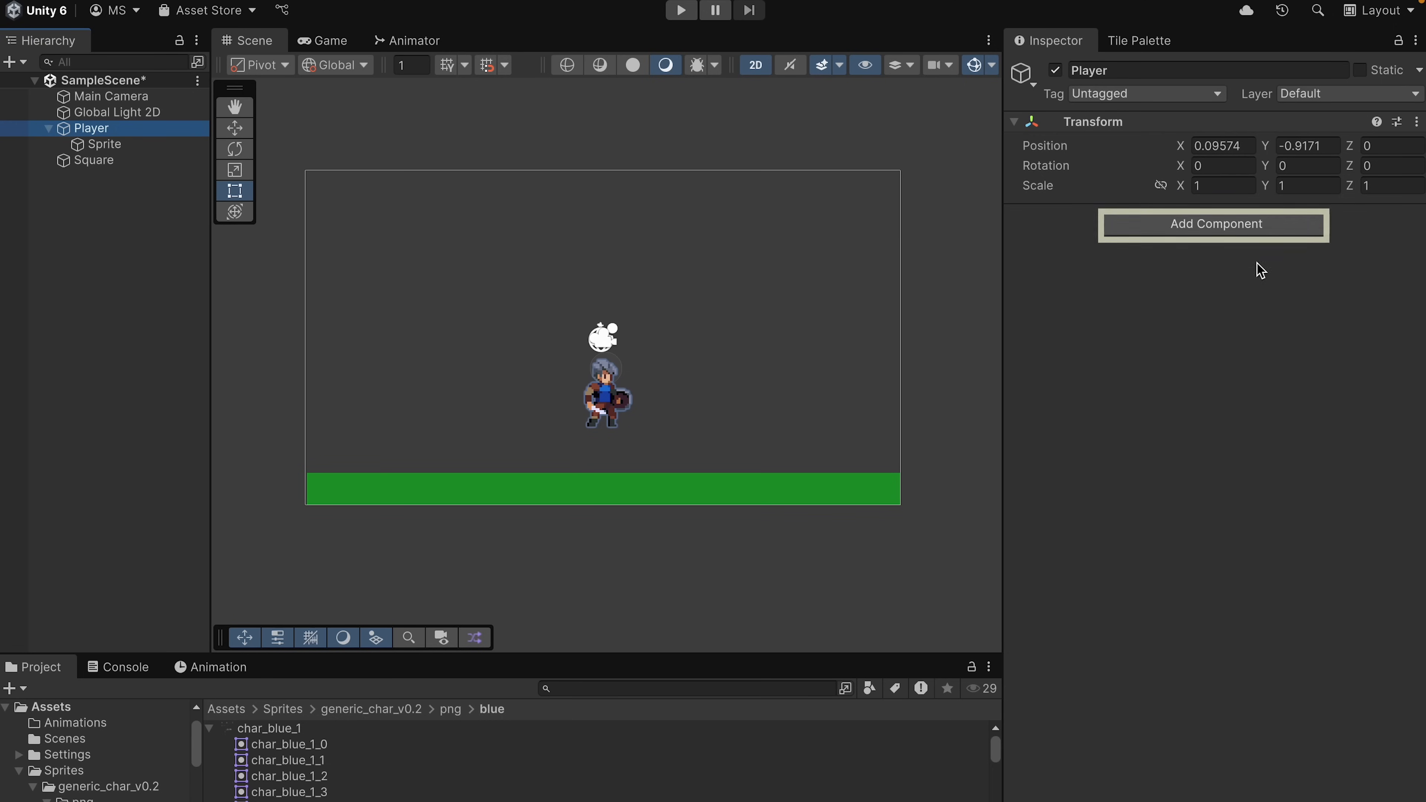
Add a Rigidbody 2D to the Player and play-test, watching the knight fall out of view
click(1216, 224)
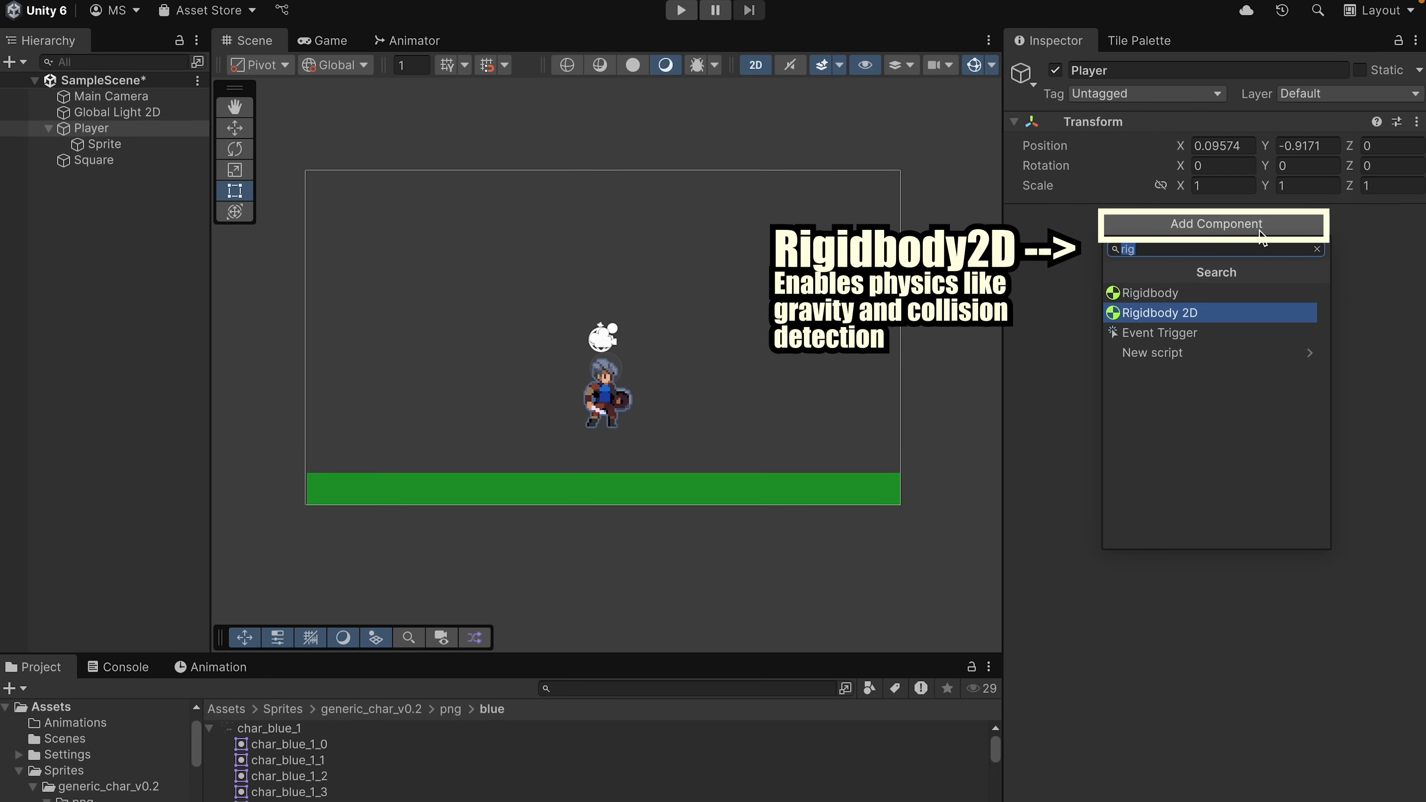
click(1160, 312)
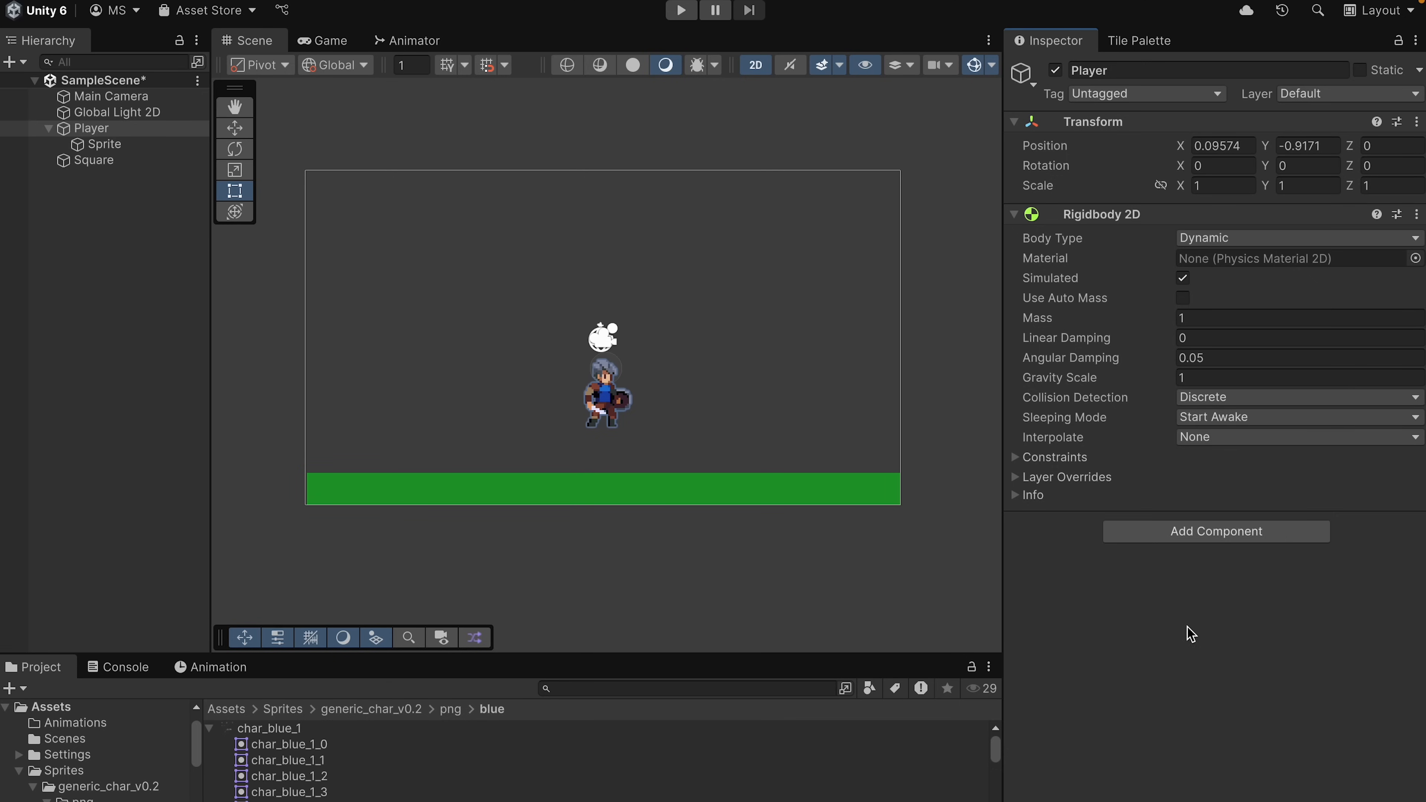
mouse_move(1091, 563)
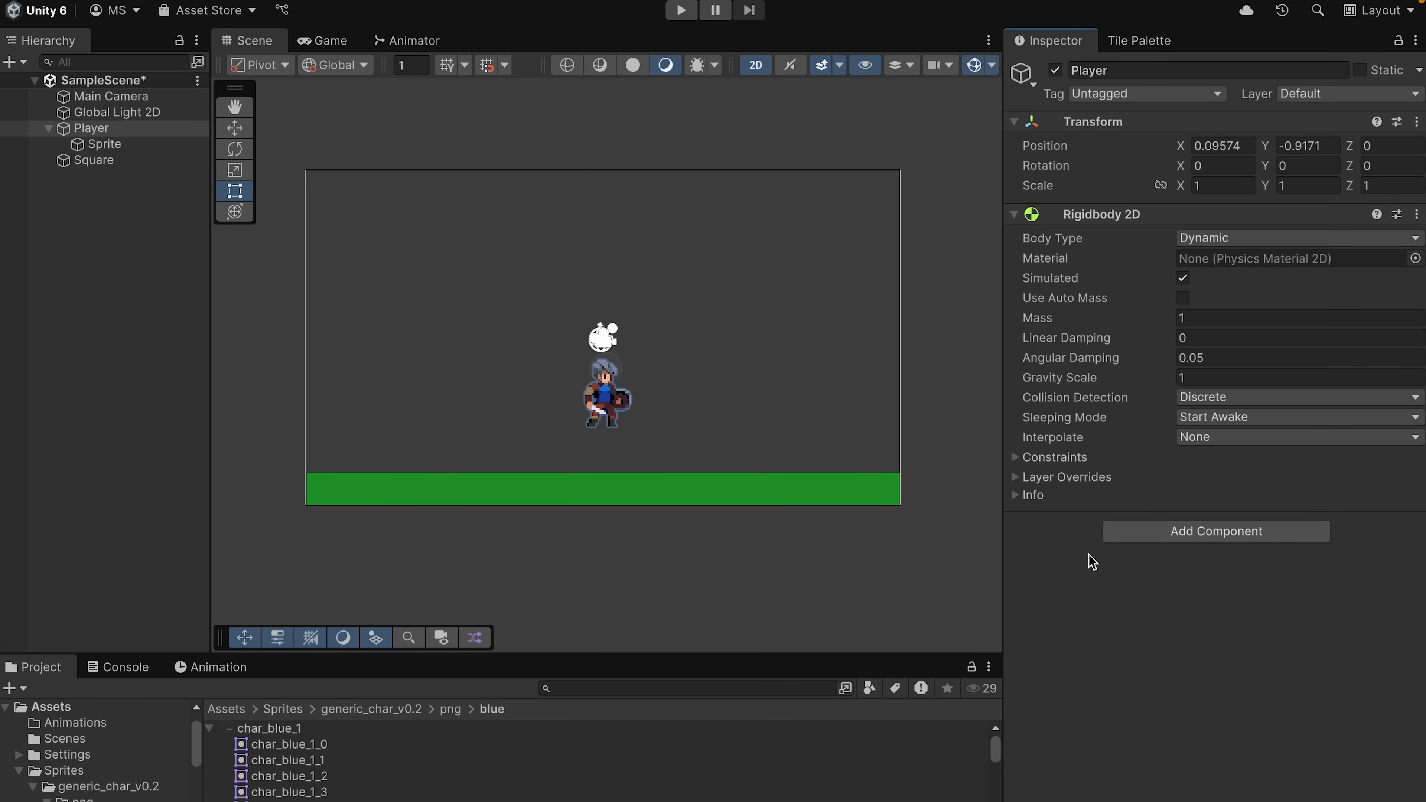
click(682, 10)
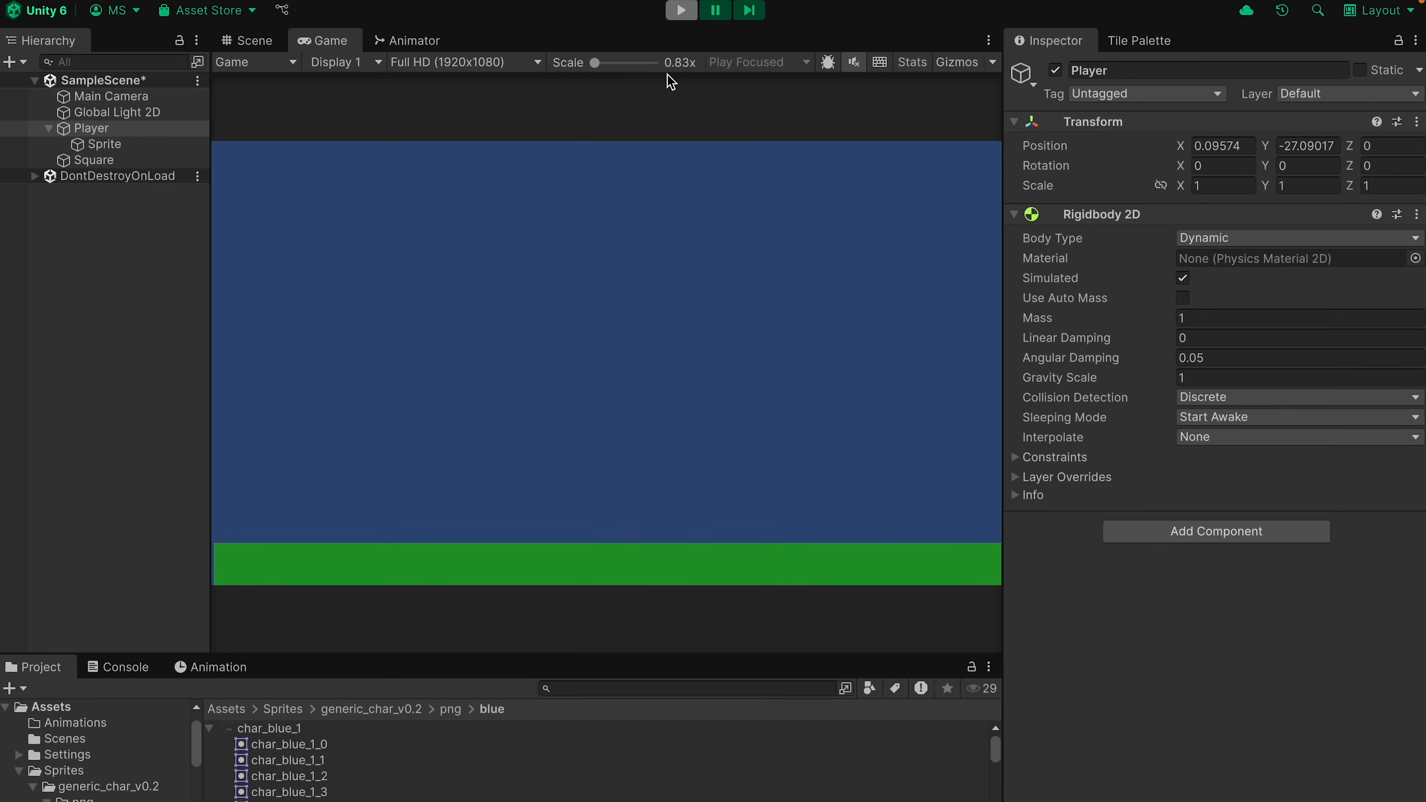
Stop Play and reshape the Player's Capsule Collider 2D to wrap the knight's body
click(255, 41)
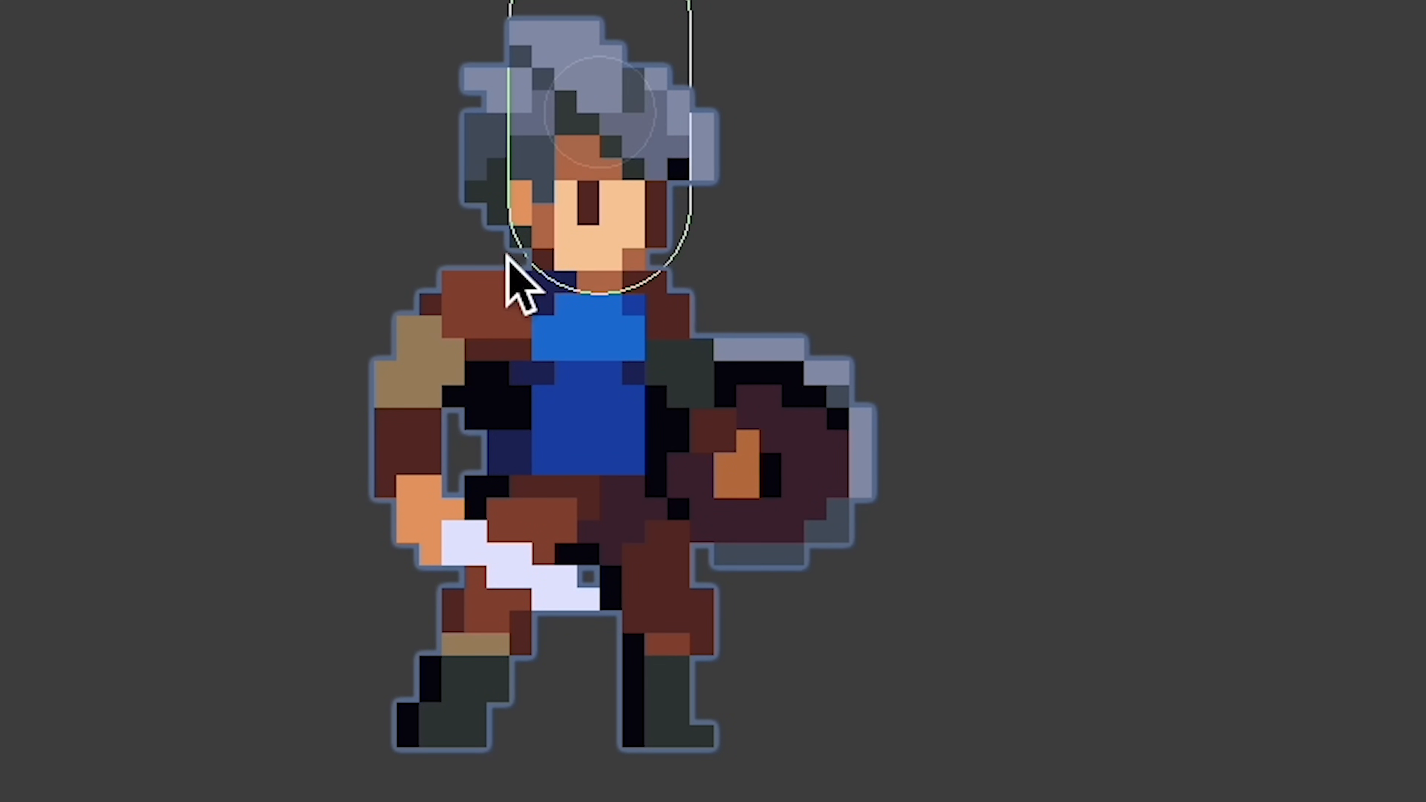
mouse_move(908, 413)
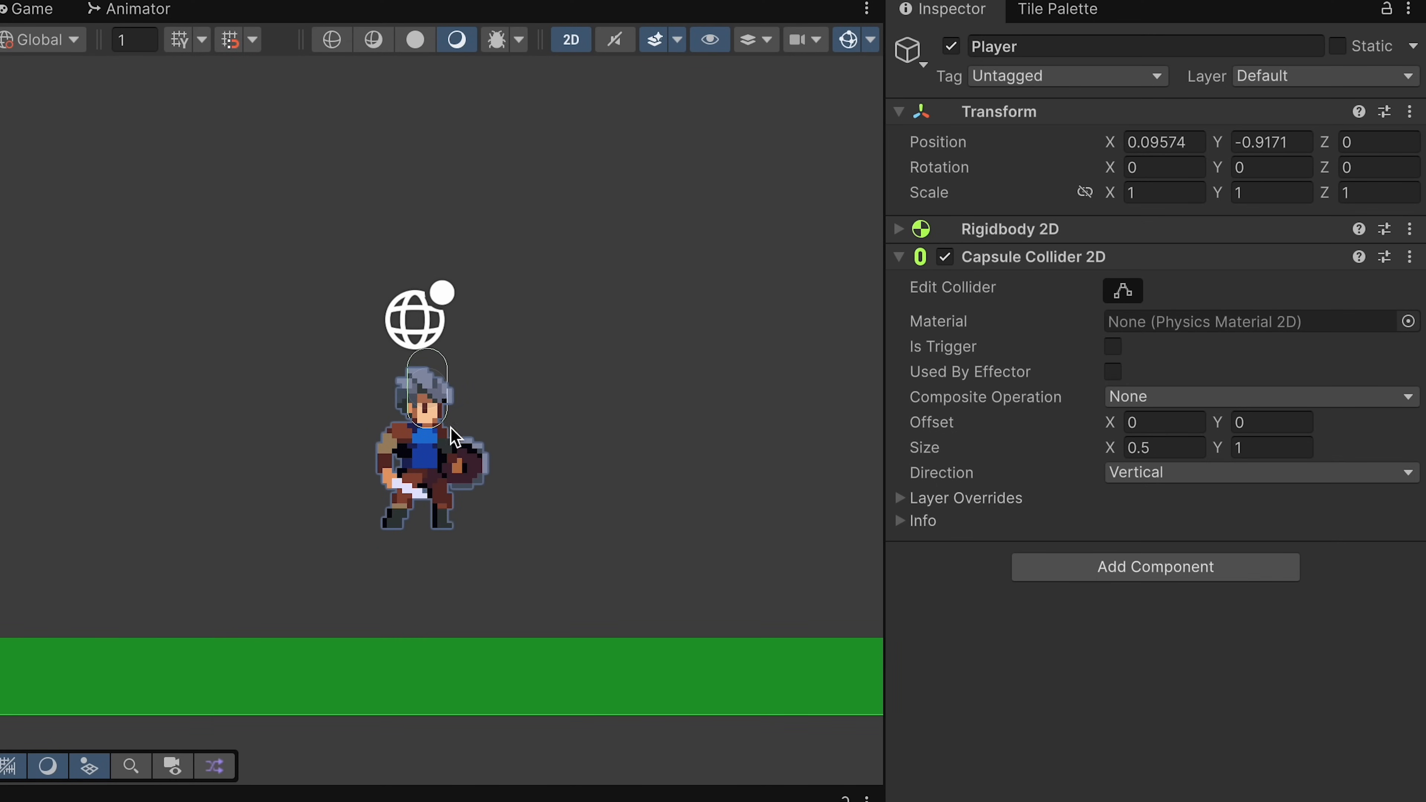
click(1123, 290)
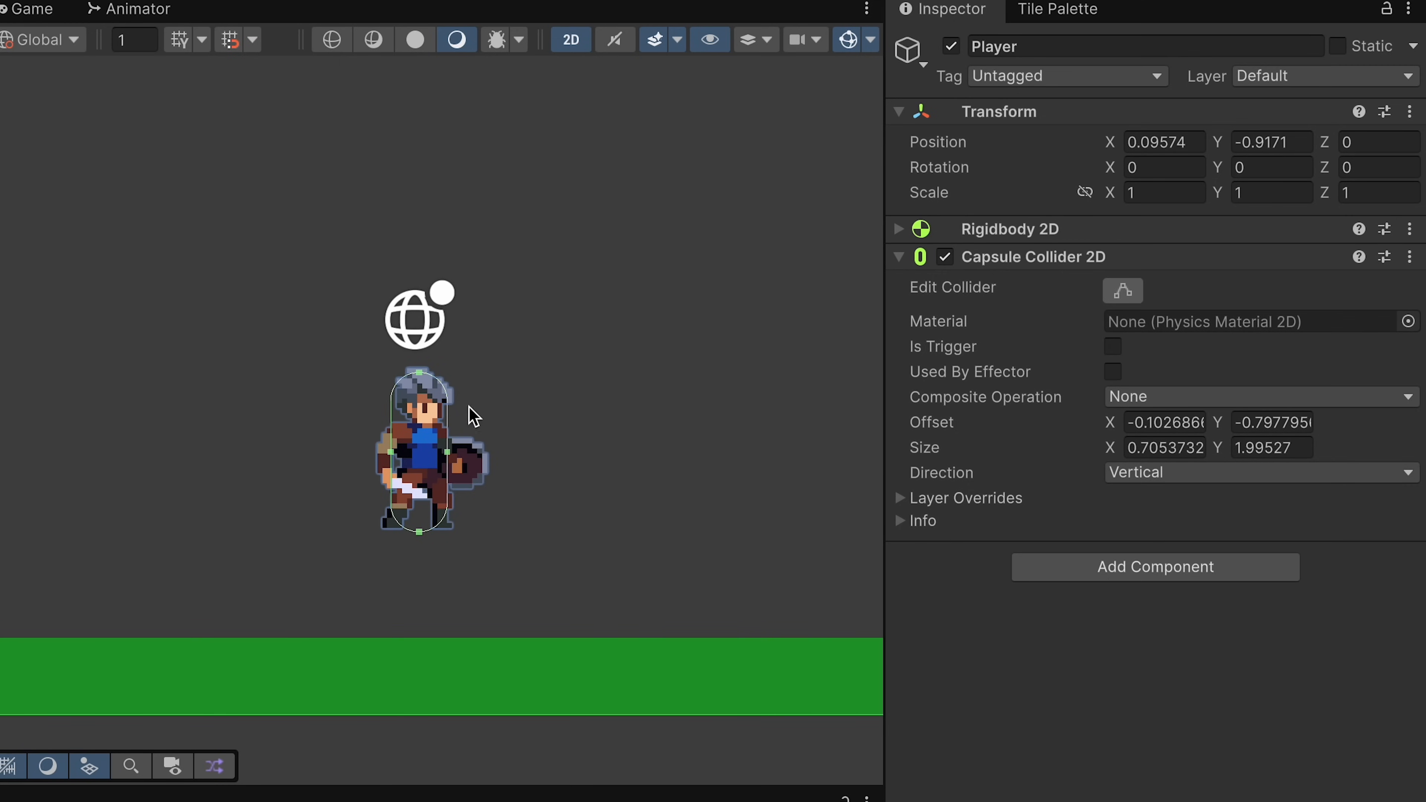
mouse_move(594, 729)
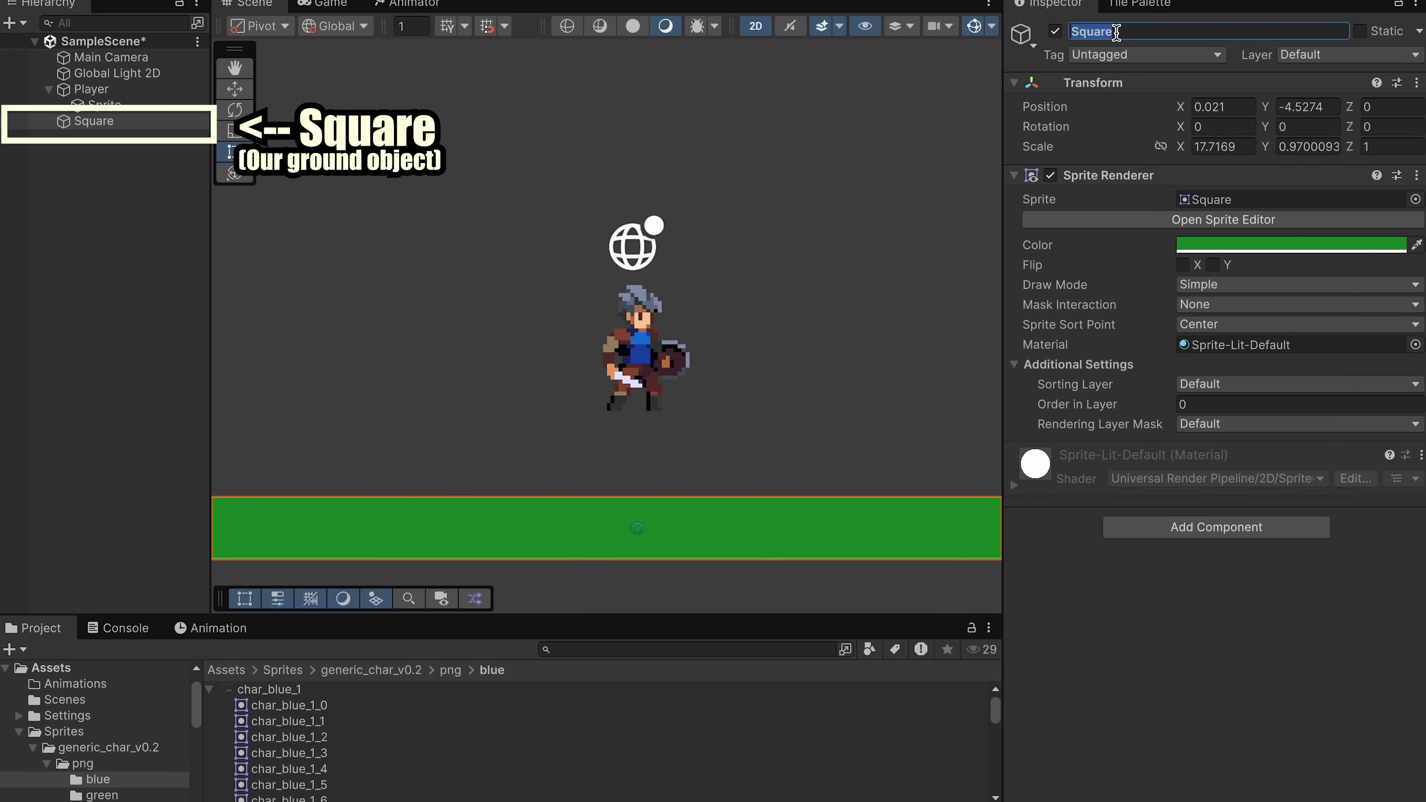
Rename the green bar 'Ground' and give it a Box Collider 2D
text(Ground)
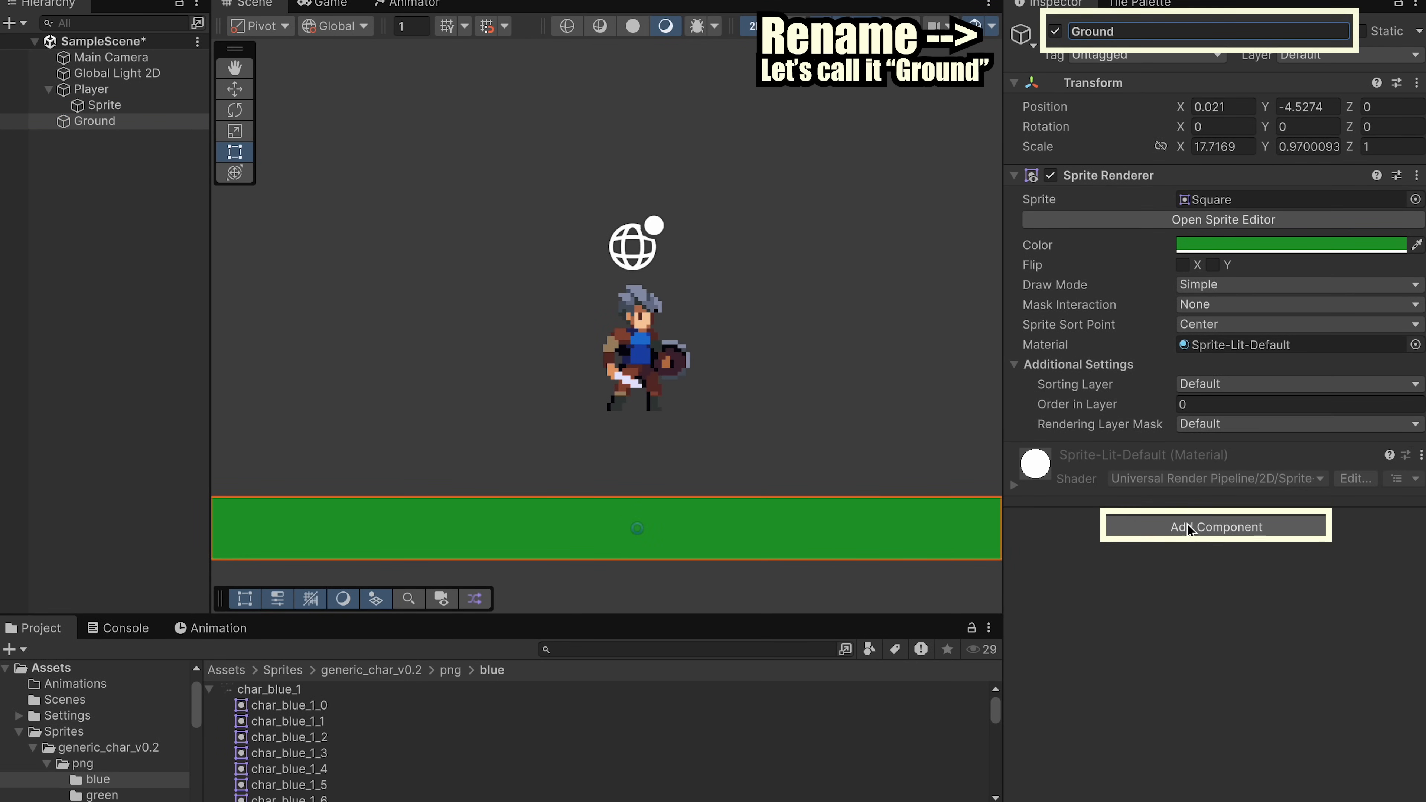
click(1216, 527)
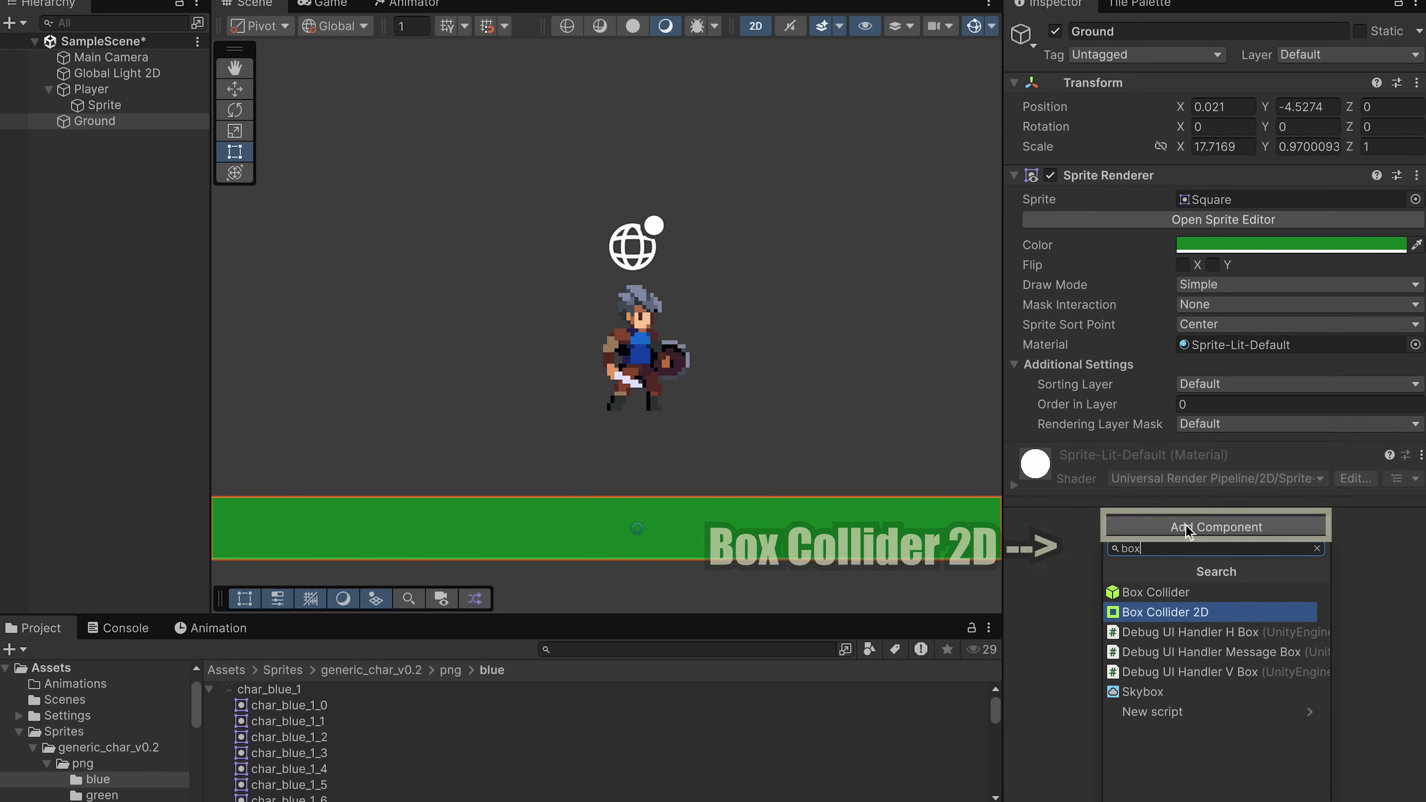
click(1166, 612)
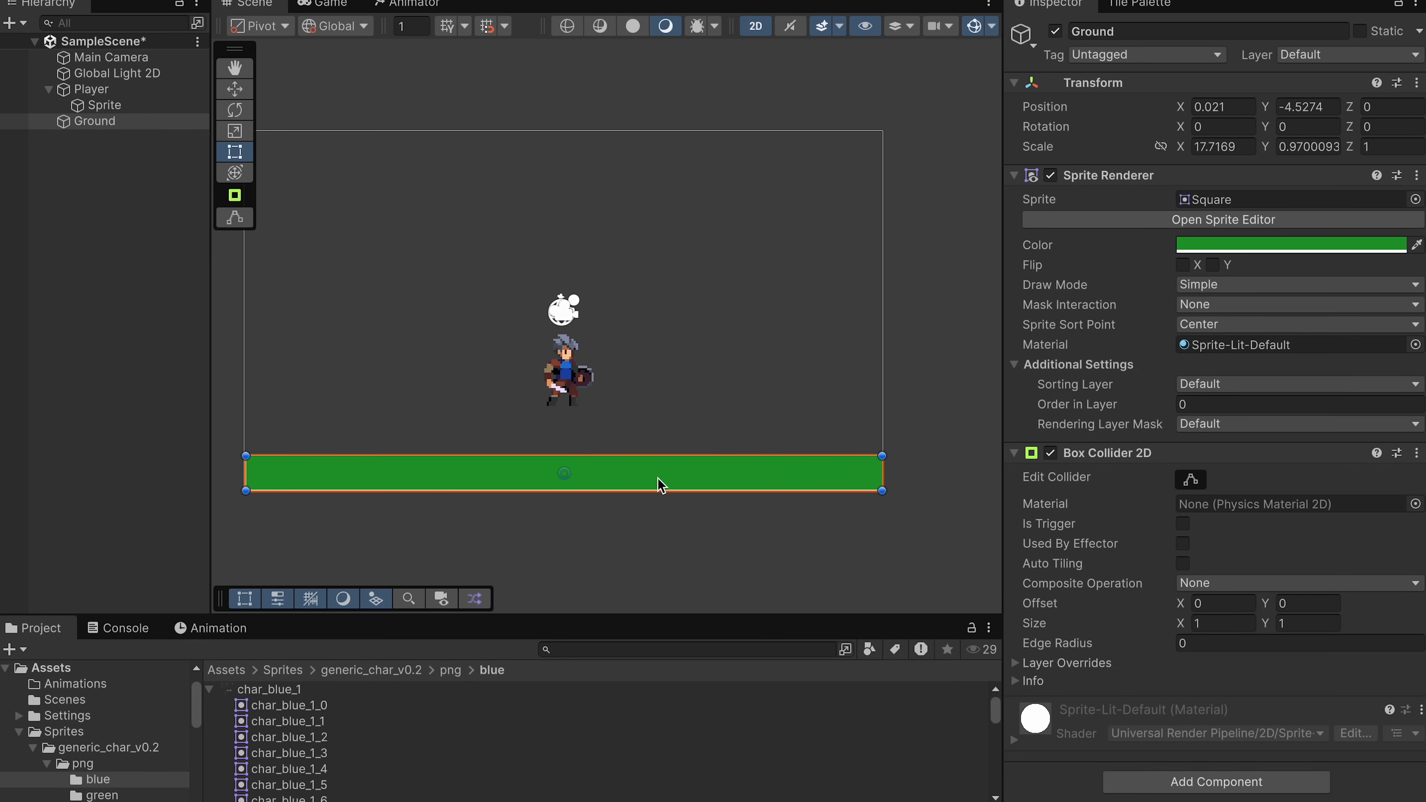
Play-test the scene so the knight lands on the Ground bar
click(234, 68)
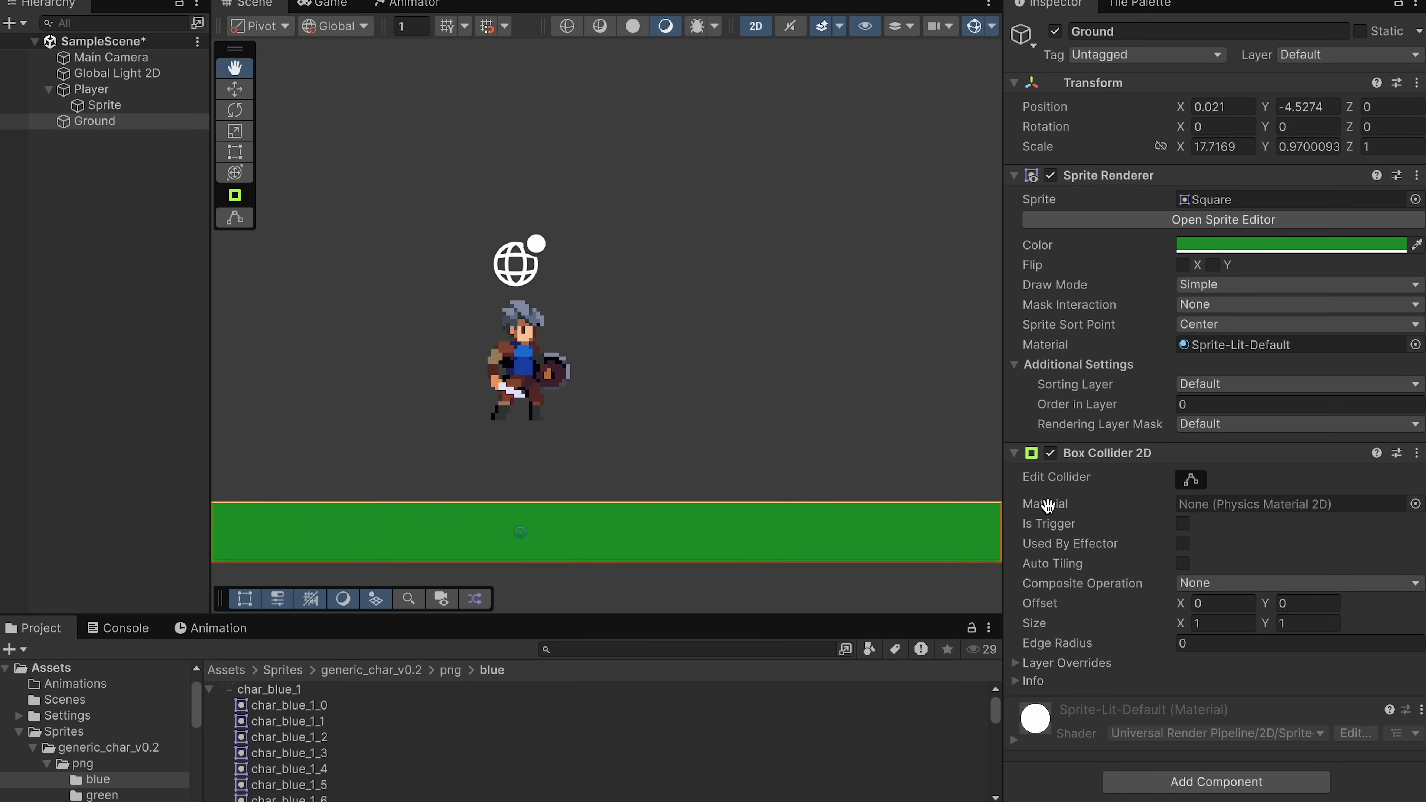
click(324, 3)
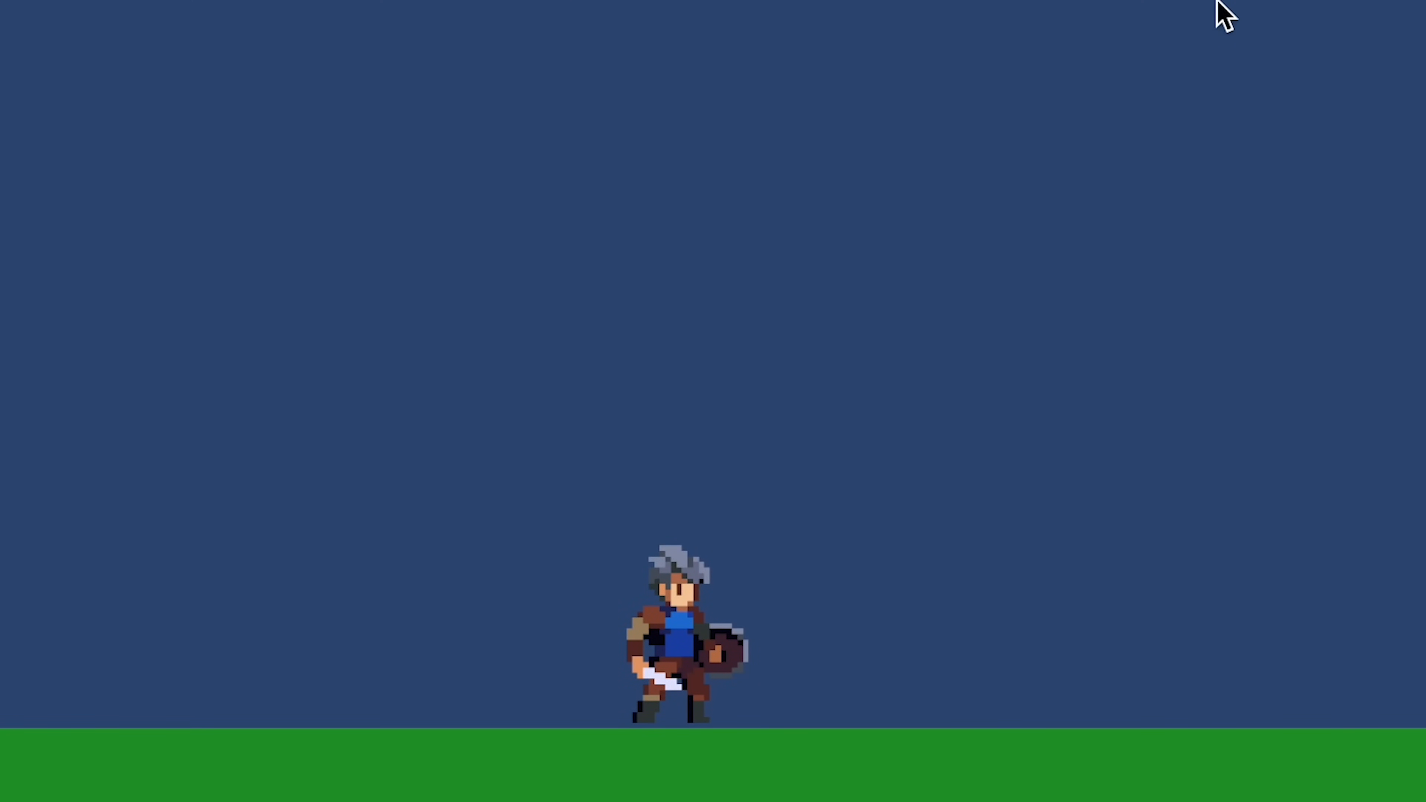
mouse_move(883, 587)
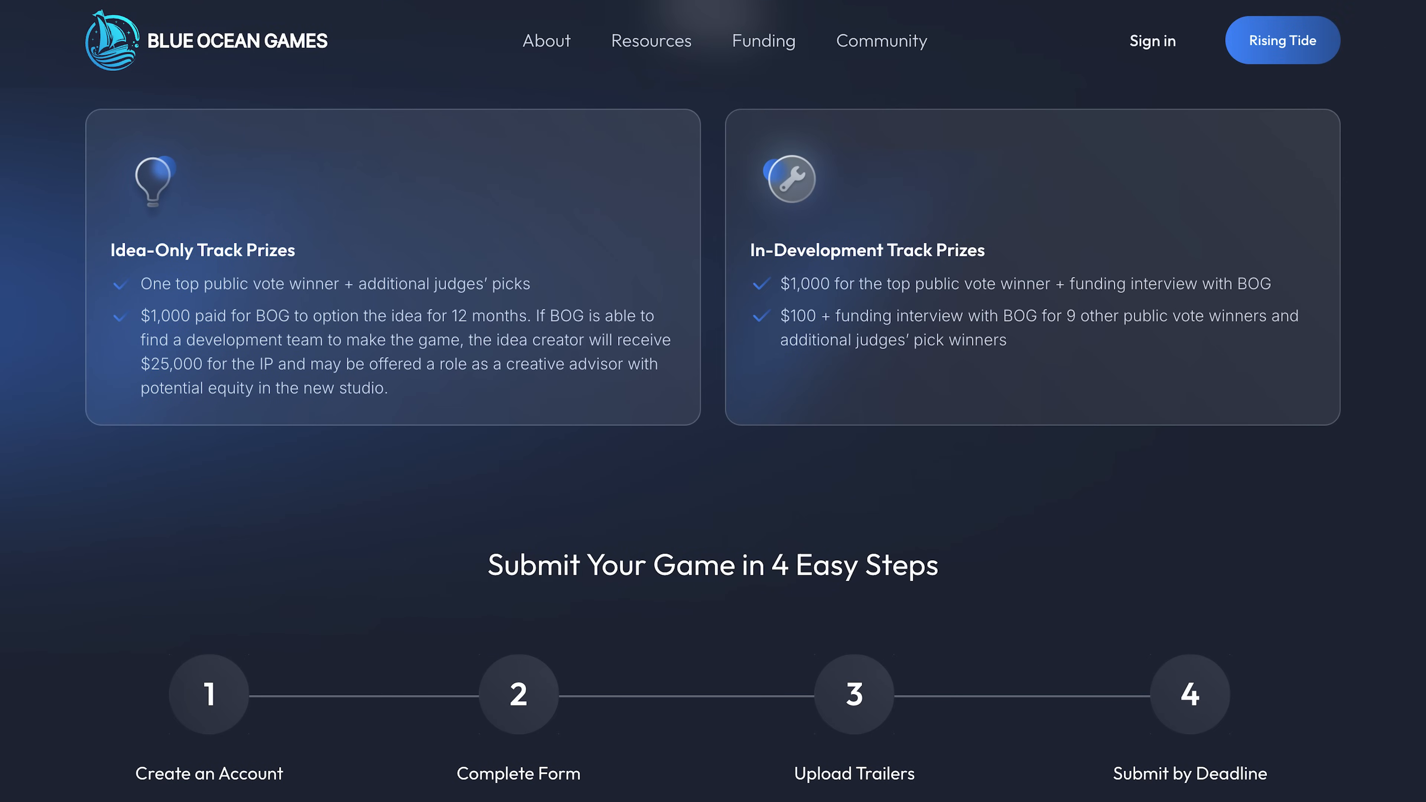
Scroll past the prize tracks and submission steps to the Aug–Oct 2025 Key Dates
scroll(down, 3)
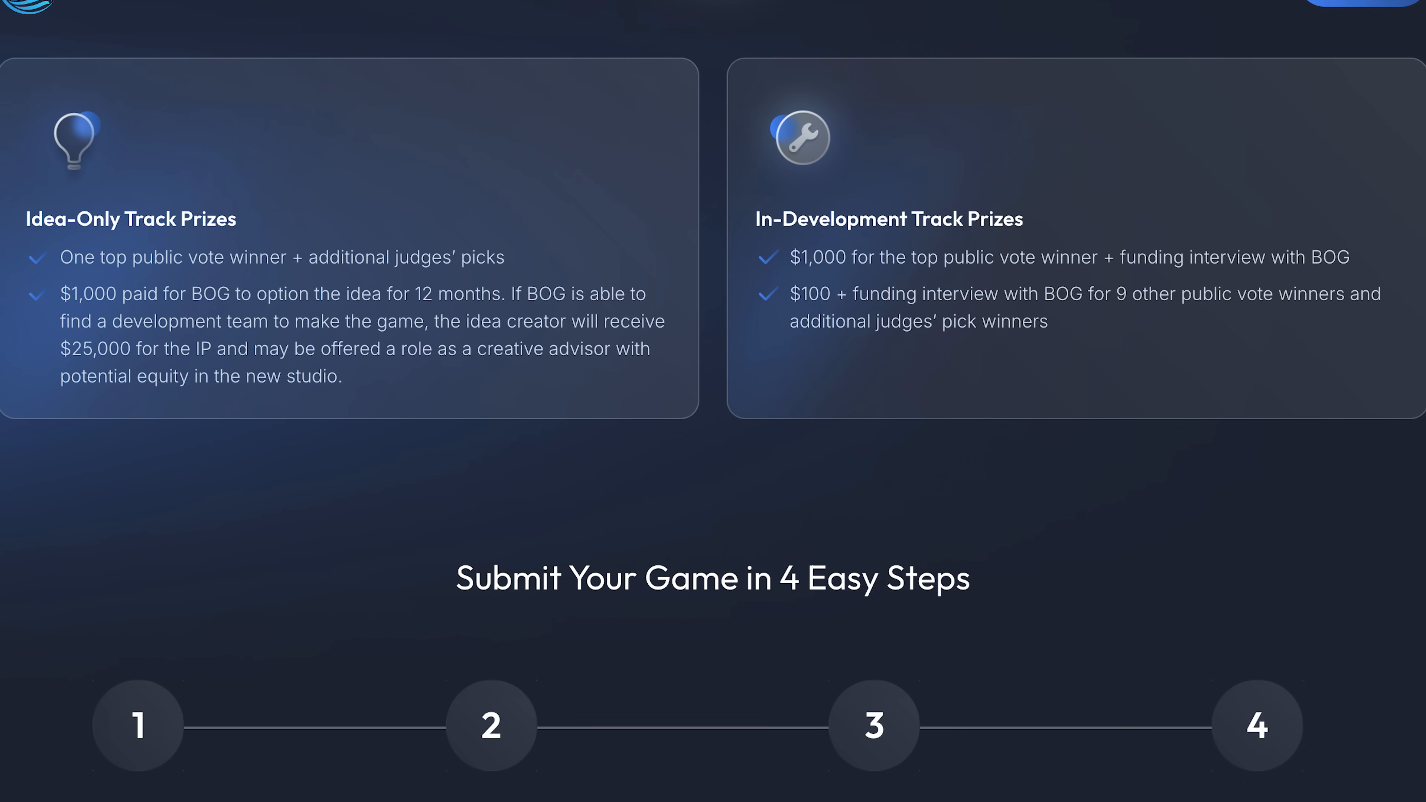
scroll(down, 3)
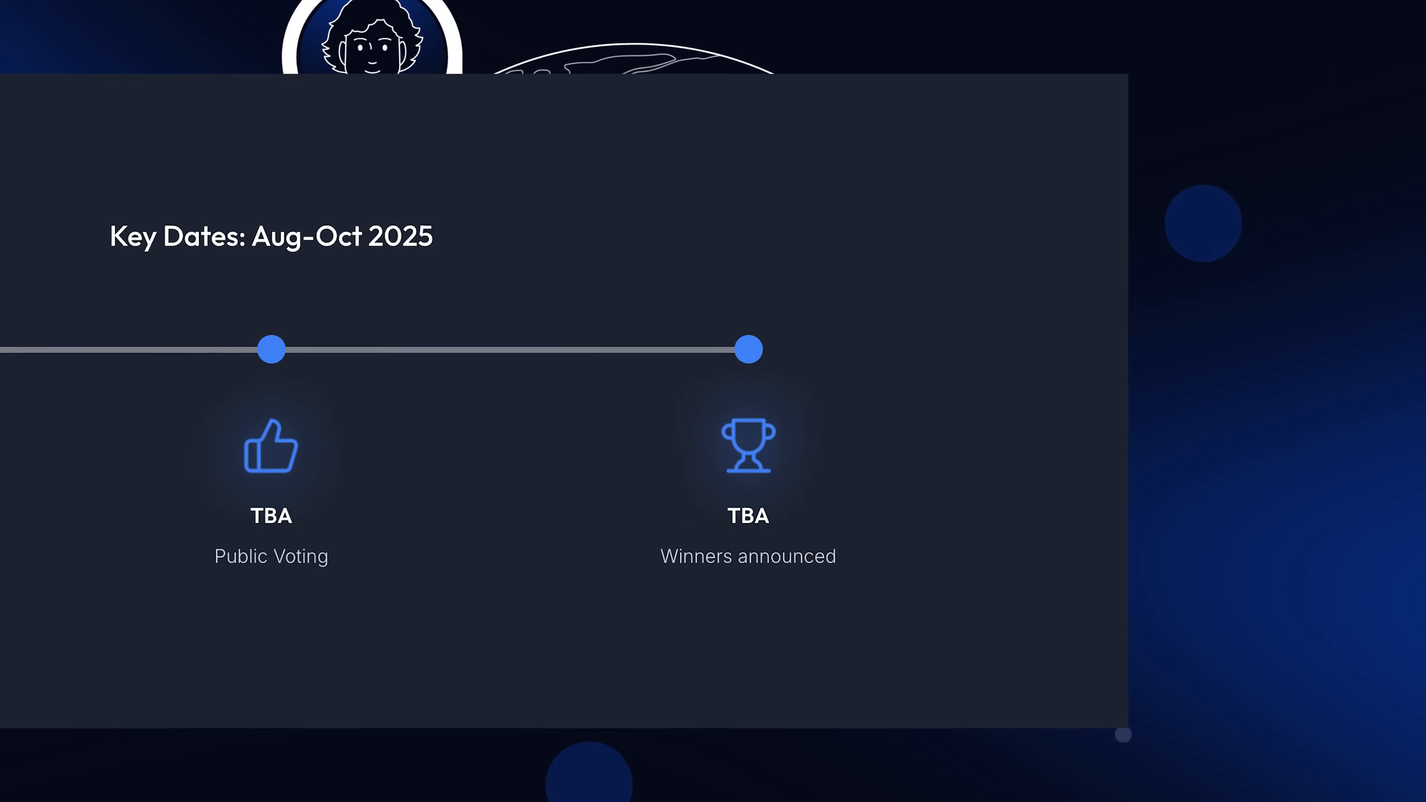